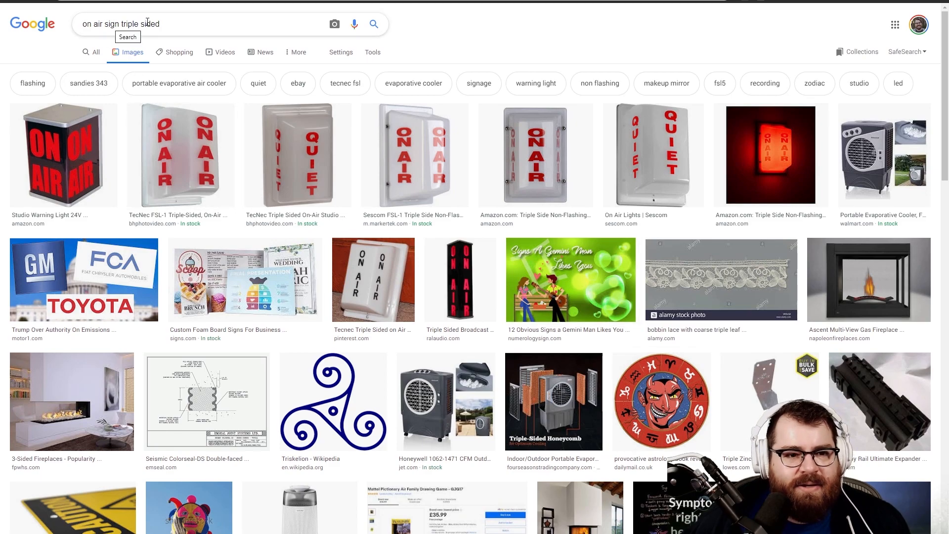
{"action": "mouse_move", "coordinate": [659, 401]}
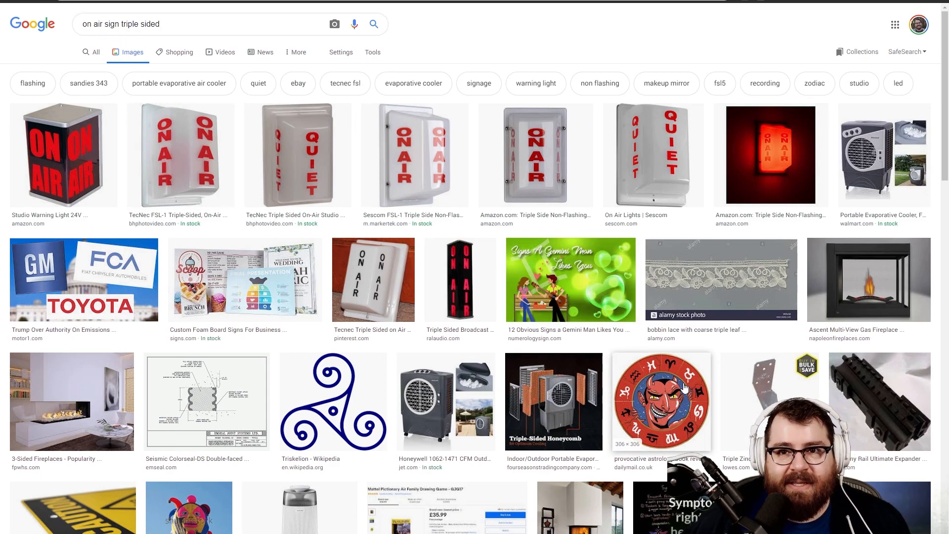
- Preview the red devil zodiac image from the on-air sign results
{"action": "left_click", "coordinate": [660, 400]}
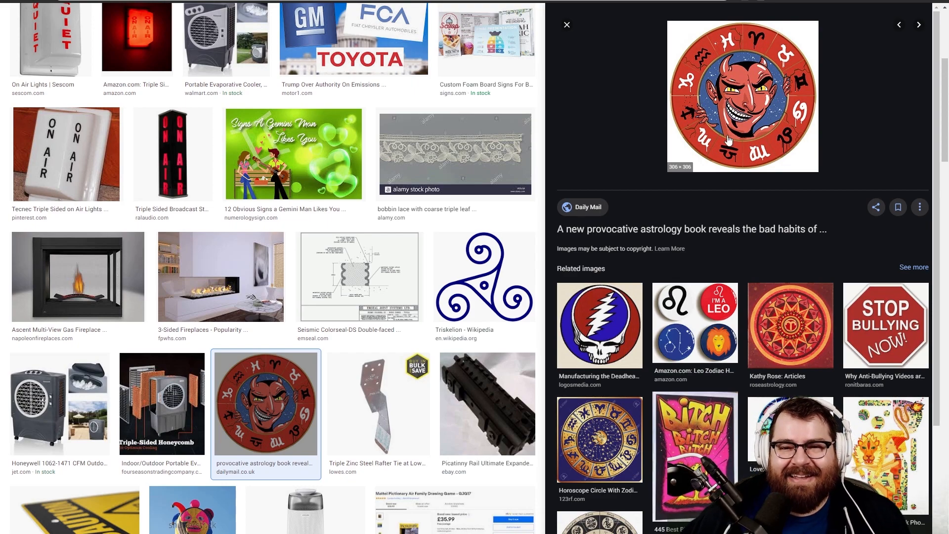
{"action": "mouse_move", "coordinate": [602, 96]}
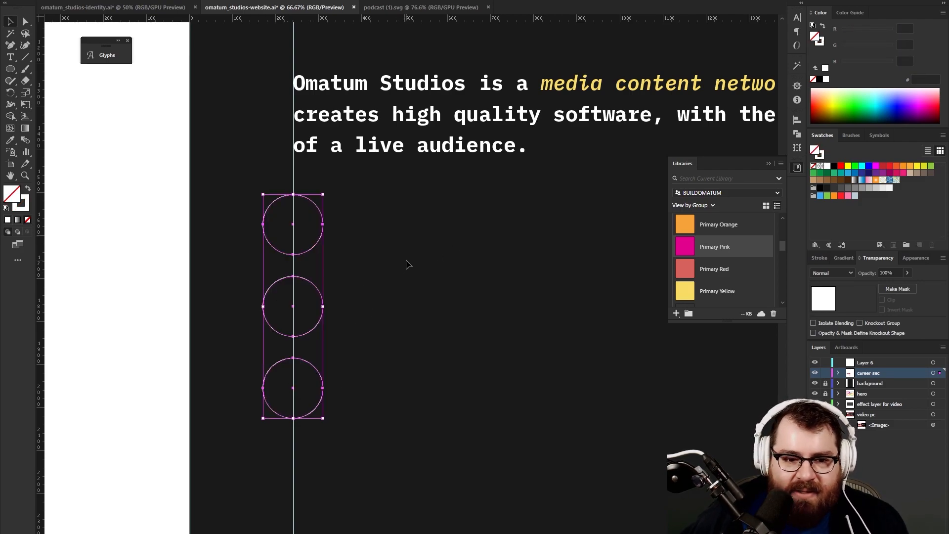
- Give the three circles a 2 px white stroke and align their left edges to the vertical guide
{"action": "left_click", "coordinate": [381, 303]}
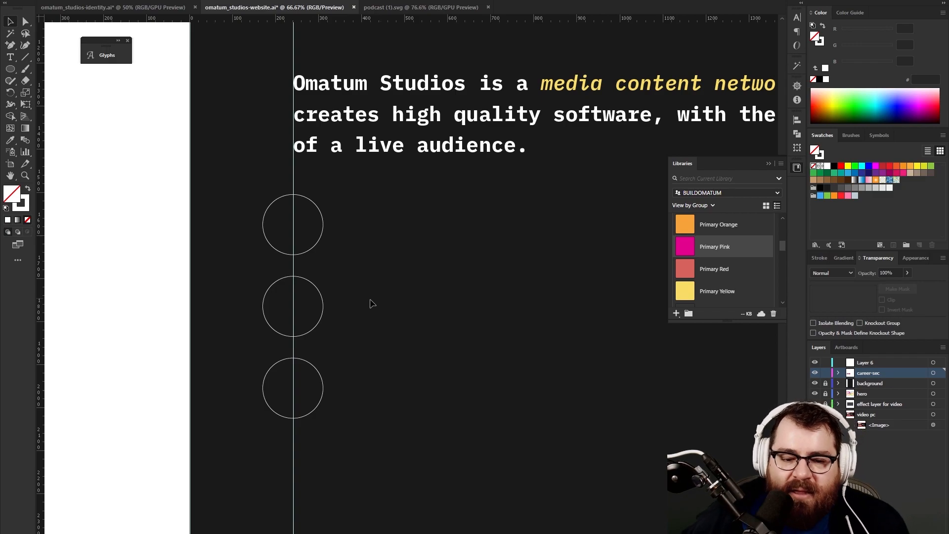
{"action": "mouse_move", "coordinate": [358, 216]}
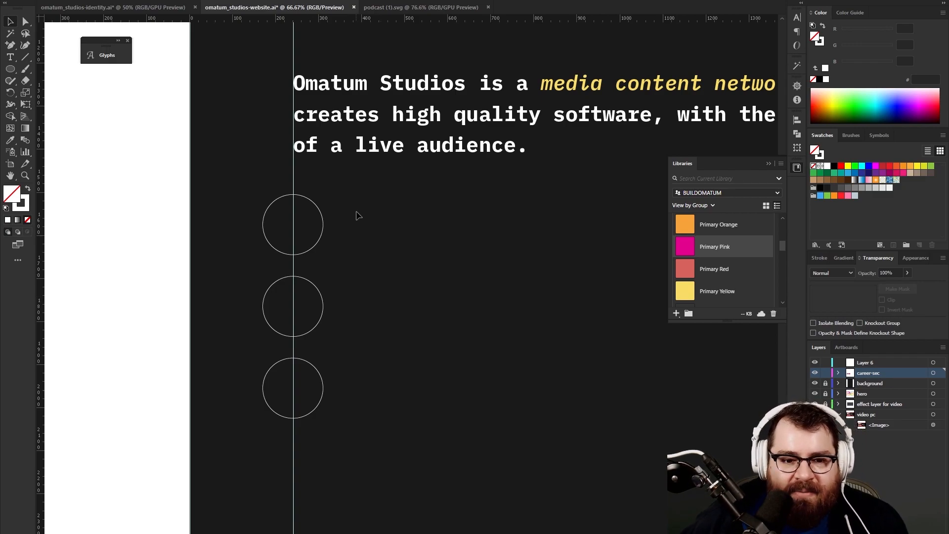
{"action": "left_click", "coordinate": [292, 305]}
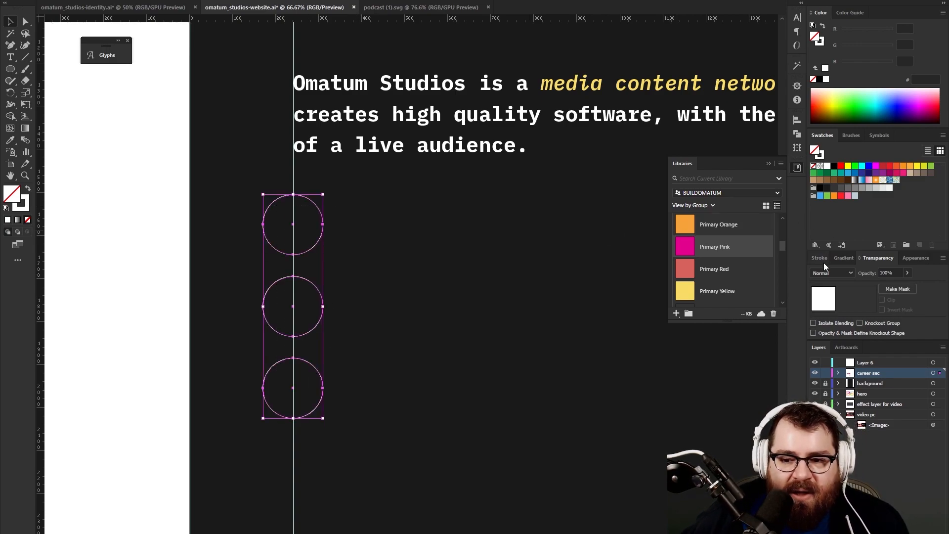
{"action": "left_click", "coordinate": [819, 257]}
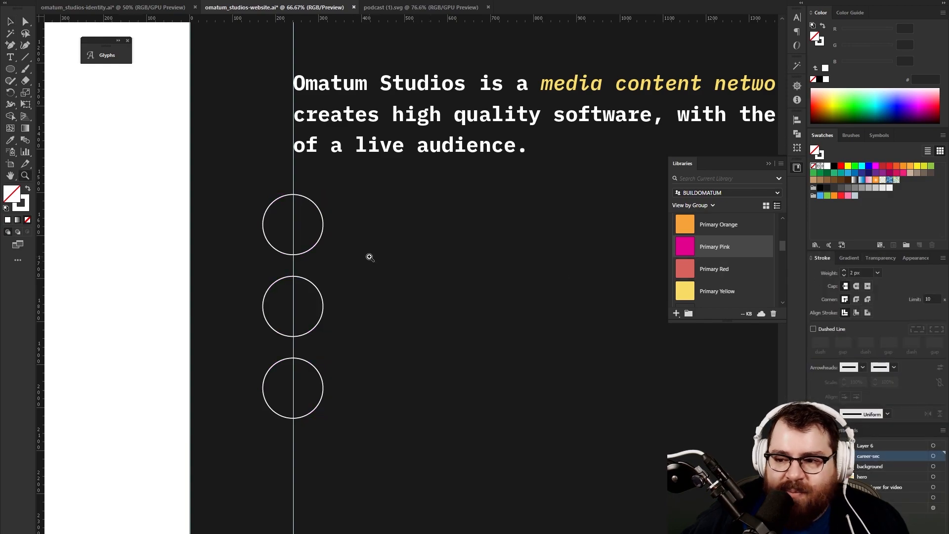
{"action": "left_click", "coordinate": [293, 306]}
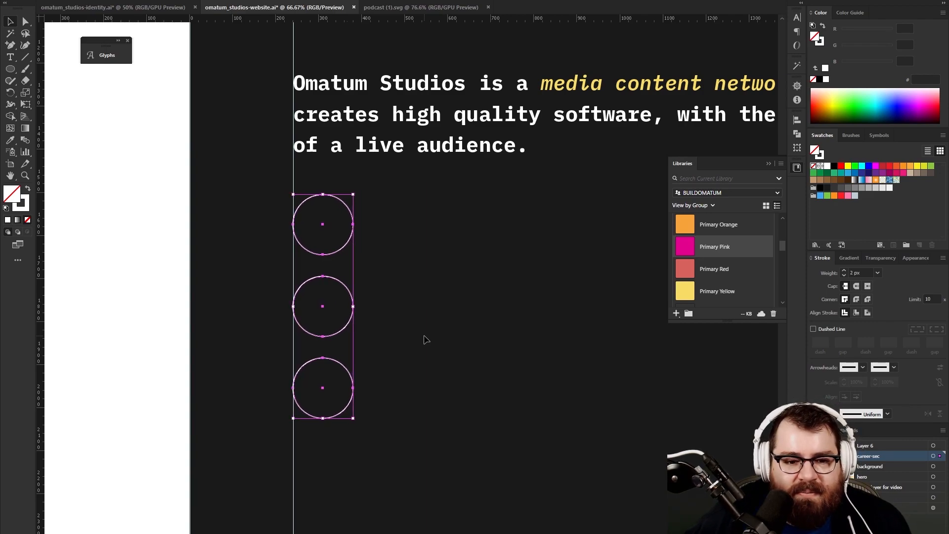
{"action": "left_click", "coordinate": [398, 284]}
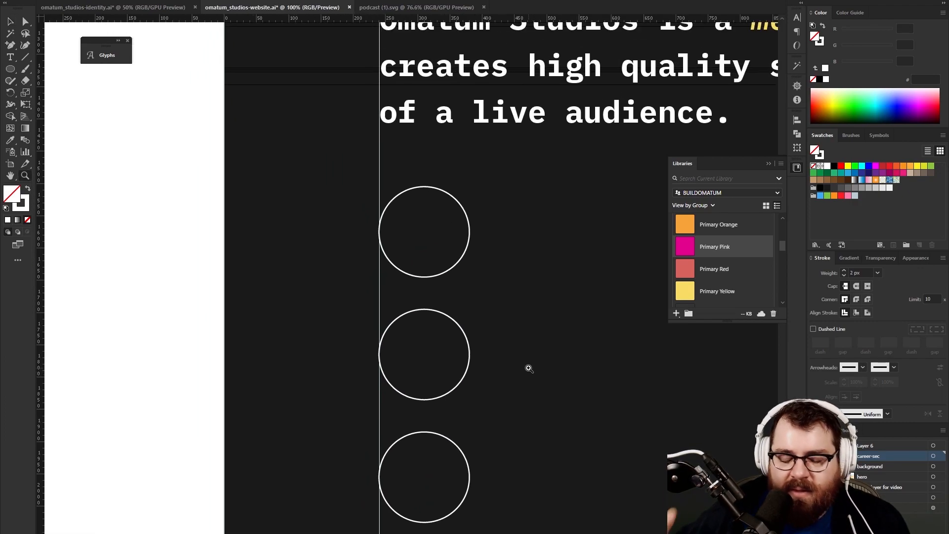
{"action": "mouse_move", "coordinate": [377, 392]}
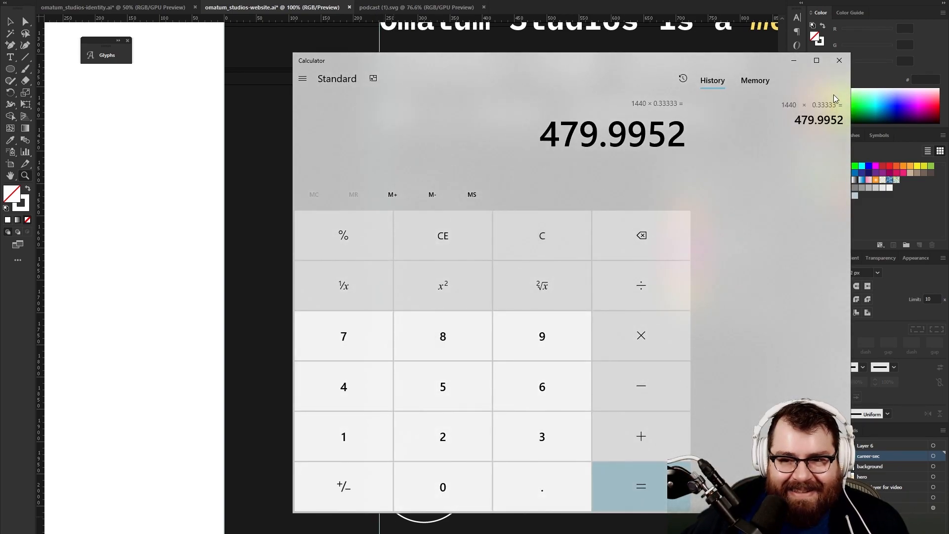
{"action": "left_click", "coordinate": [839, 60]}
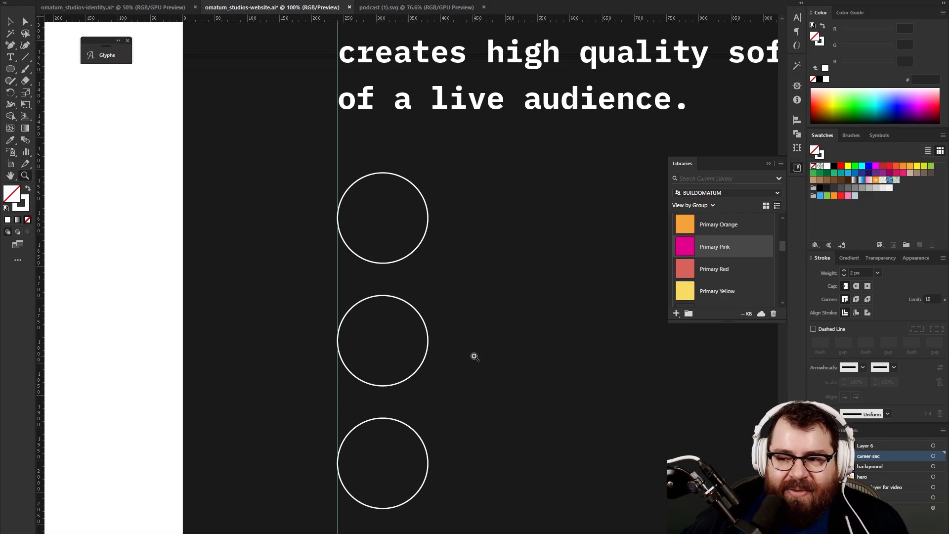
{"action": "mouse_move", "coordinate": [443, 348]}
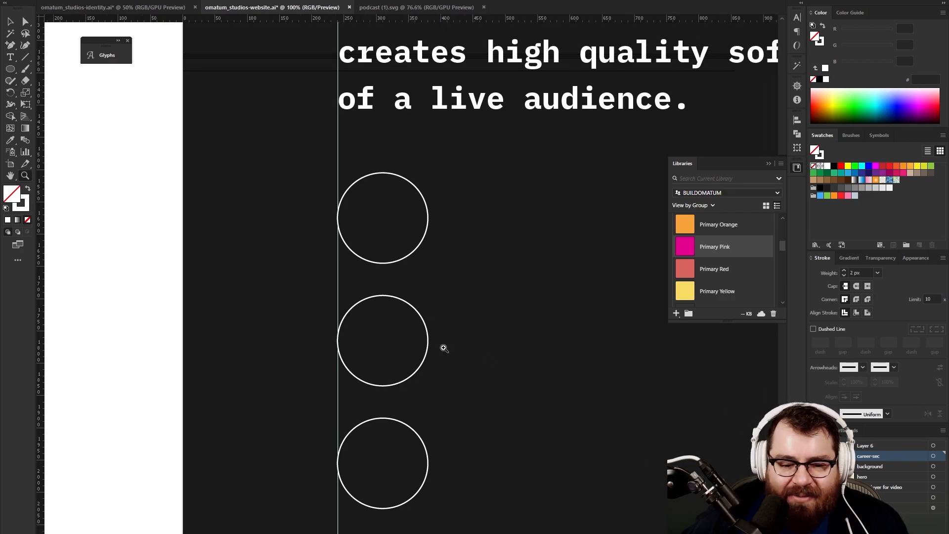
{"action": "mouse_move", "coordinate": [168, 352]}
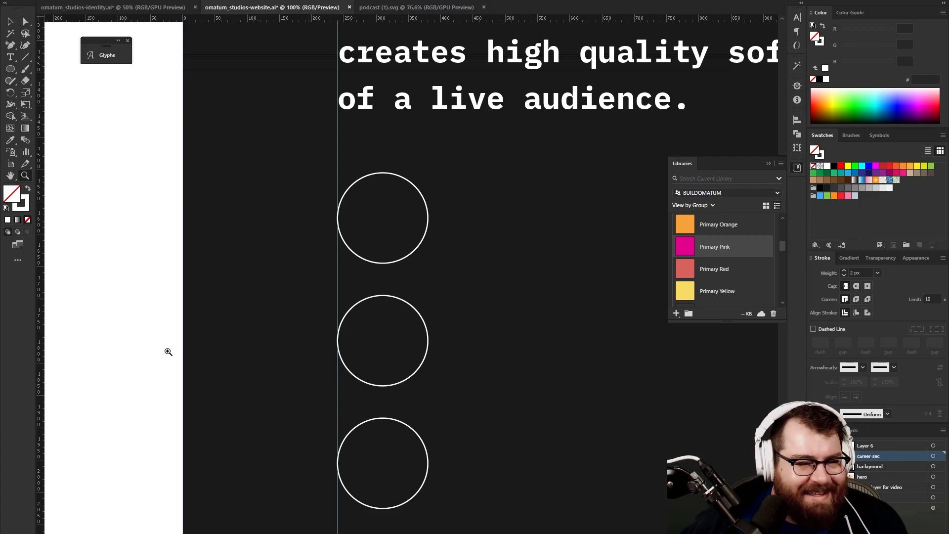
{"action": "mouse_move", "coordinate": [492, 254]}
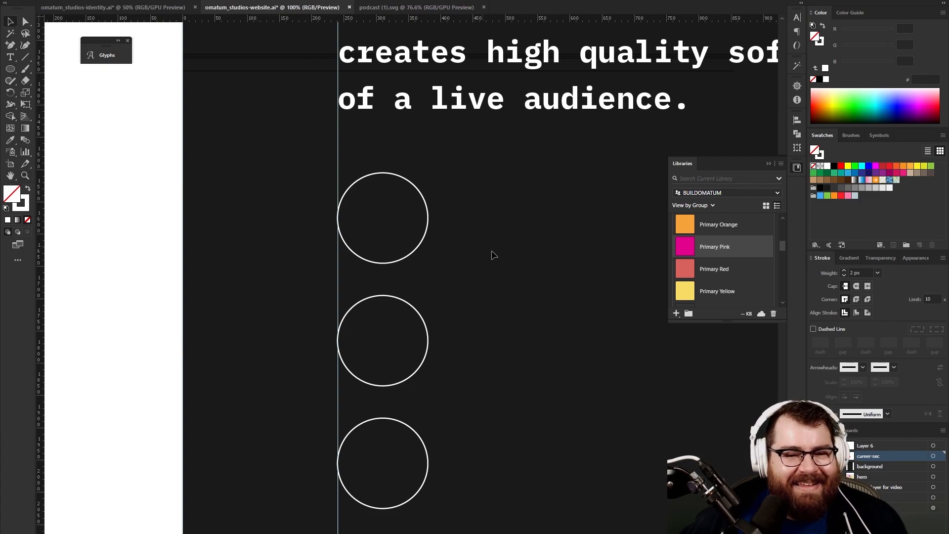
- Add the white italic slogan 'Make Real World Software' centred across the first circle
{"action": "left_click", "coordinate": [492, 269]}
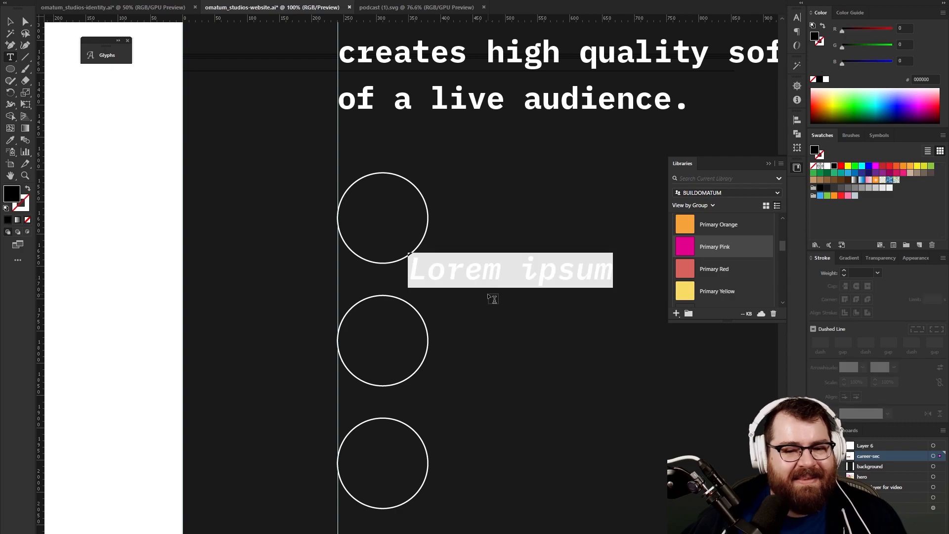
{"action": "type", "text": "Make Real Worl Sof"}
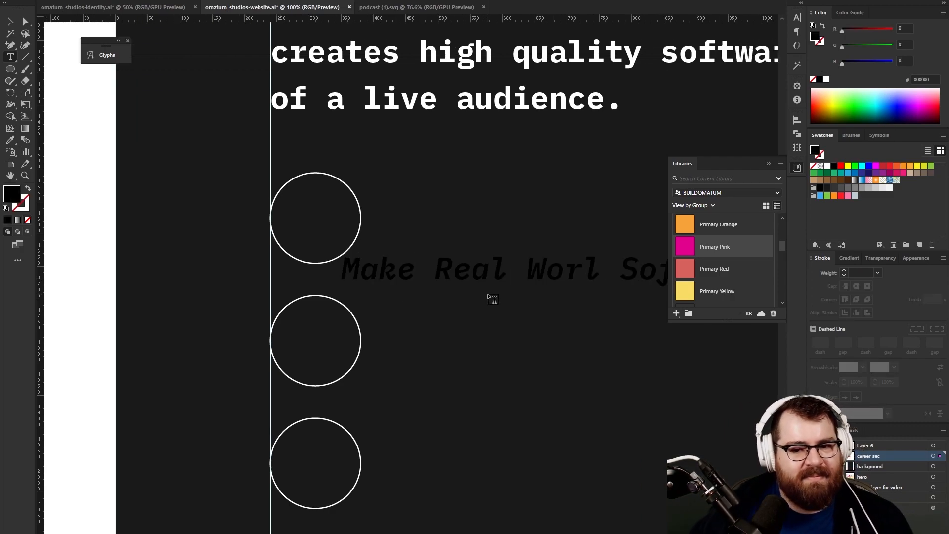
{"action": "left_click", "coordinate": [493, 268]}
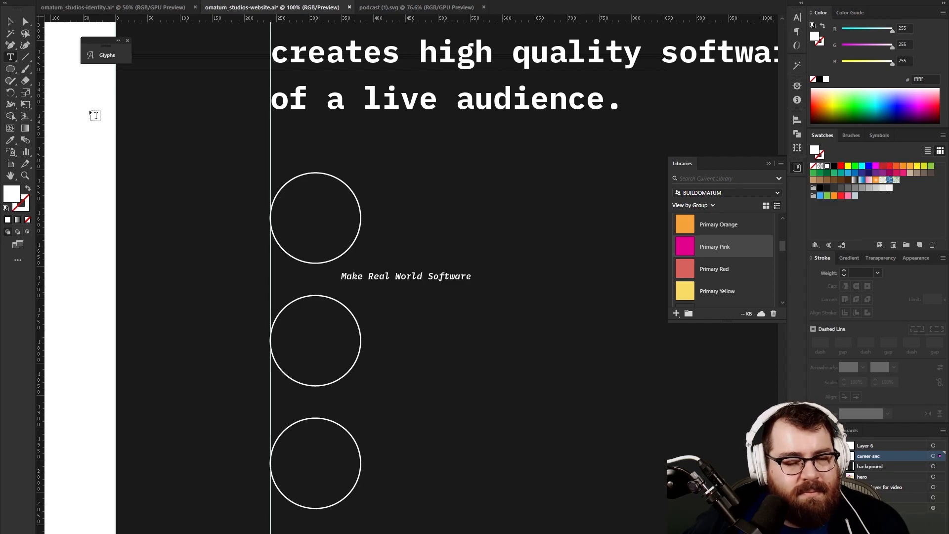
{"action": "left_click", "coordinate": [405, 276]}
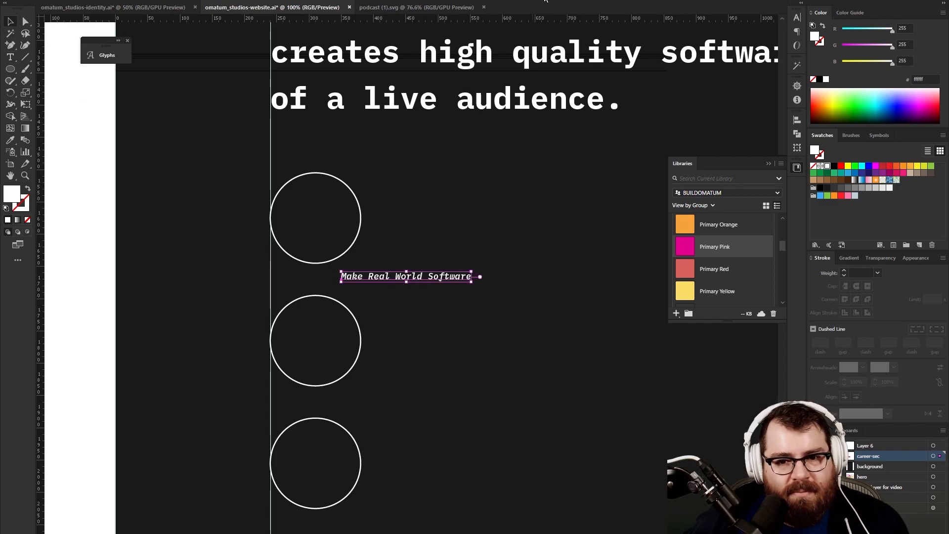
{"action": "left_click", "coordinate": [315, 217]}
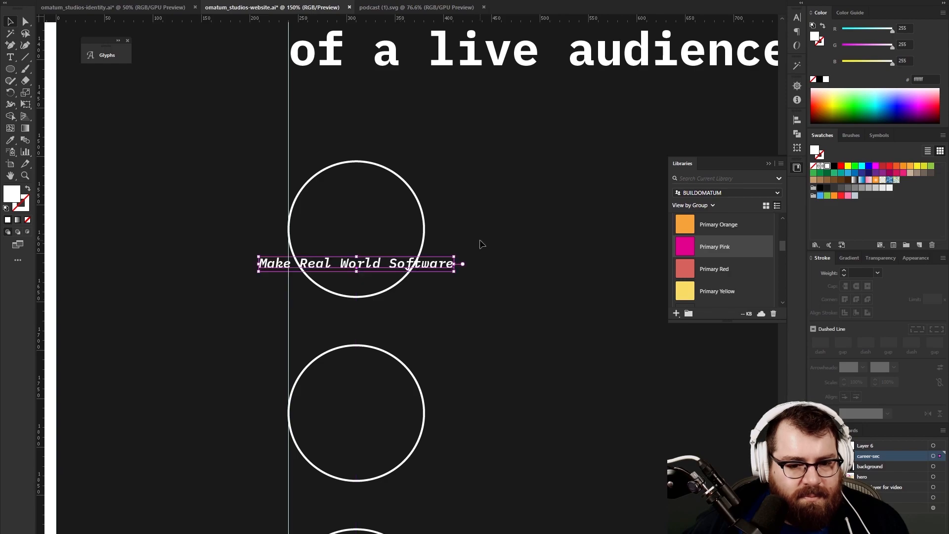
{"action": "left_click", "coordinate": [473, 237]}
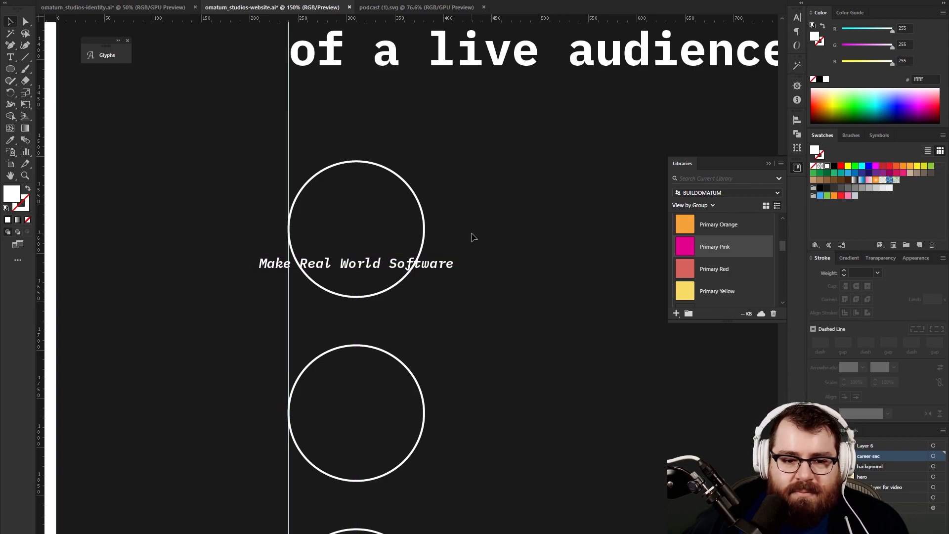
{"action": "mouse_move", "coordinate": [437, 238]}
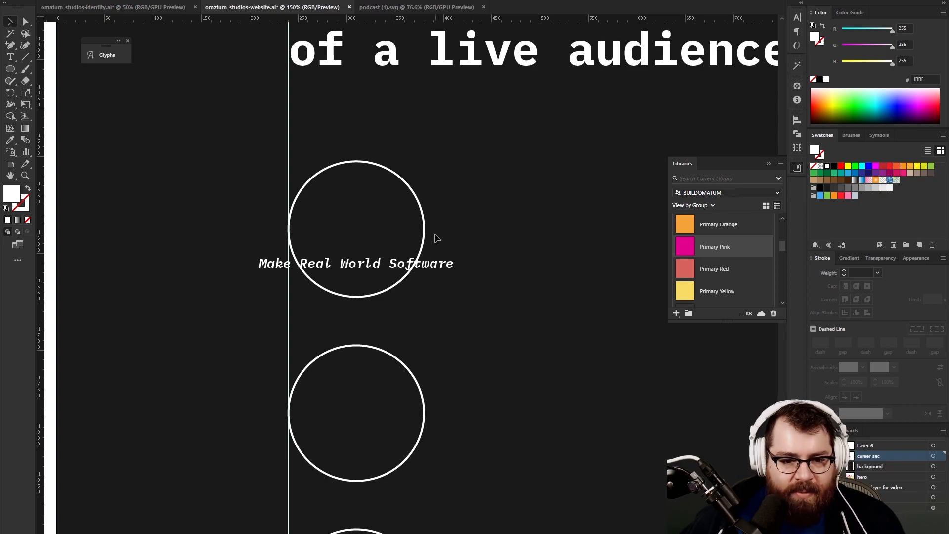
- Draw a rectangle over the slogan's centre
{"action": "left_click", "coordinate": [355, 263]}
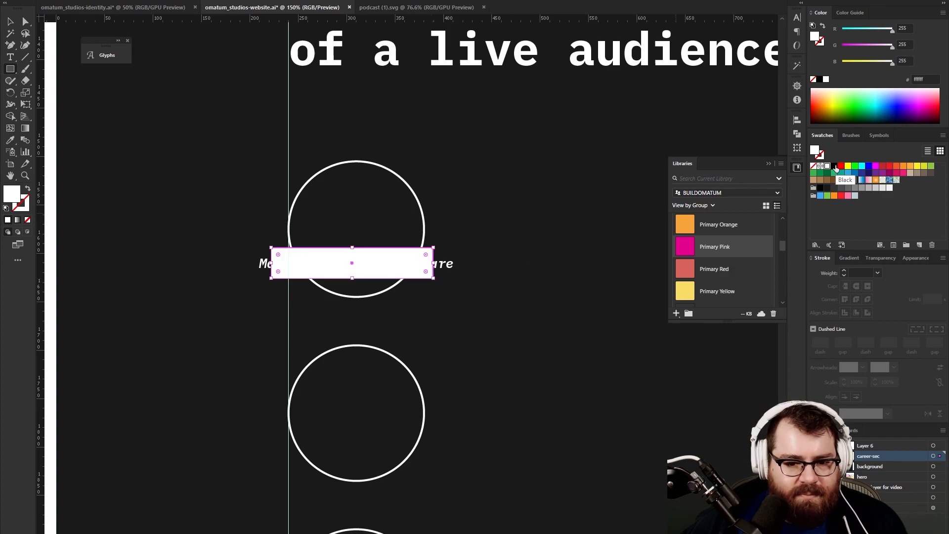
- Fill the rectangle with the #1a1a1a background colour behind the text so the circle outline breaks
{"action": "left_click", "coordinate": [834, 166]}
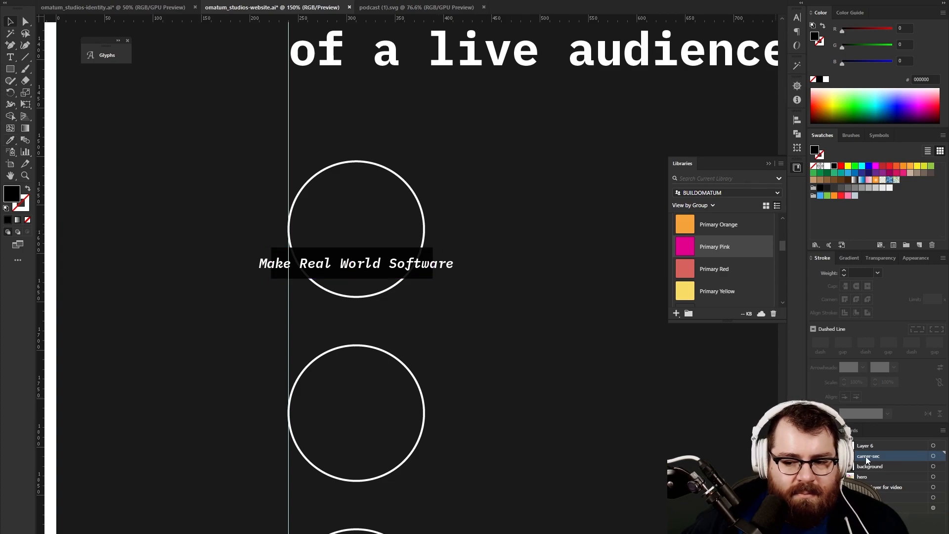
{"action": "left_click", "coordinate": [870, 465]}
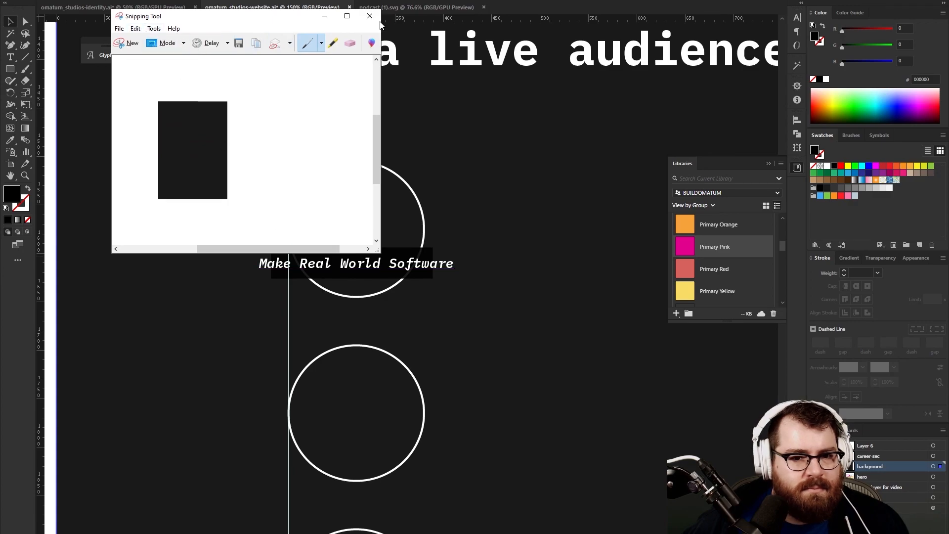
{"action": "left_click", "coordinate": [369, 16]}
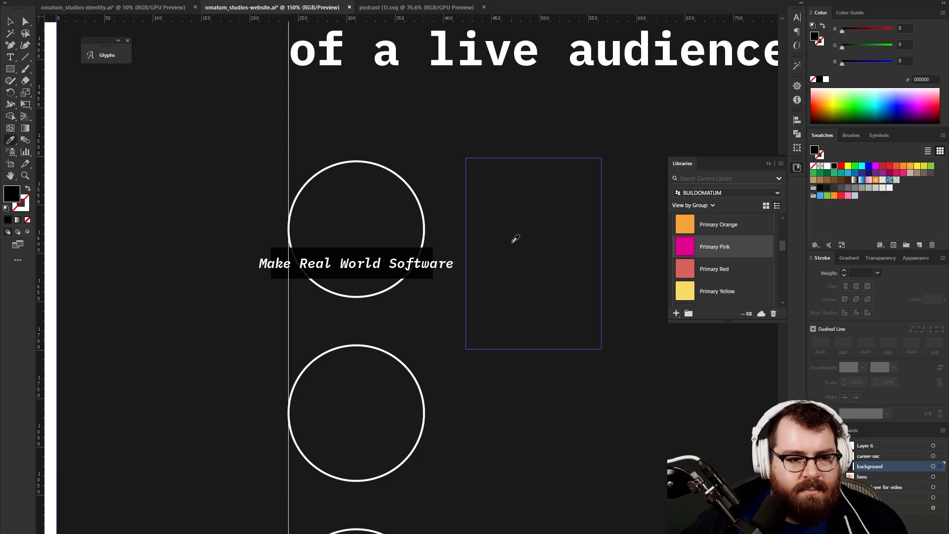
{"action": "left_click", "coordinate": [514, 239]}
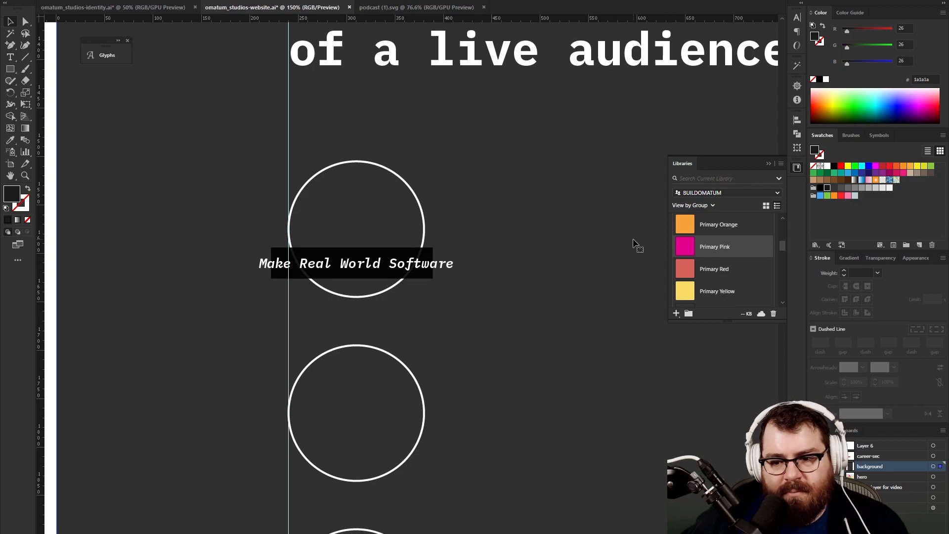
{"action": "left_click", "coordinate": [877, 258]}
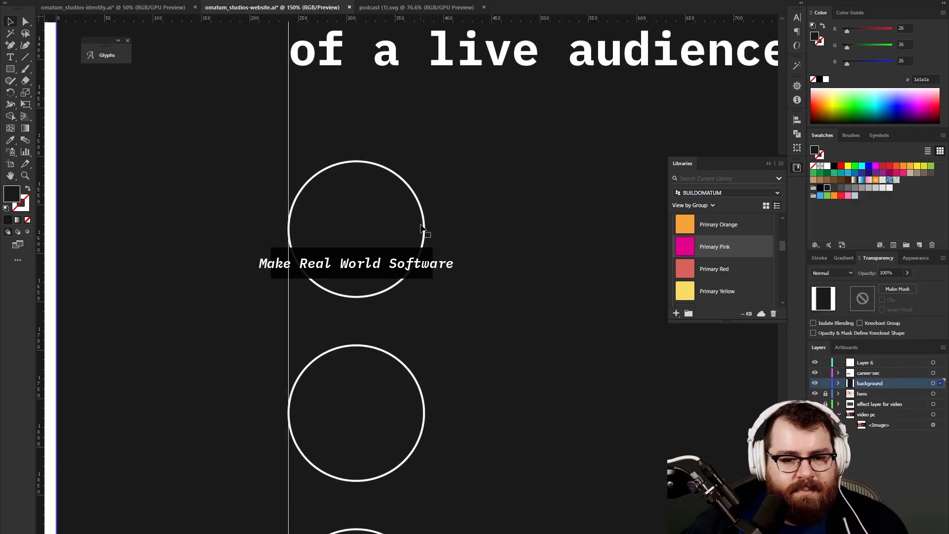
{"action": "left_click", "coordinate": [355, 263]}
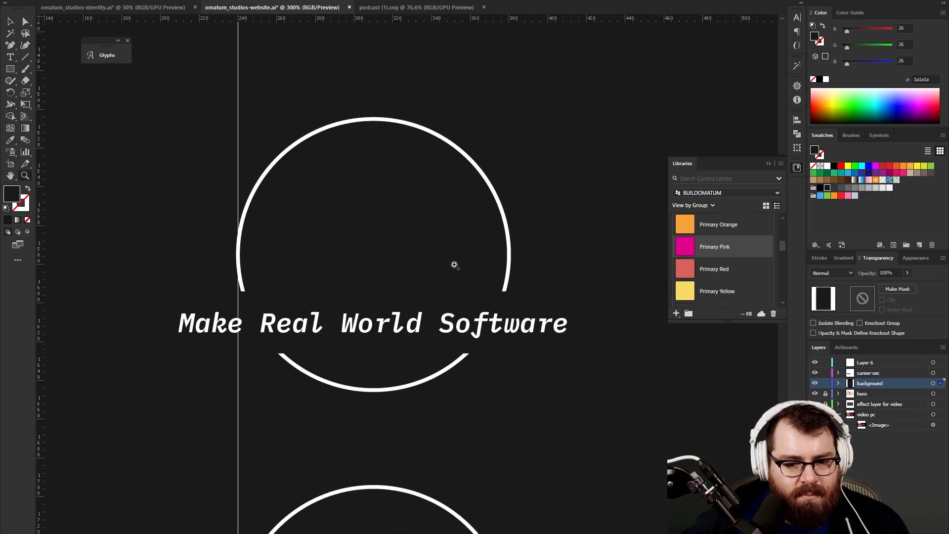
- Set the top circle and slogan group's opacity to 75%
{"action": "left_click", "coordinate": [373, 322]}
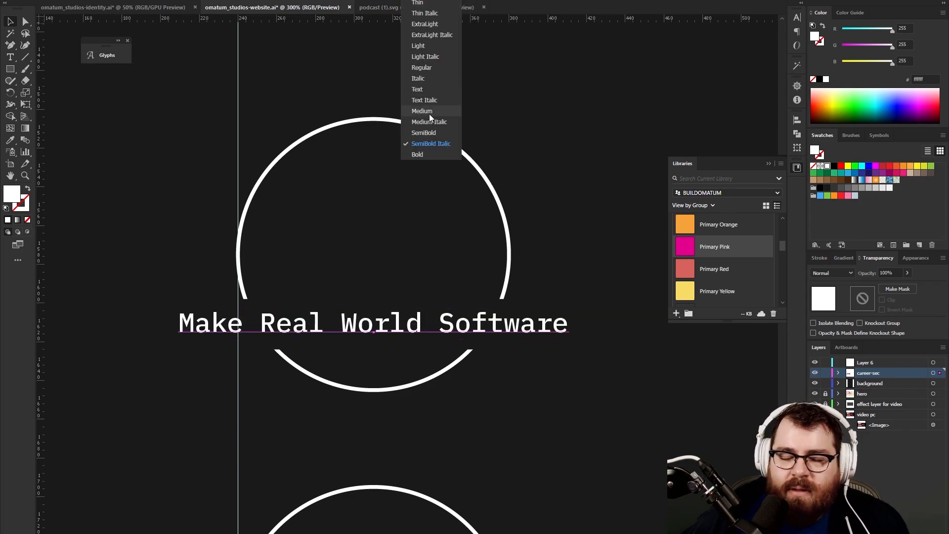
{"action": "mouse_move", "coordinate": [428, 89]}
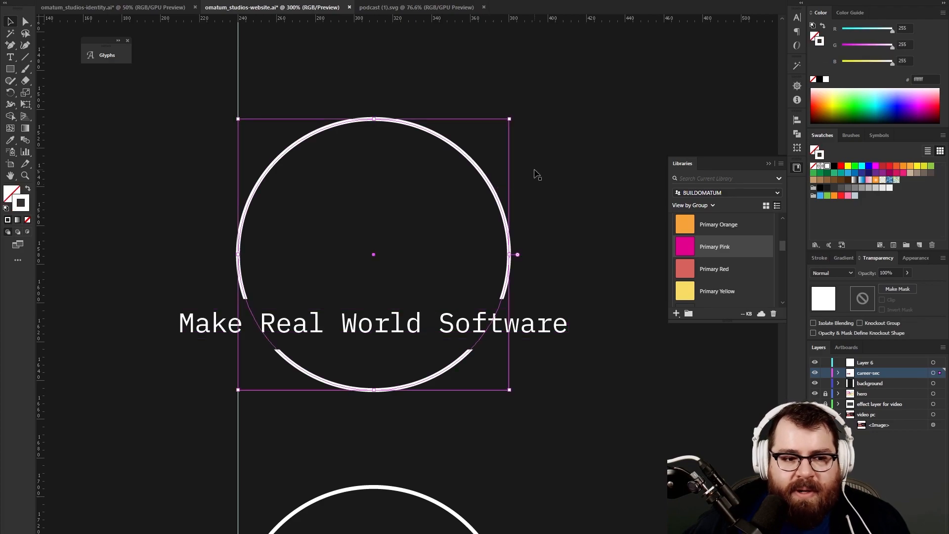
{"action": "mouse_move", "coordinate": [898, 282]}
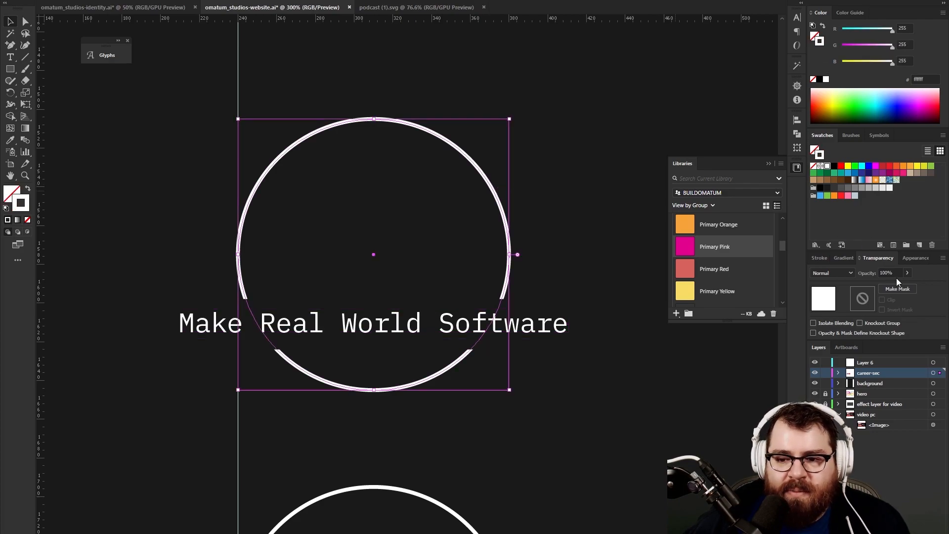
{"action": "triple_click", "coordinate": [890, 273]}
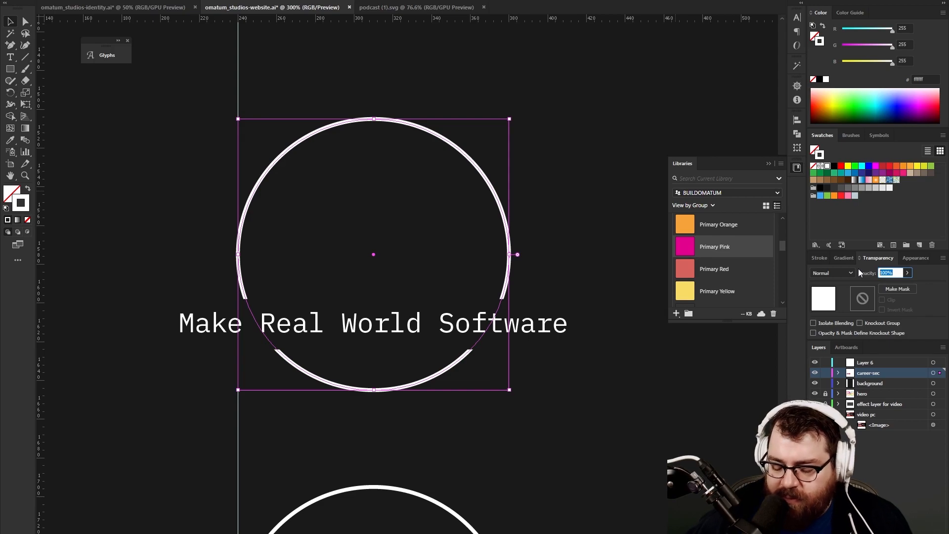
{"action": "type", "text": "75"}
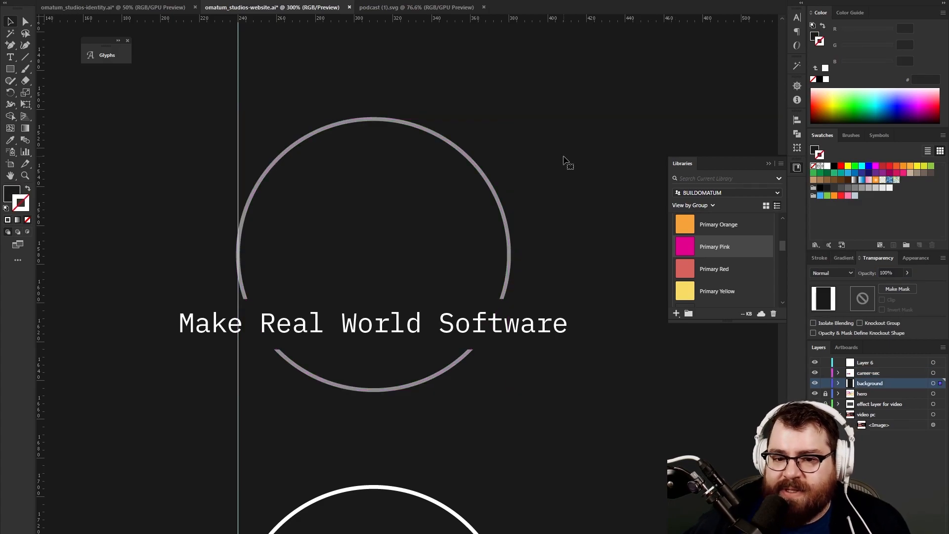
{"action": "mouse_move", "coordinate": [427, 279]}
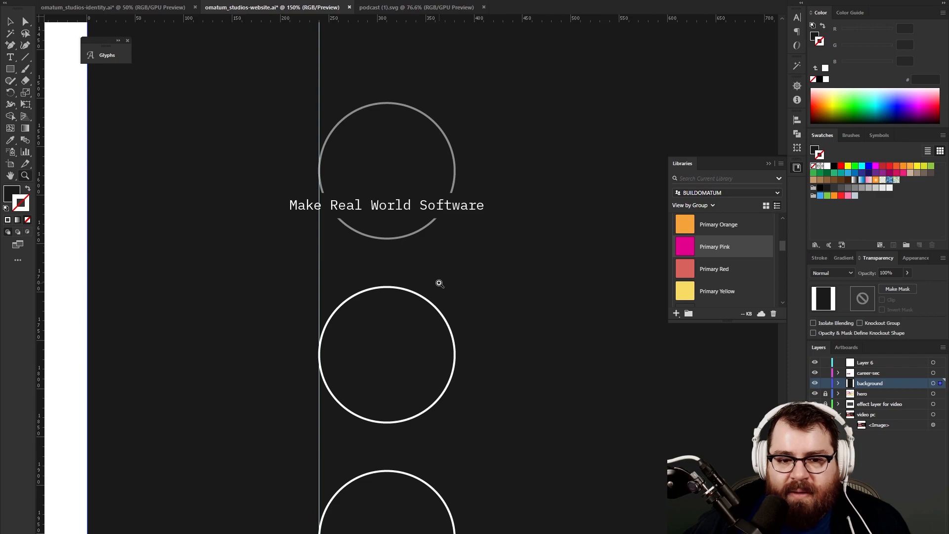
{"action": "mouse_move", "coordinate": [460, 285]}
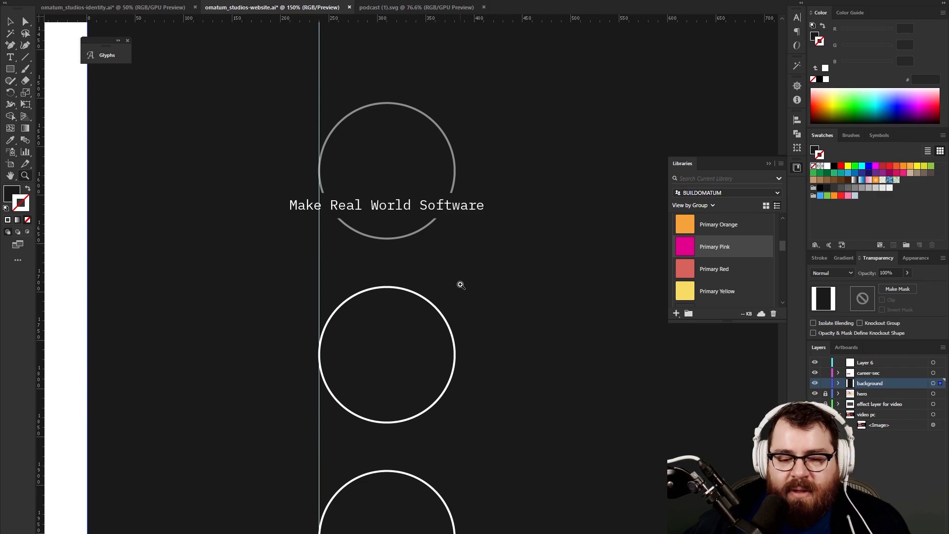
{"action": "left_click", "coordinate": [371, 221]}
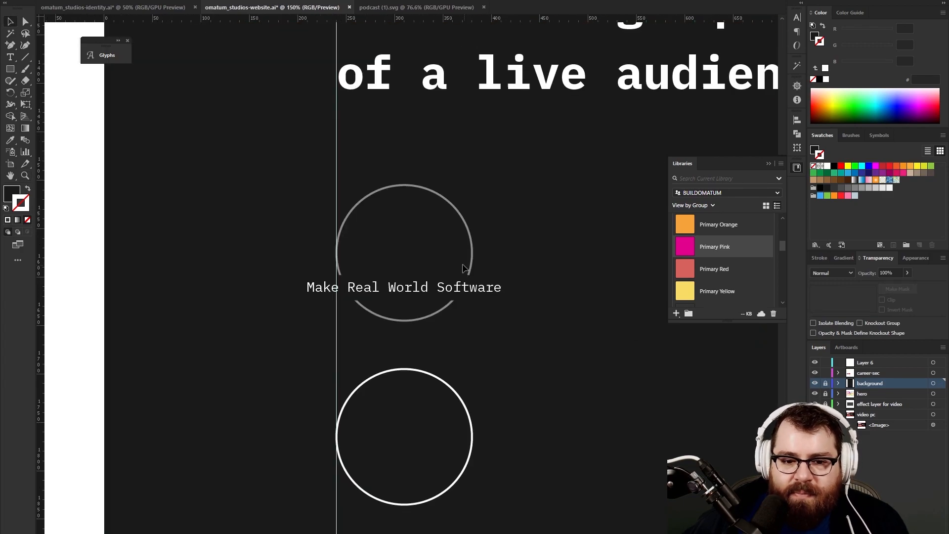
{"action": "mouse_move", "coordinate": [542, 195]}
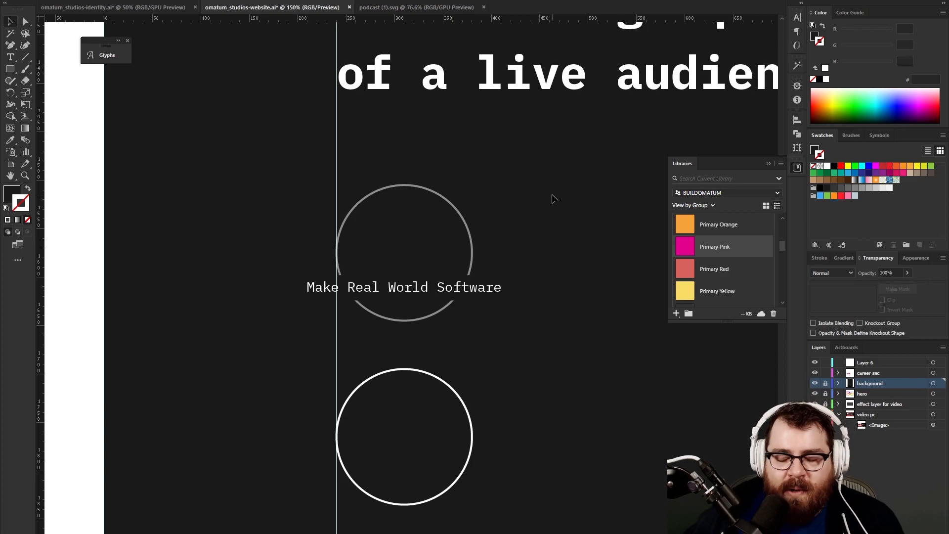
{"action": "mouse_move", "coordinate": [508, 220]}
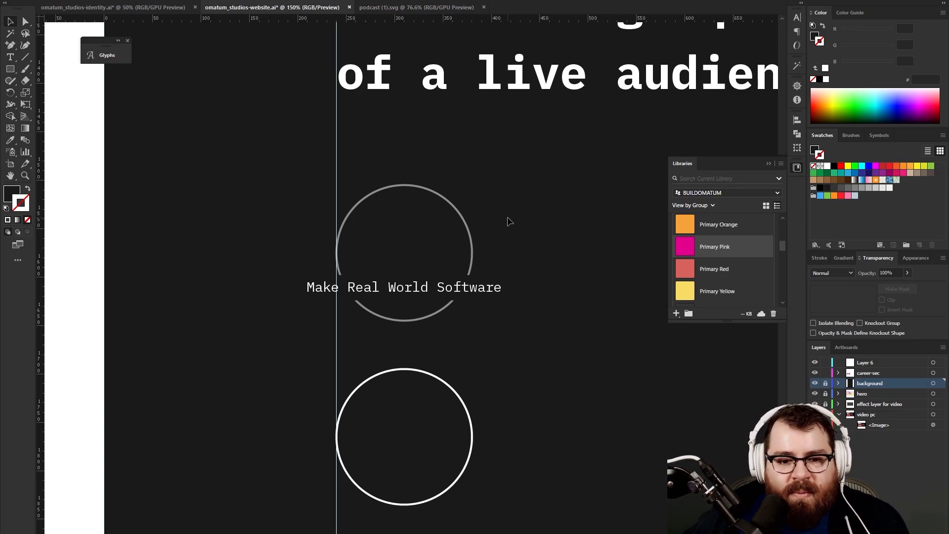
{"action": "mouse_move", "coordinate": [504, 235]}
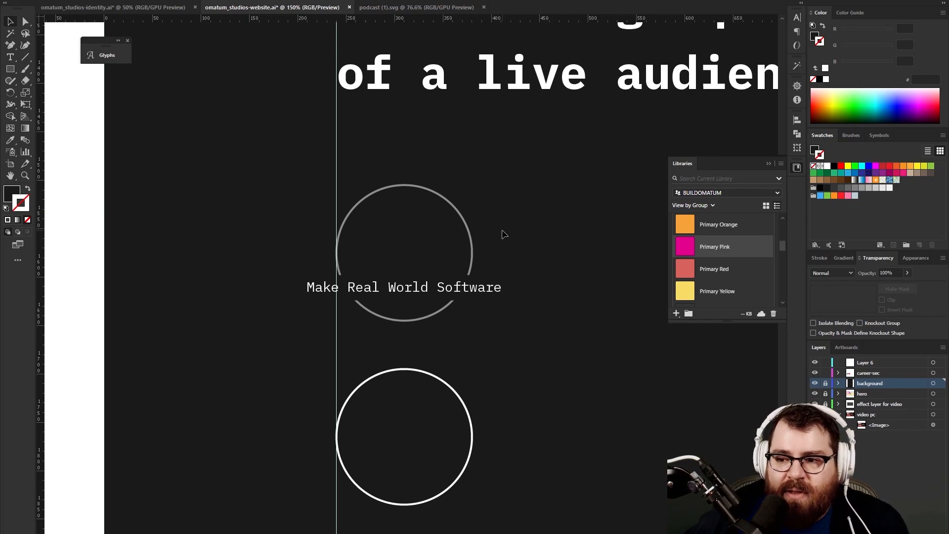
{"action": "mouse_move", "coordinate": [522, 222]}
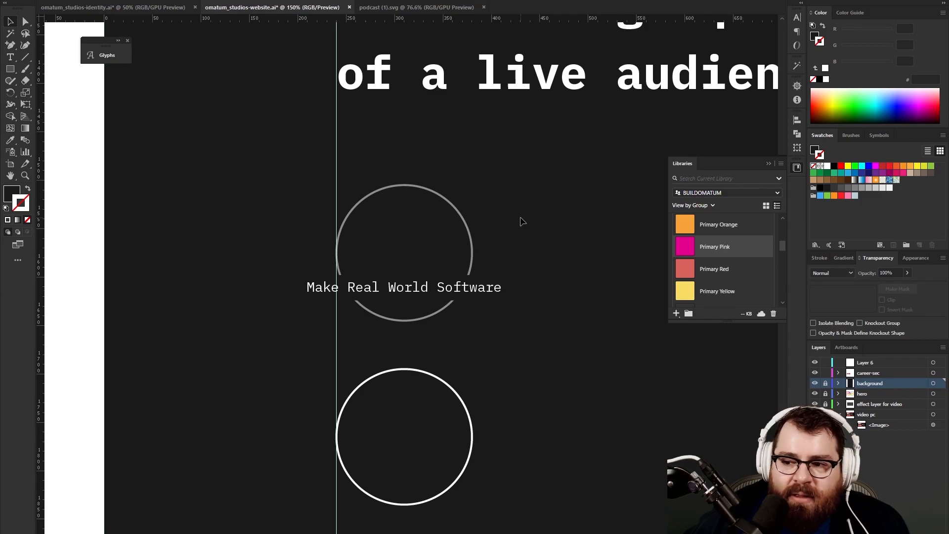
{"action": "mouse_move", "coordinate": [519, 309]}
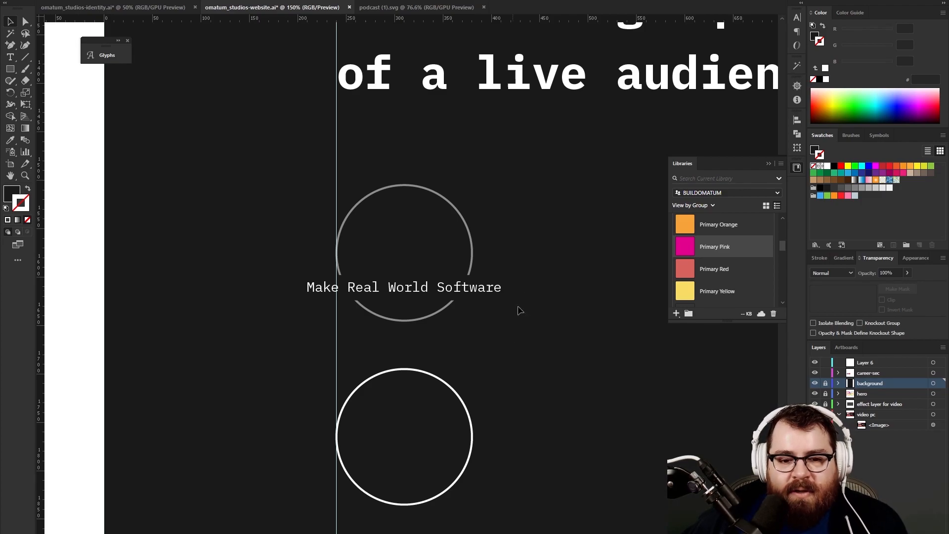
{"action": "left_click", "coordinate": [403, 242]}
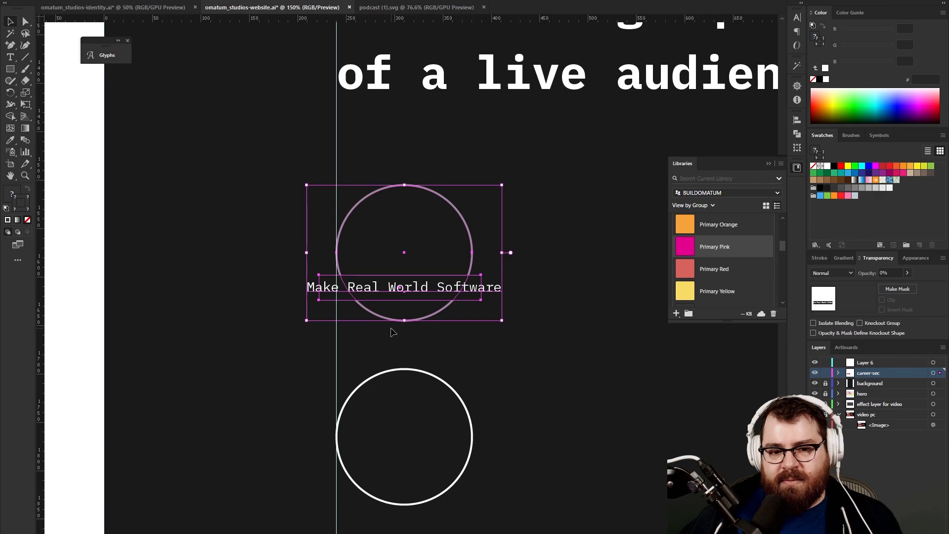
{"action": "mouse_move", "coordinate": [458, 214]}
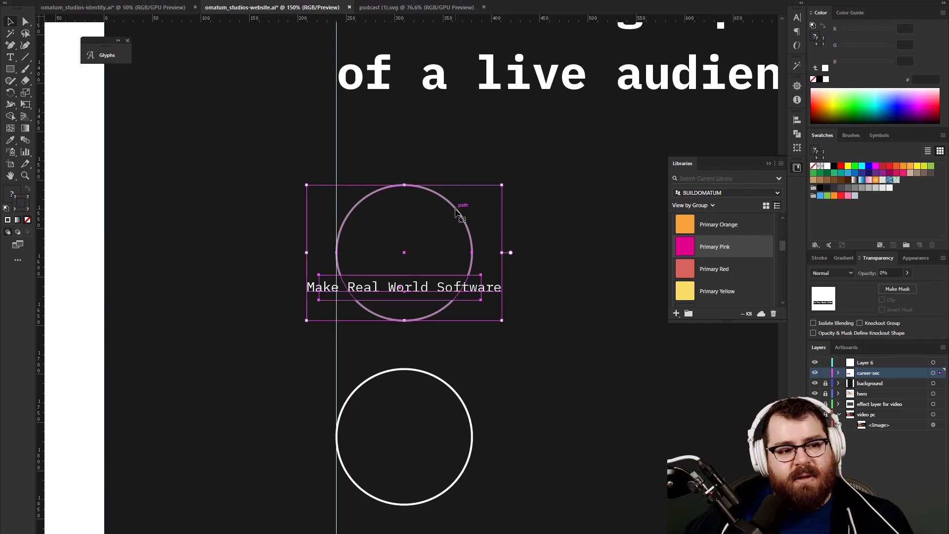
{"action": "mouse_move", "coordinate": [340, 256]}
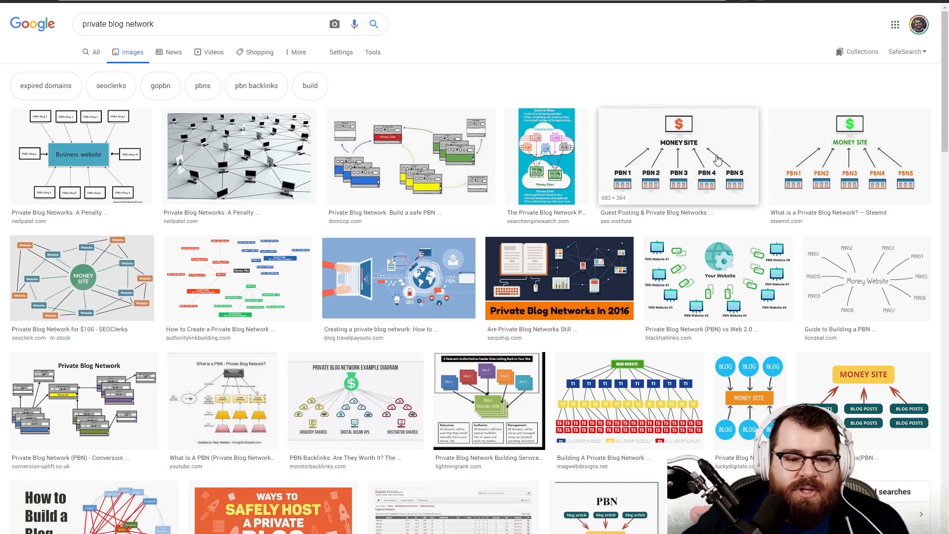
- Preview the Business website PBN diagram, compare another PBN diagram, then return to it
{"action": "left_click", "coordinate": [81, 154]}
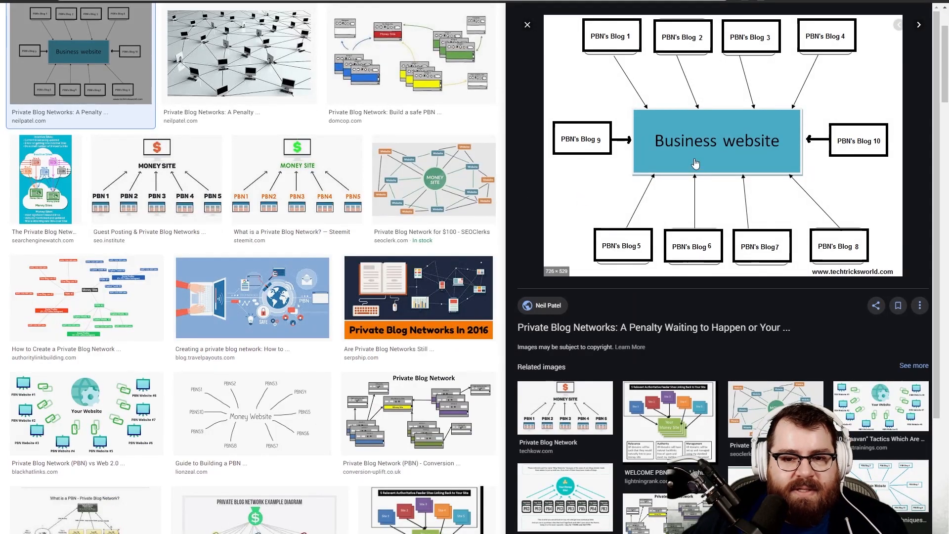
{"action": "mouse_move", "coordinate": [870, 161]}
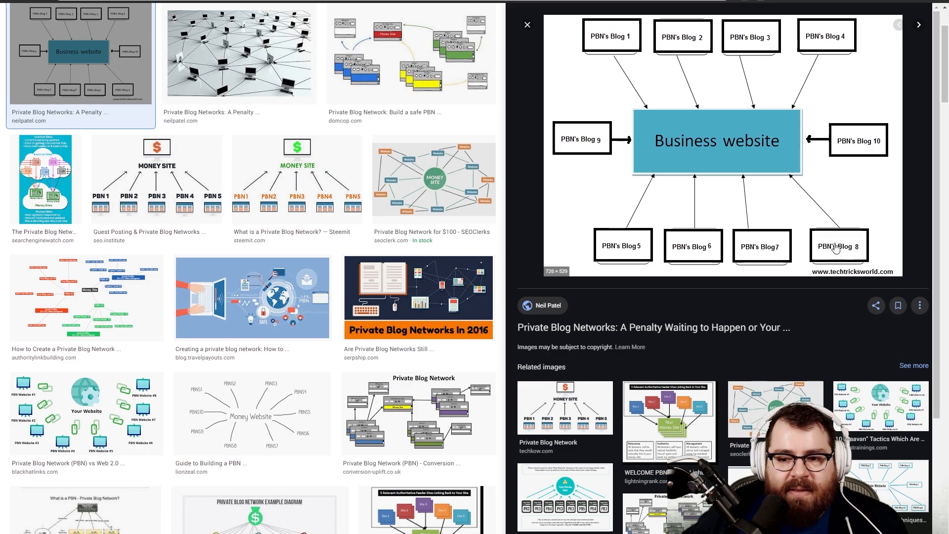
{"action": "mouse_move", "coordinate": [731, 195]}
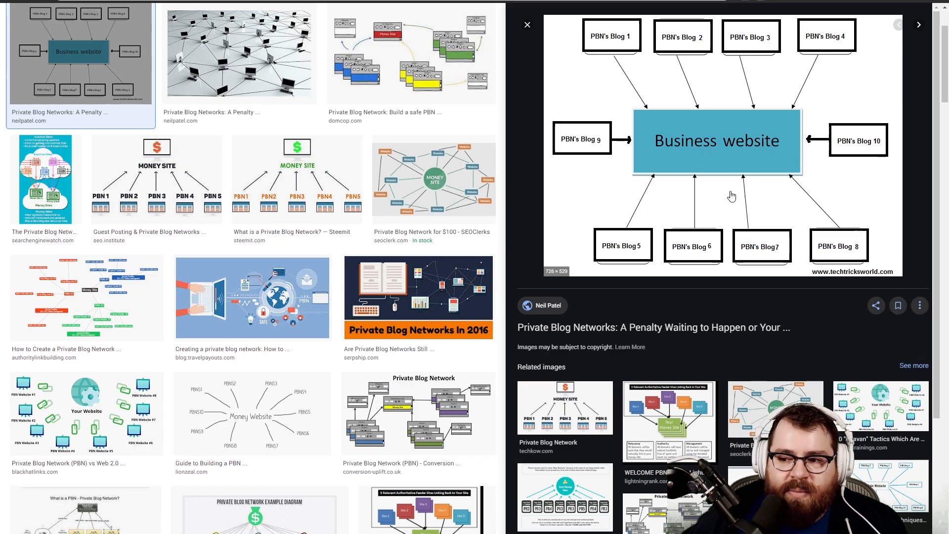
{"action": "mouse_move", "coordinate": [595, 81]}
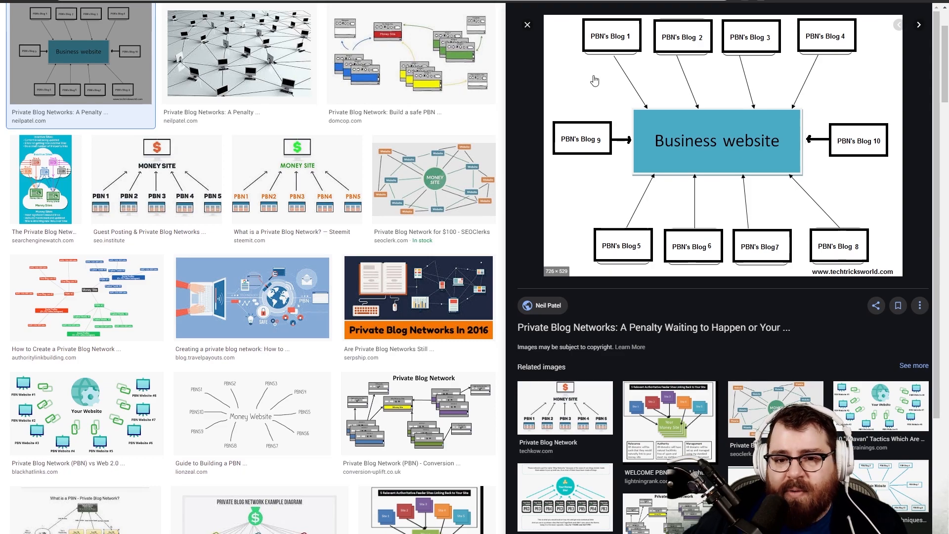
{"action": "mouse_move", "coordinate": [671, 252]}
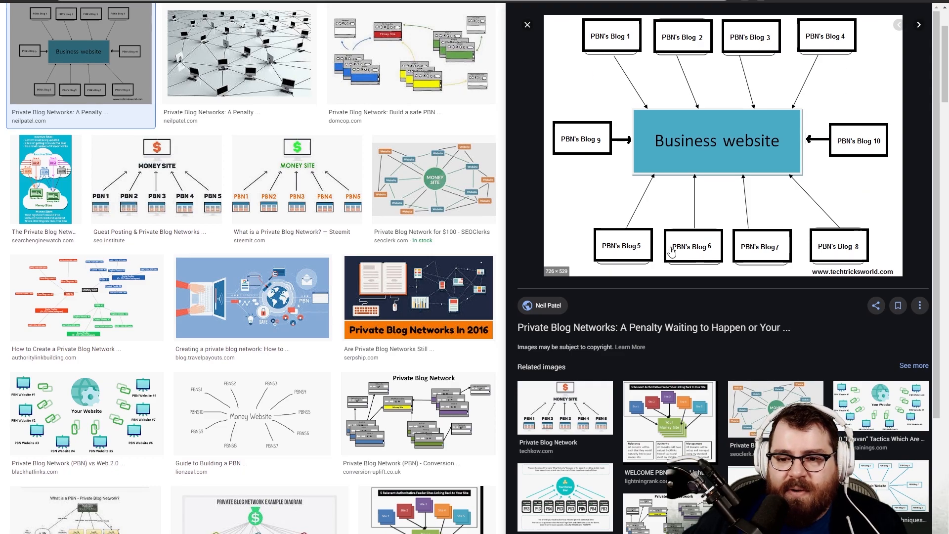
{"action": "mouse_move", "coordinate": [714, 209]}
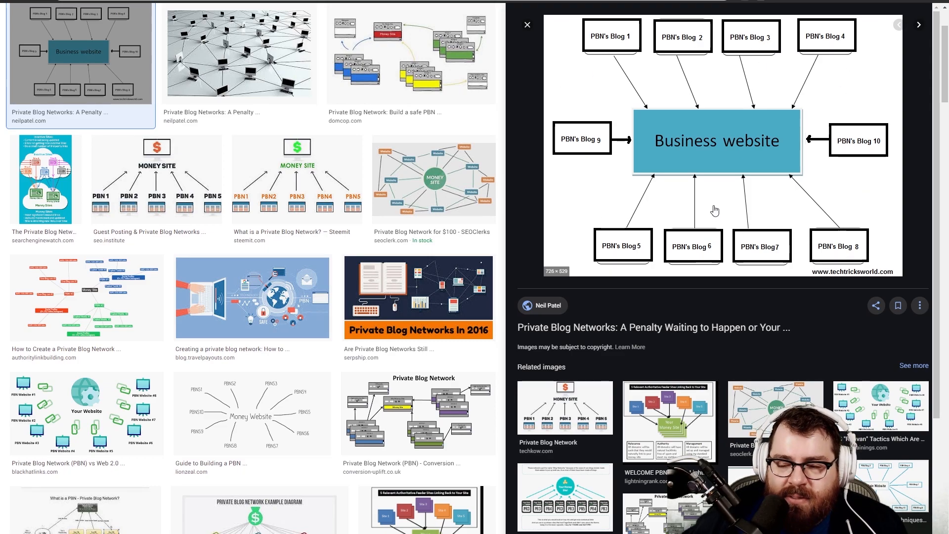
{"action": "mouse_move", "coordinate": [729, 278]}
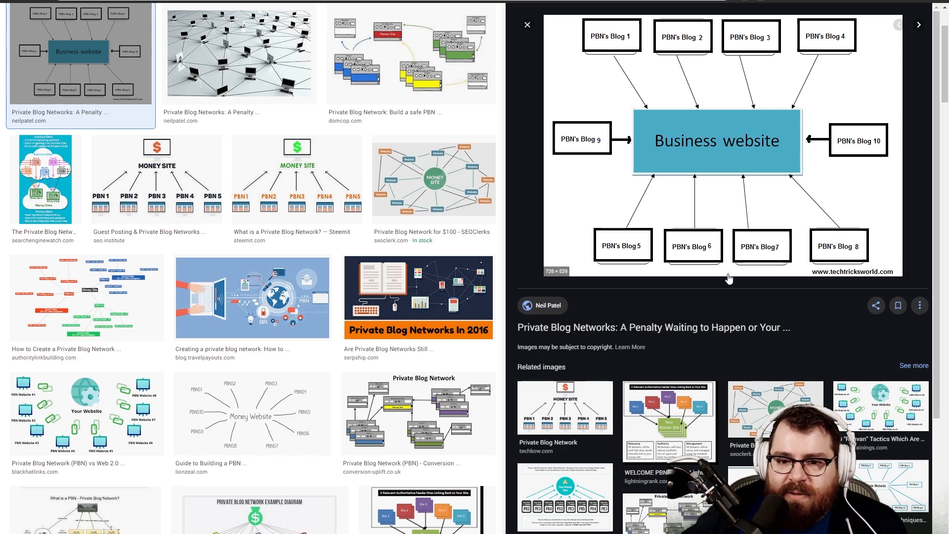
{"action": "mouse_move", "coordinate": [845, 165]}
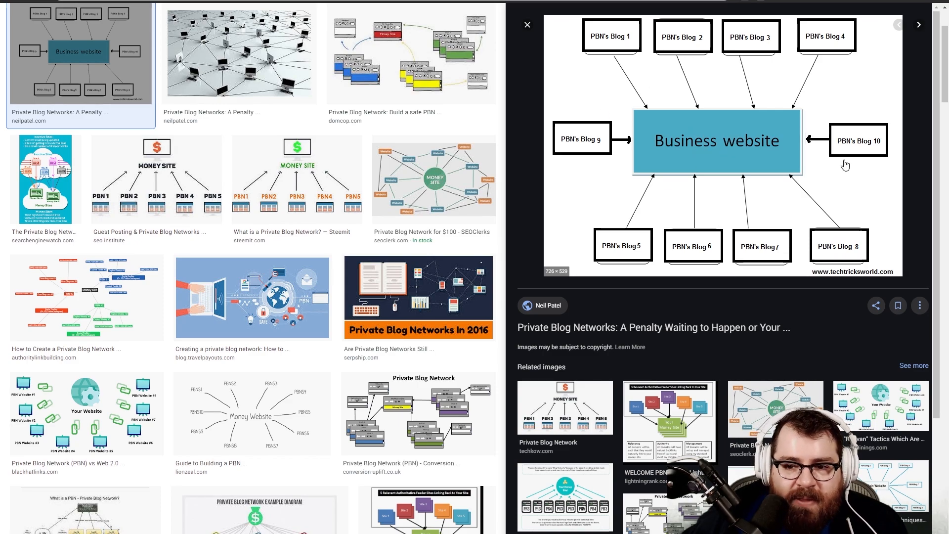
{"action": "left_click", "coordinate": [418, 413]}
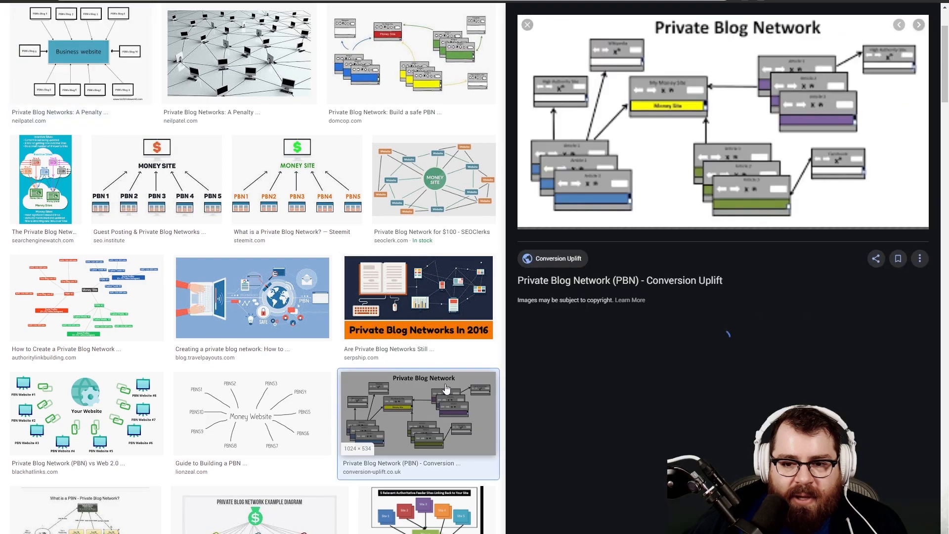
{"action": "scroll", "scroll_direction": "down", "scroll_amount": 3}
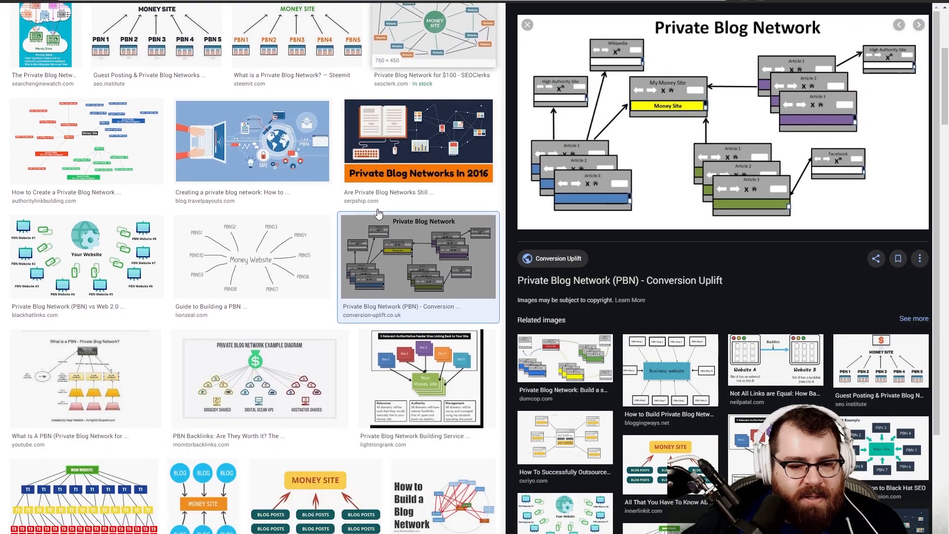
{"action": "scroll", "scroll_direction": "down", "scroll_amount": 3}
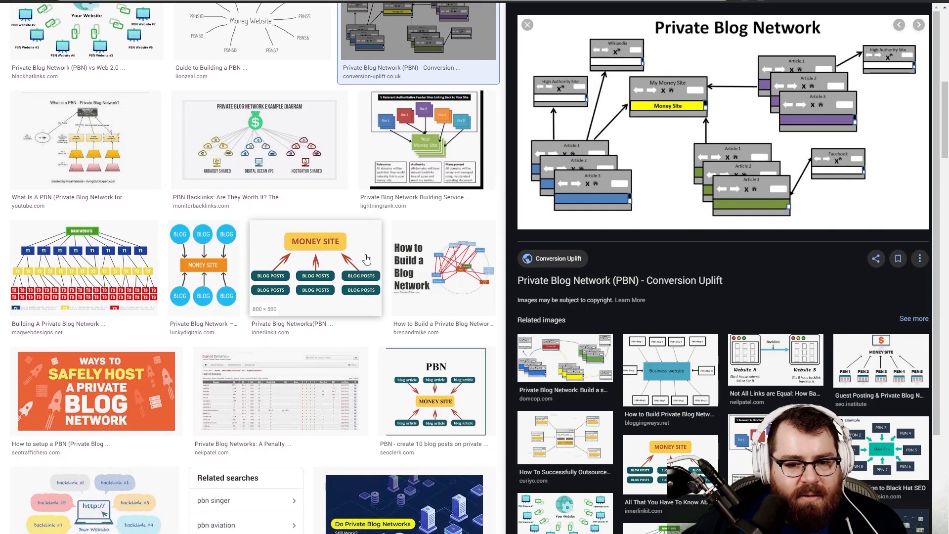
{"action": "scroll", "scroll_direction": "down", "scroll_amount": 3}
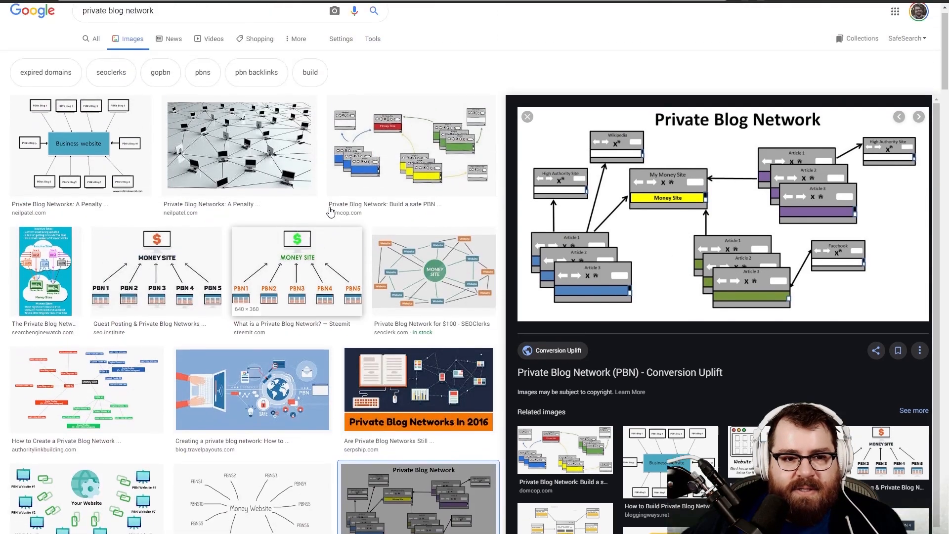
{"action": "left_click", "coordinate": [81, 146]}
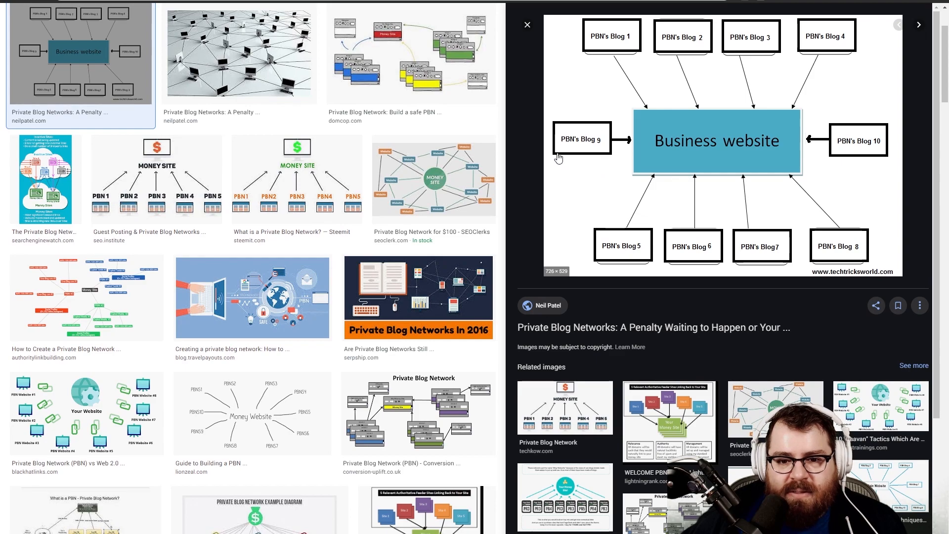
{"action": "mouse_move", "coordinate": [596, 149]}
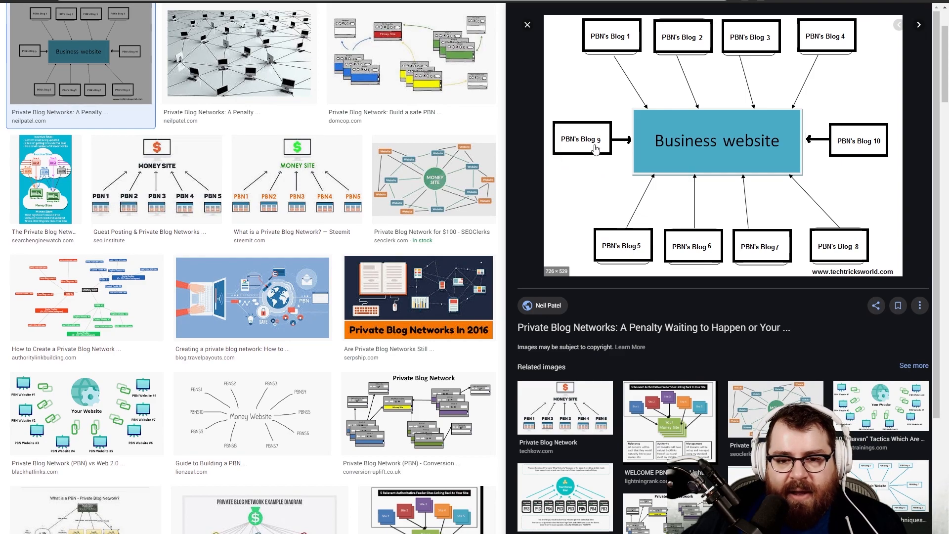
{"action": "mouse_move", "coordinate": [595, 201]}
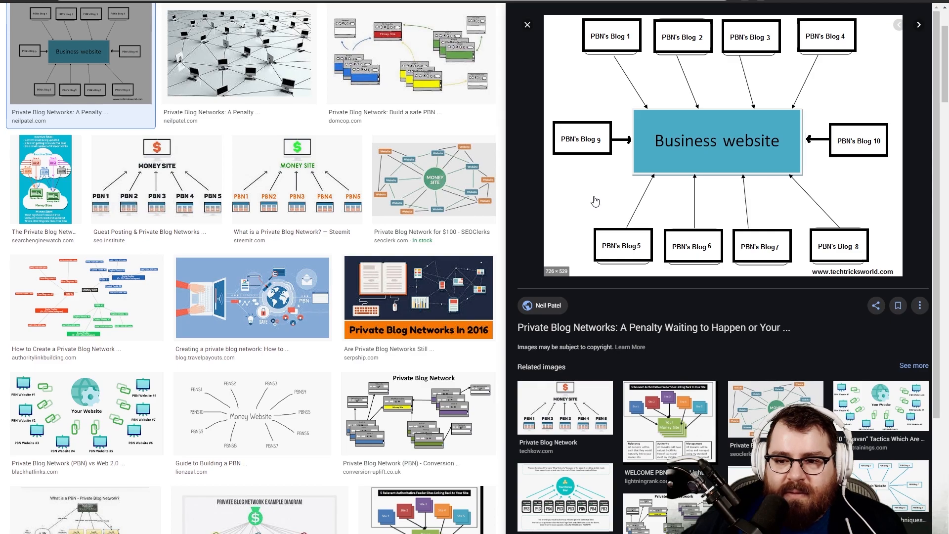
{"action": "mouse_move", "coordinate": [732, 158]}
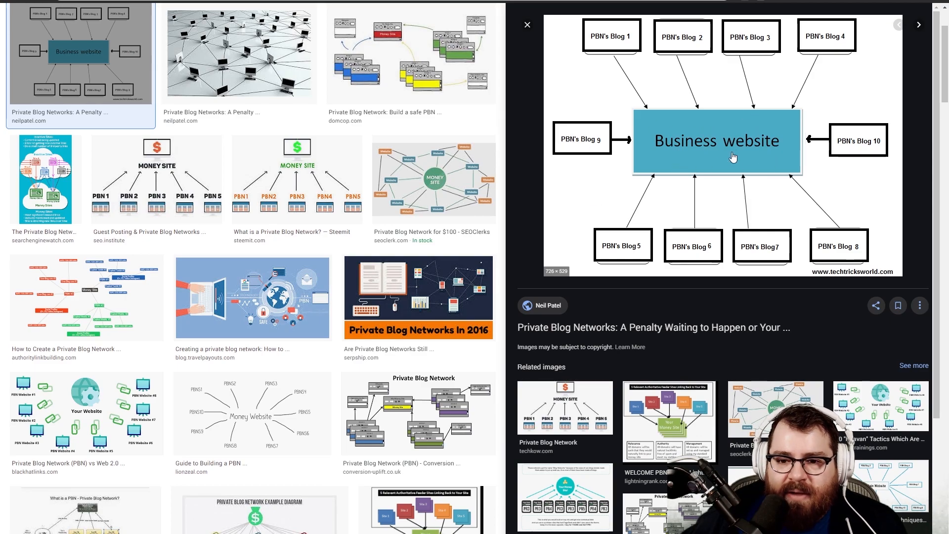
{"action": "mouse_move", "coordinate": [694, 152]}
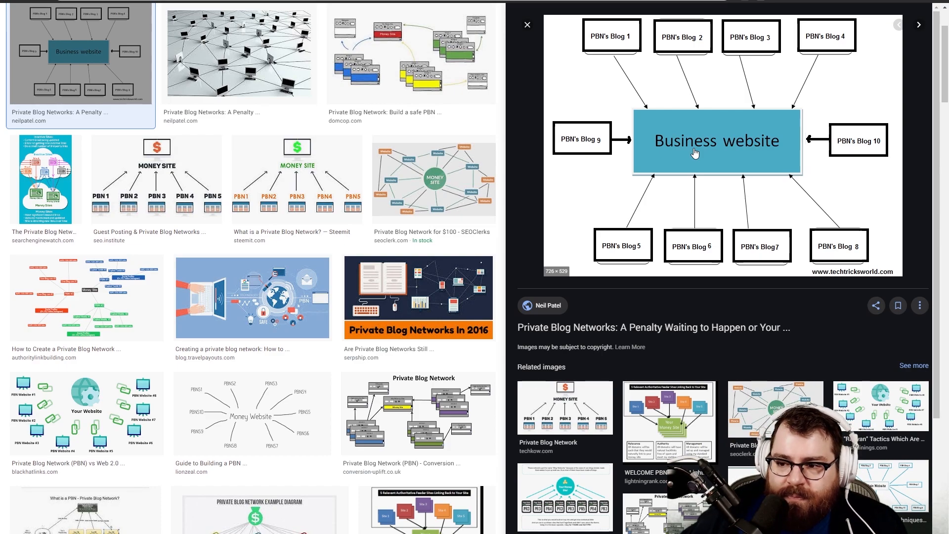
{"action": "mouse_move", "coordinate": [669, 152]}
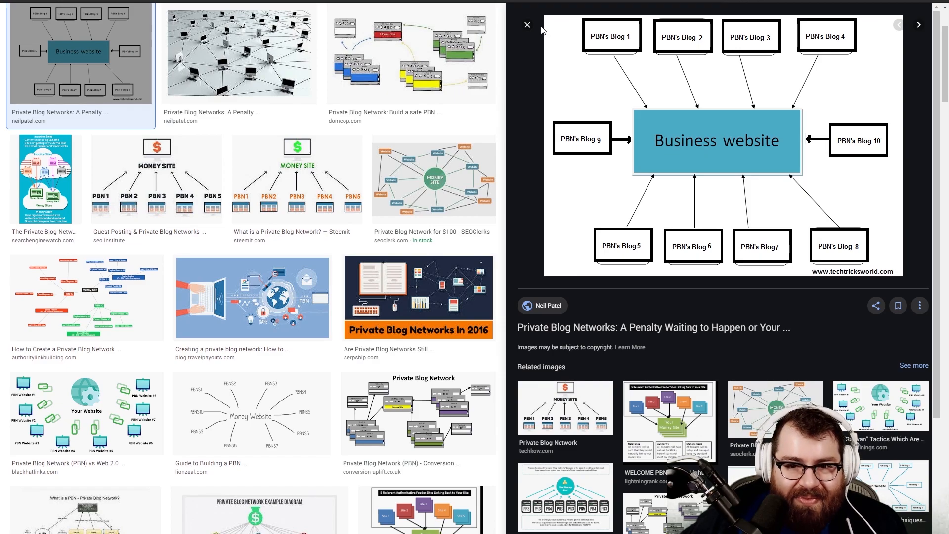
- Preview the tiered diagram with MAIN WEBSITE above T1, T2 and T3 site rows
{"action": "left_click", "coordinate": [527, 25]}
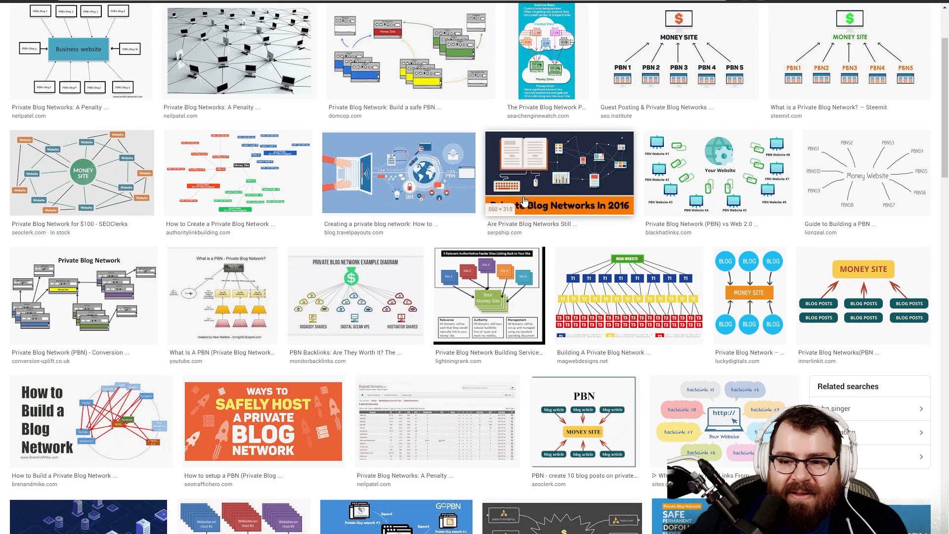
{"action": "scroll", "scroll_direction": "up", "scroll_amount": 3}
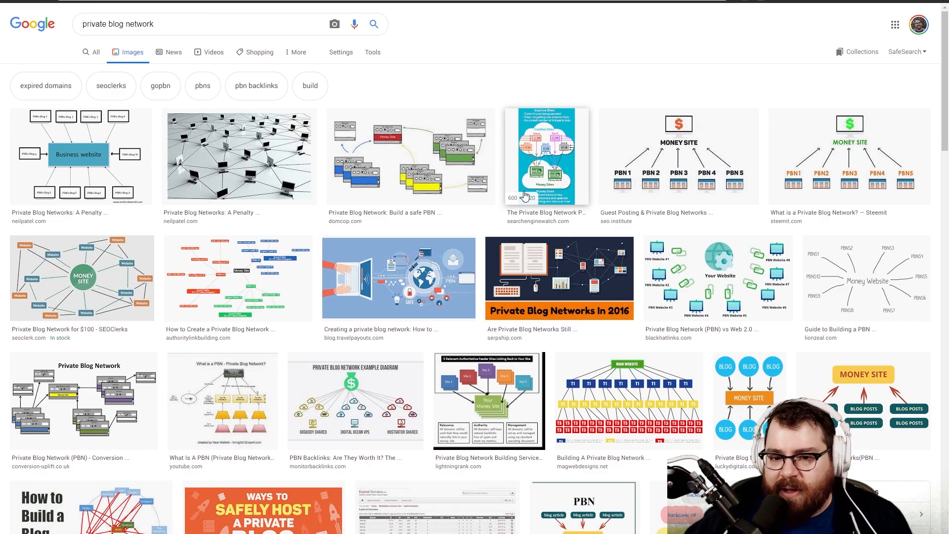
{"action": "mouse_move", "coordinate": [404, 137]}
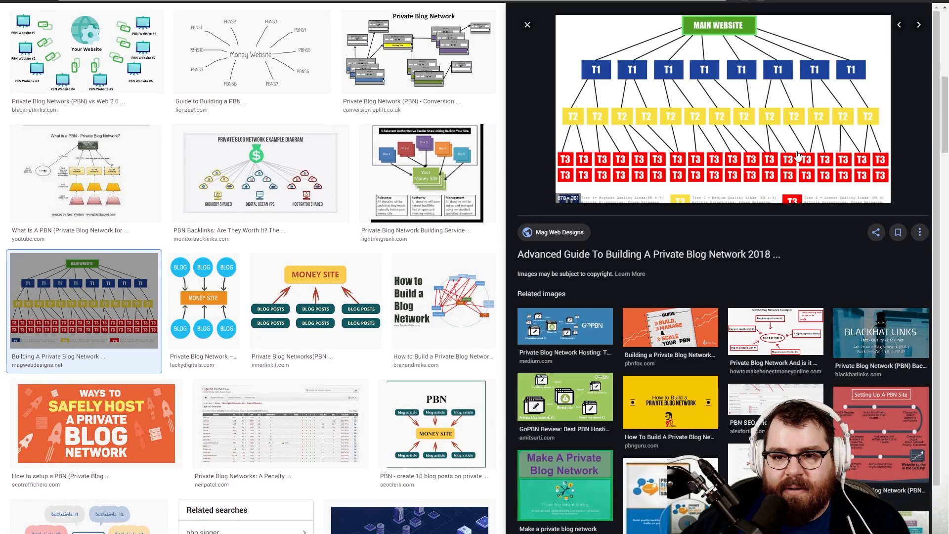
{"action": "mouse_move", "coordinate": [704, 182]}
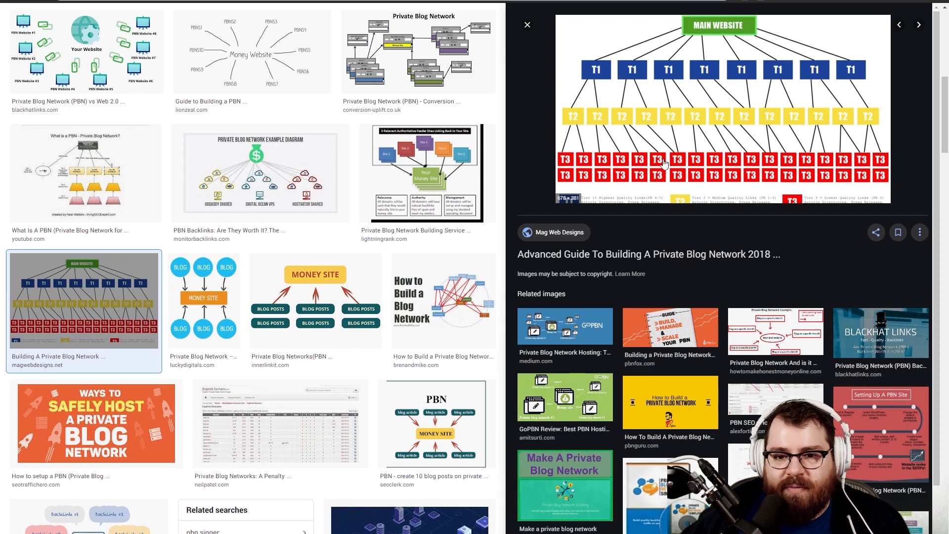
{"action": "mouse_move", "coordinate": [567, 123]}
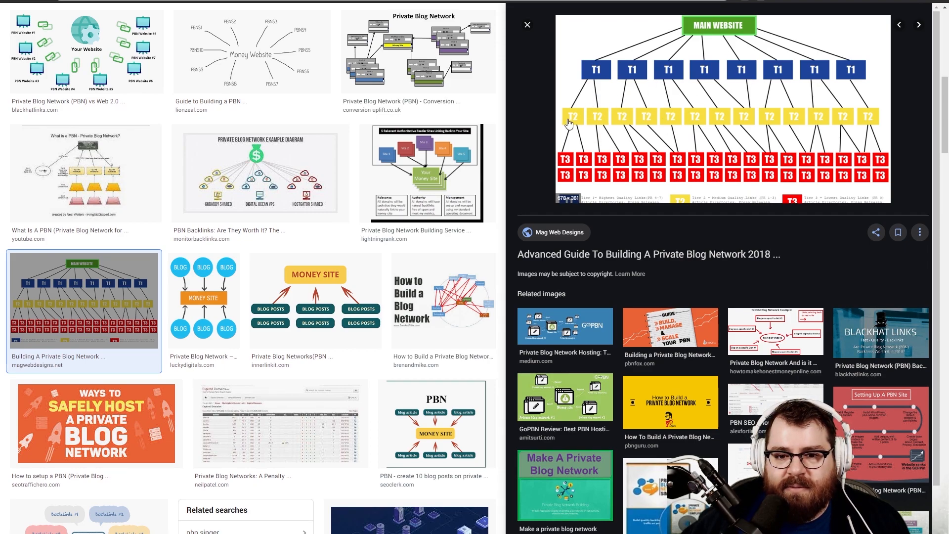
{"action": "mouse_move", "coordinate": [649, 95]}
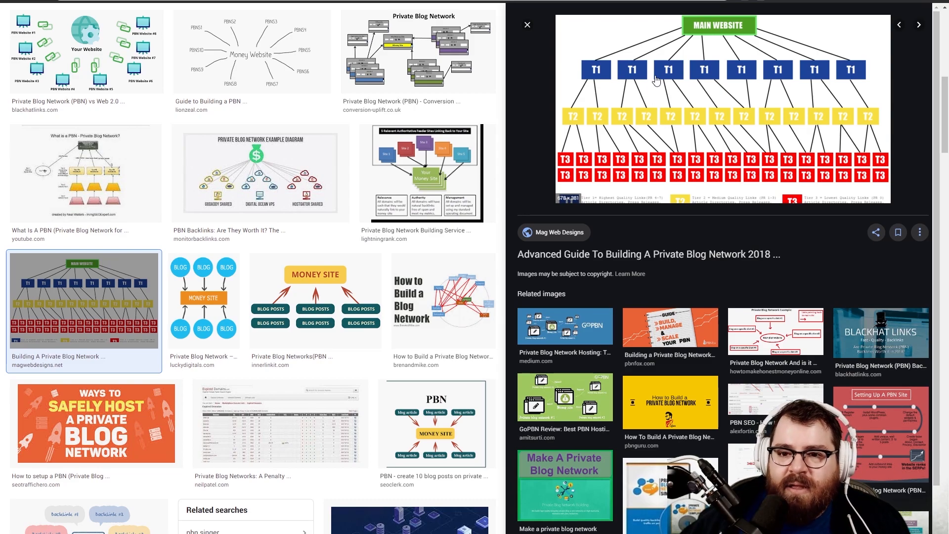
{"action": "mouse_move", "coordinate": [613, 76]}
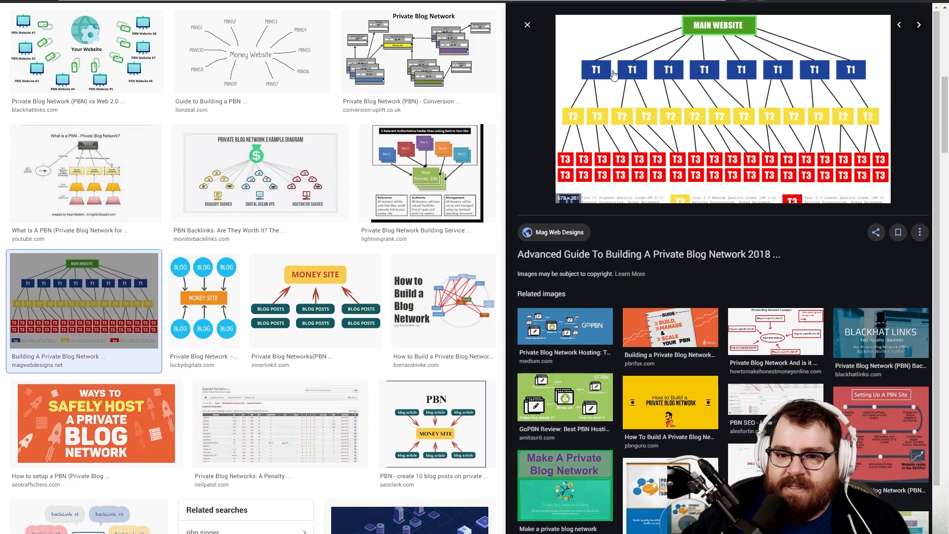
{"action": "mouse_move", "coordinate": [753, 190]}
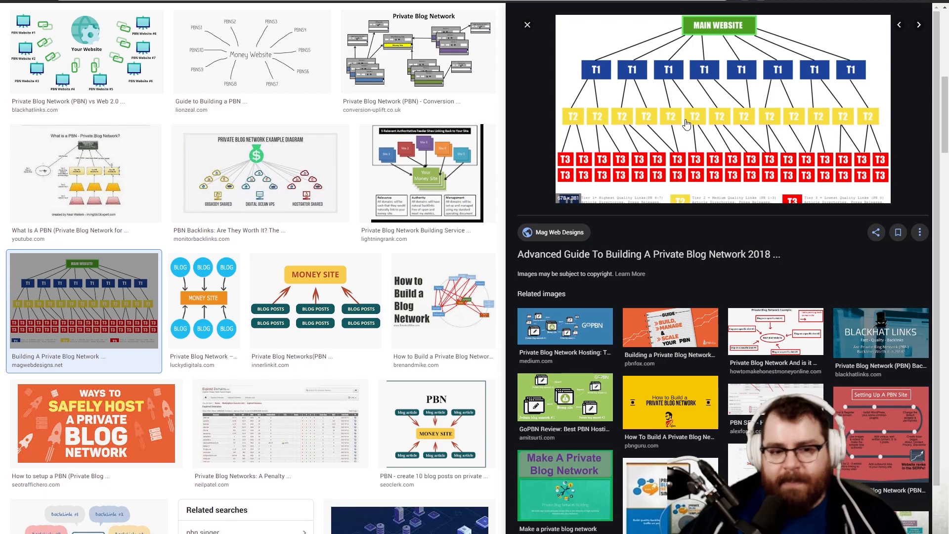
{"action": "mouse_move", "coordinate": [313, 71]}
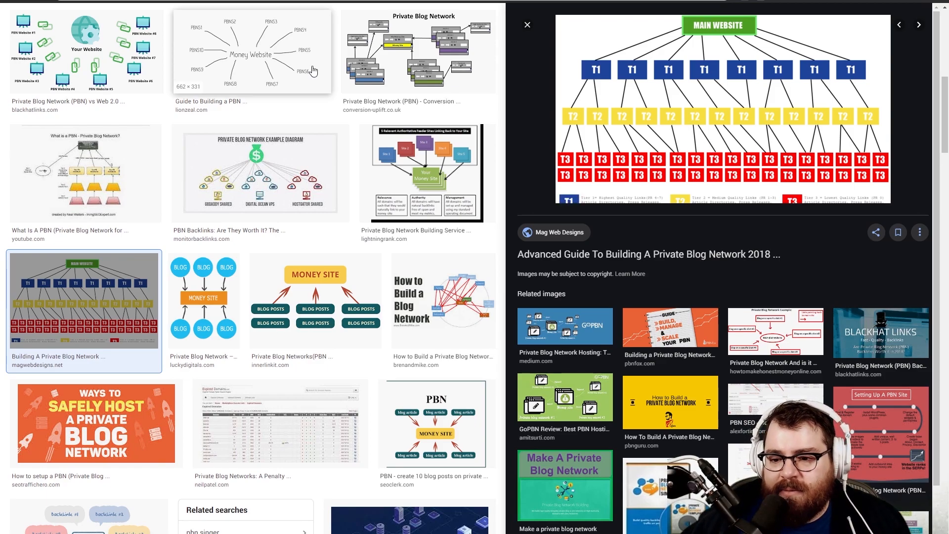
{"action": "scroll", "scroll_direction": "up", "scroll_amount": 3}
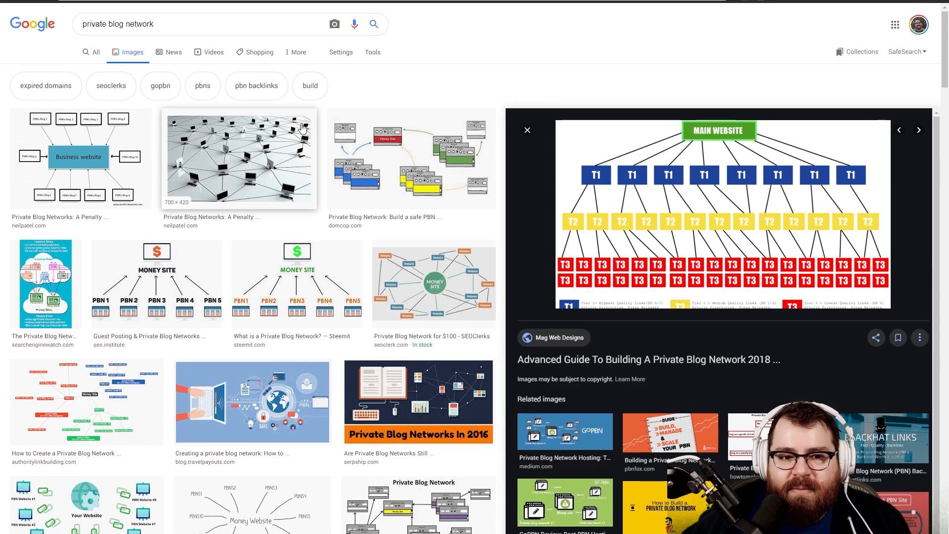
{"action": "mouse_move", "coordinate": [360, 76]}
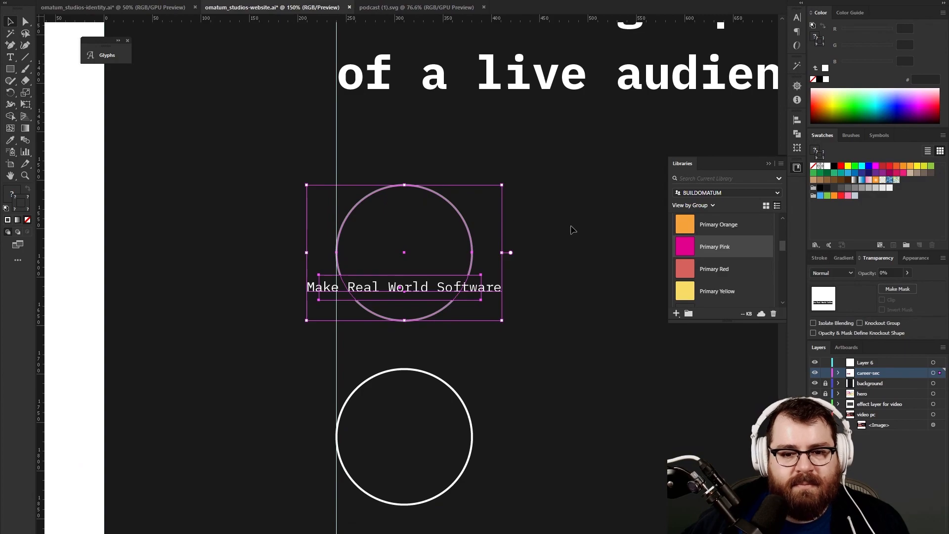
- Copy the faded circle and slogan group onto the second circle
{"action": "scroll", "scroll_direction": "down", "scroll_amount": 3}
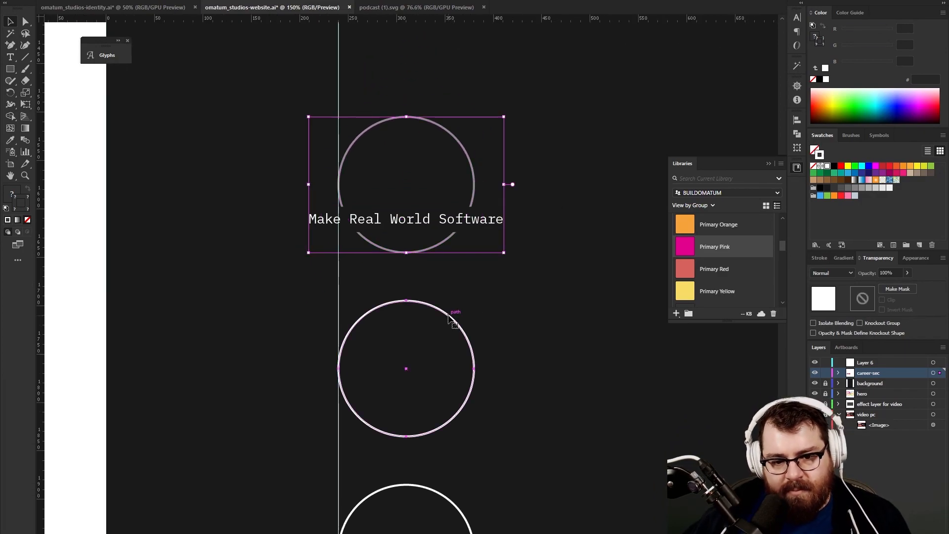
{"action": "left_click", "coordinate": [406, 367]}
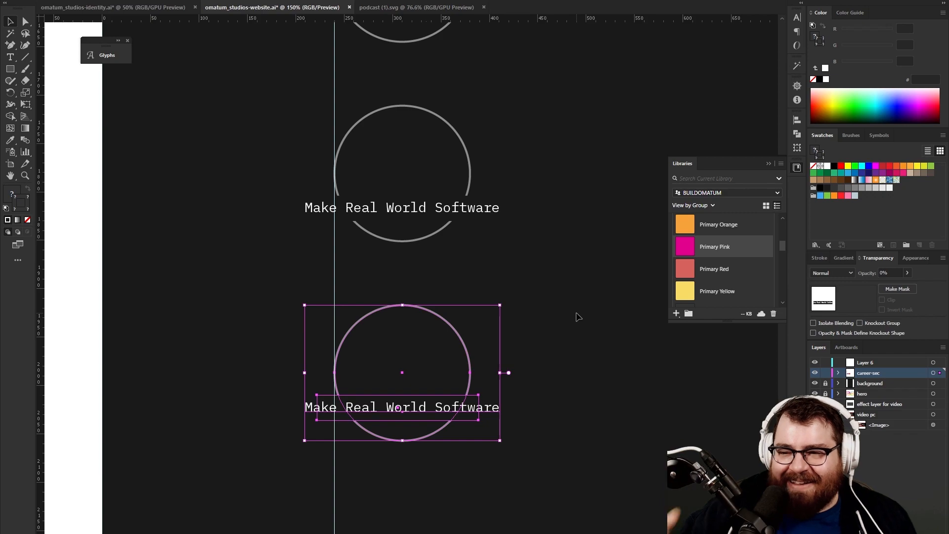
{"action": "mouse_move", "coordinate": [312, 389]}
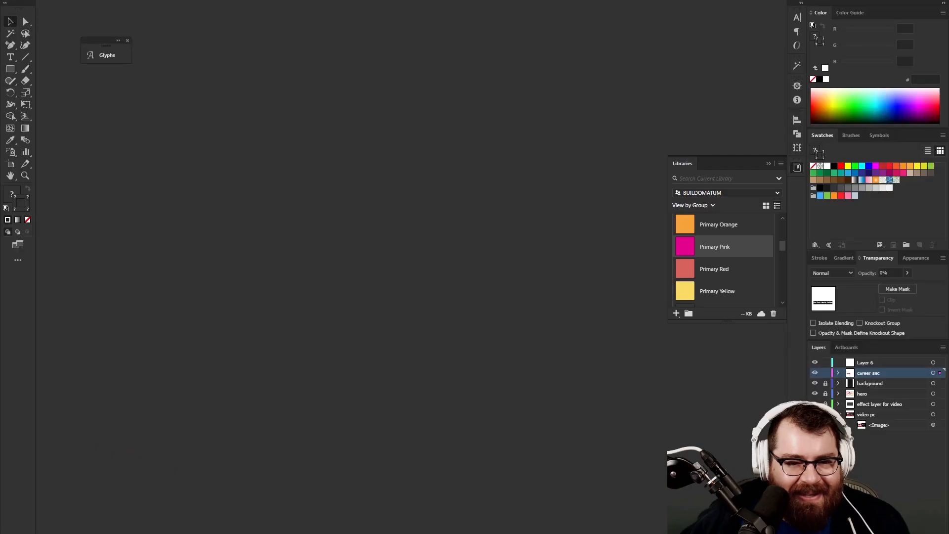
- Retype the bottom slogan as 'Make High Quality Stuff' with the subline 'because we're high quality people'
{"action": "left_click", "coordinate": [273, 7]}
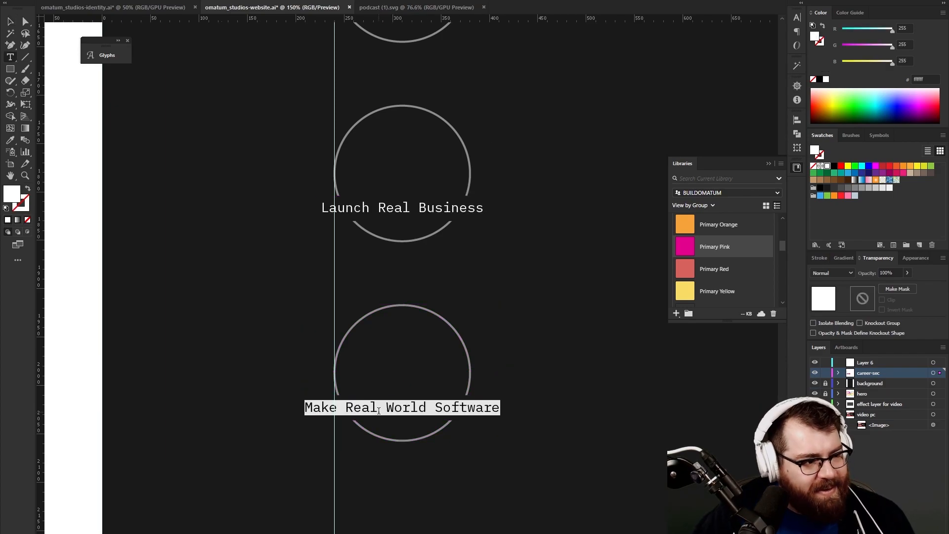
{"action": "type", "text": "Make High"}
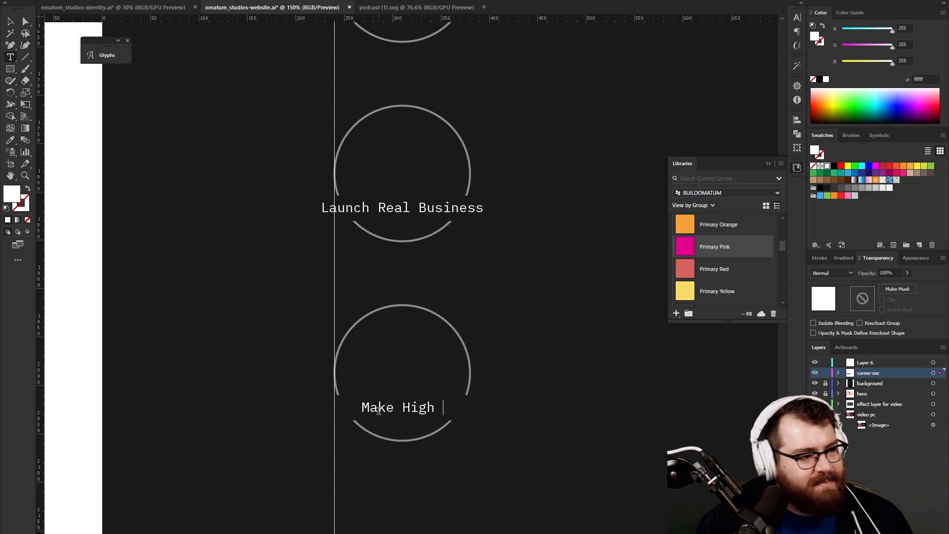
{"action": "type", "text": "Quality Stuff"}
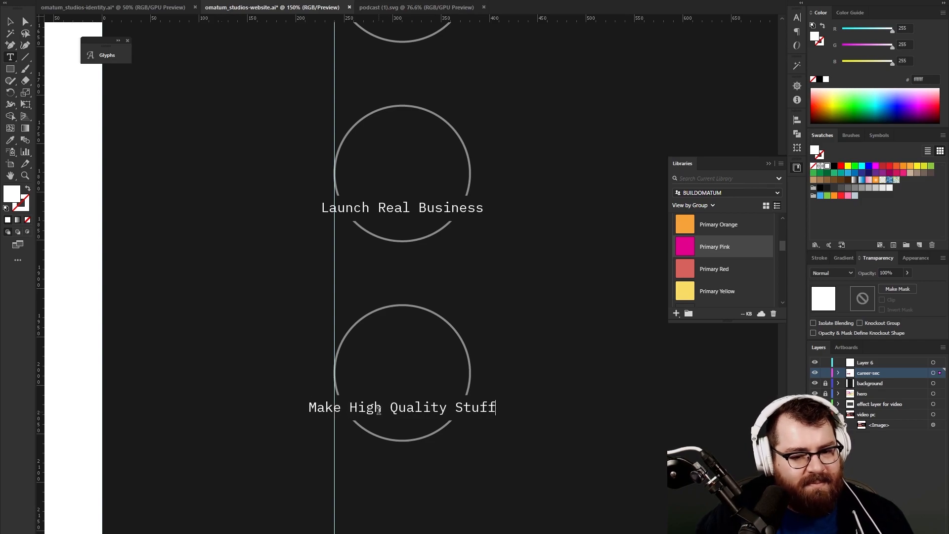
{"action": "type", "text": "Because we’re"}
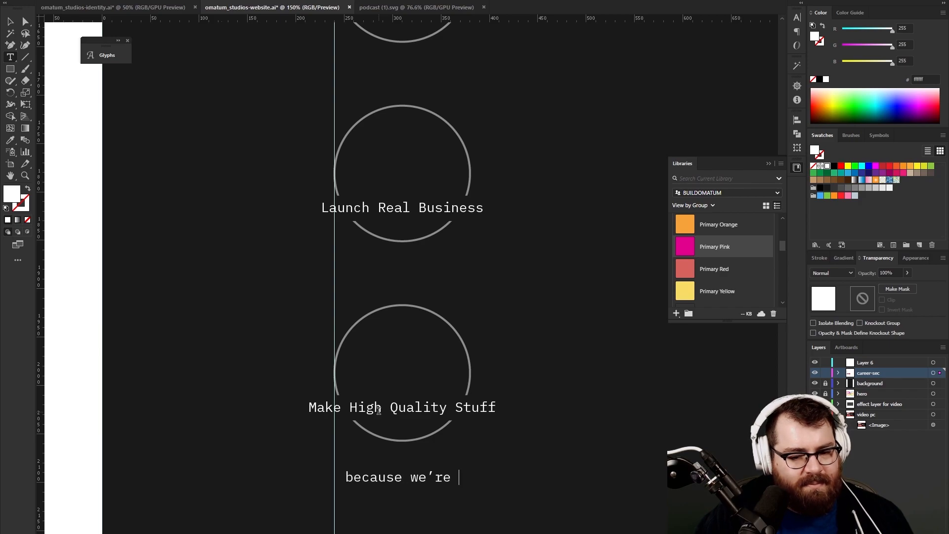
{"action": "type", "text": "high quality people"}
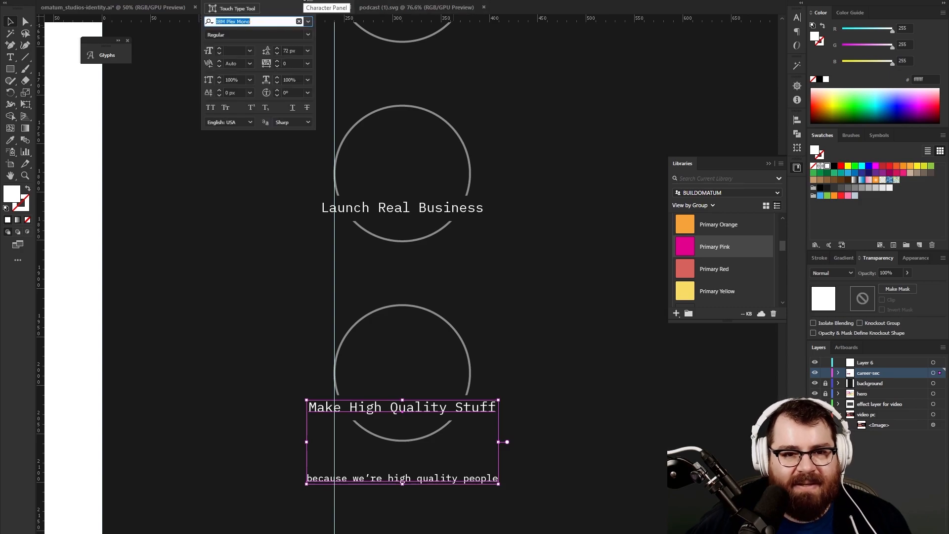
- Shrink the subline to a smaller italic size tucked under Make High Quality Stuff
{"action": "left_click", "coordinate": [307, 50]}
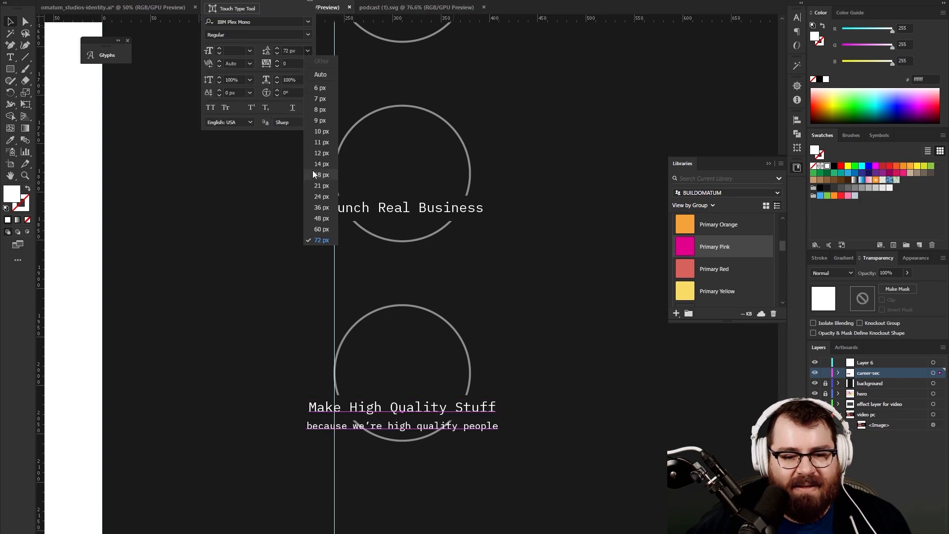
{"action": "left_click", "coordinate": [322, 163]}
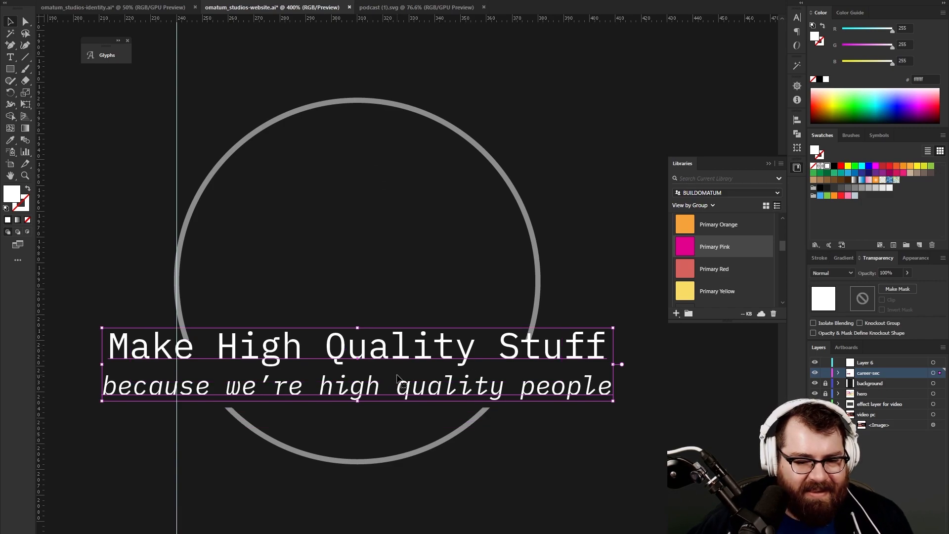
{"action": "mouse_move", "coordinate": [390, 435]}
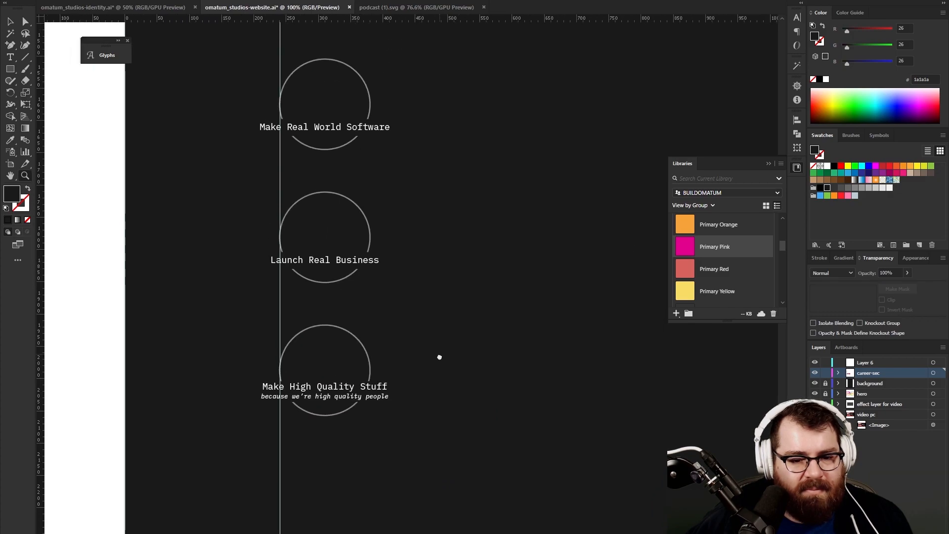
{"action": "scroll", "scroll_direction": "up", "scroll_amount": 3}
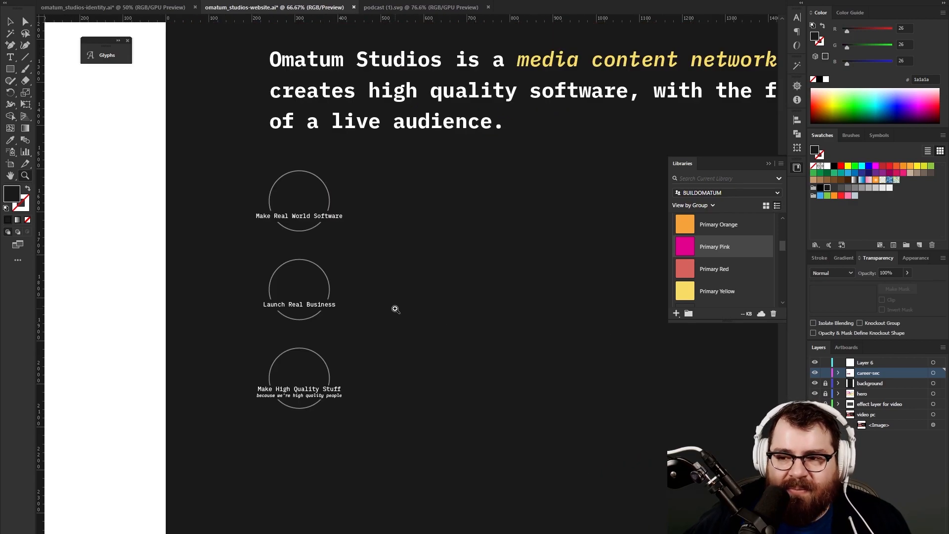
{"action": "mouse_move", "coordinate": [398, 303]}
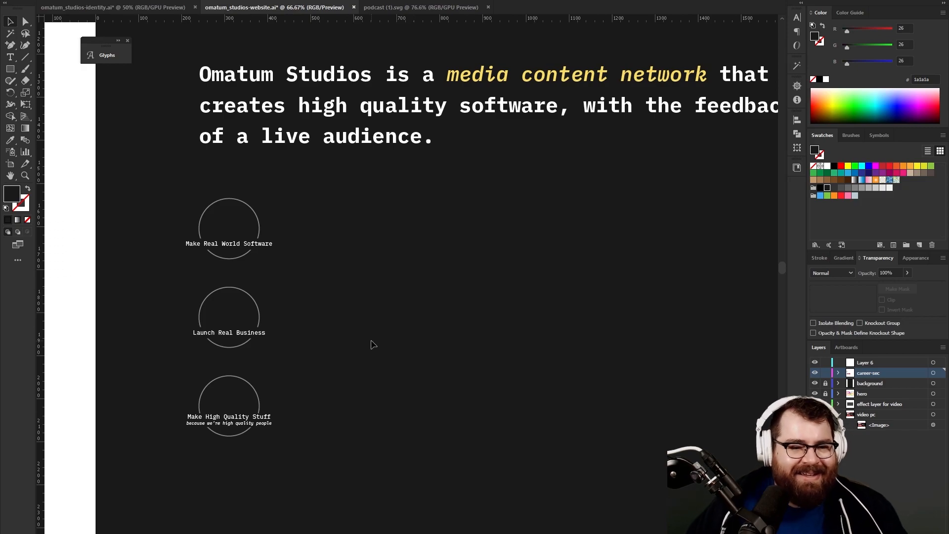
{"action": "left_click", "coordinate": [228, 243]}
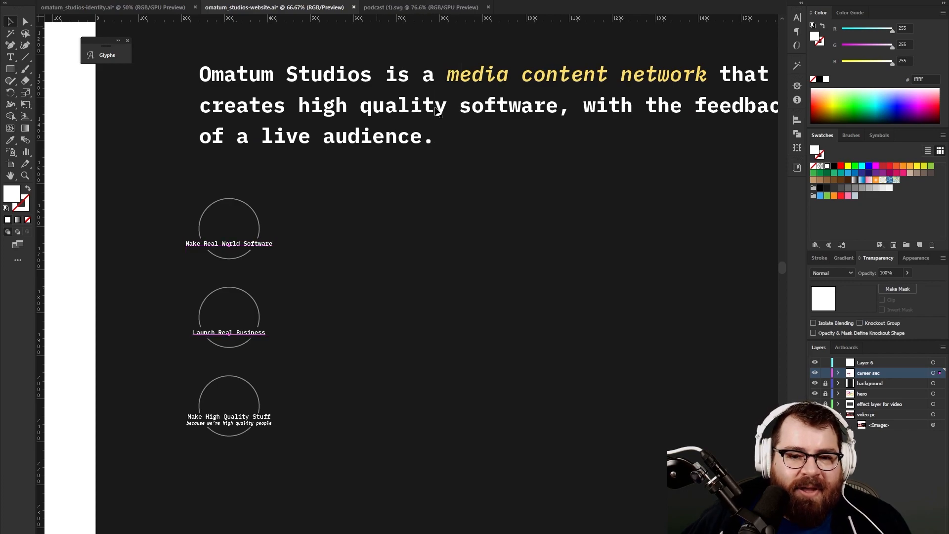
- Select the three slogans to set a bold weight and grey the subline
{"action": "left_click", "coordinate": [228, 419]}
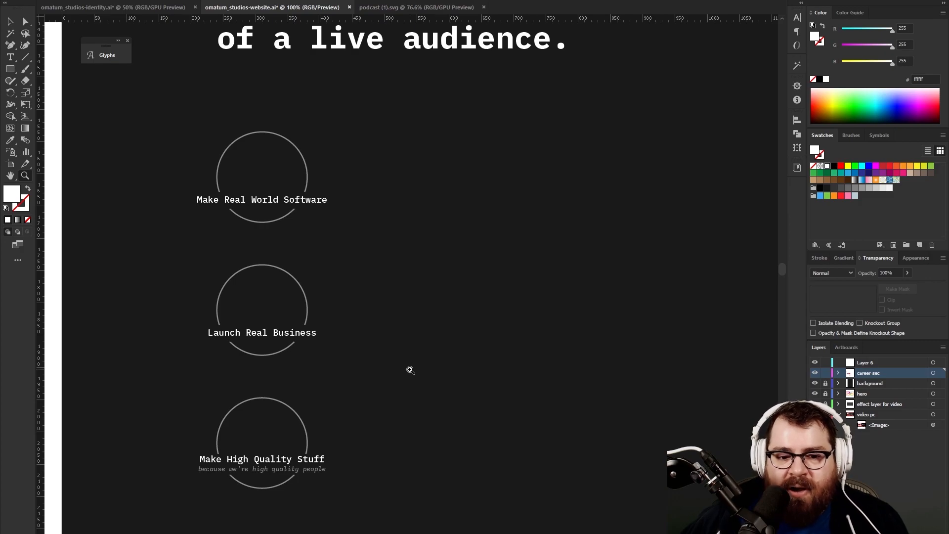
{"action": "key", "text": "ctrl+s"}
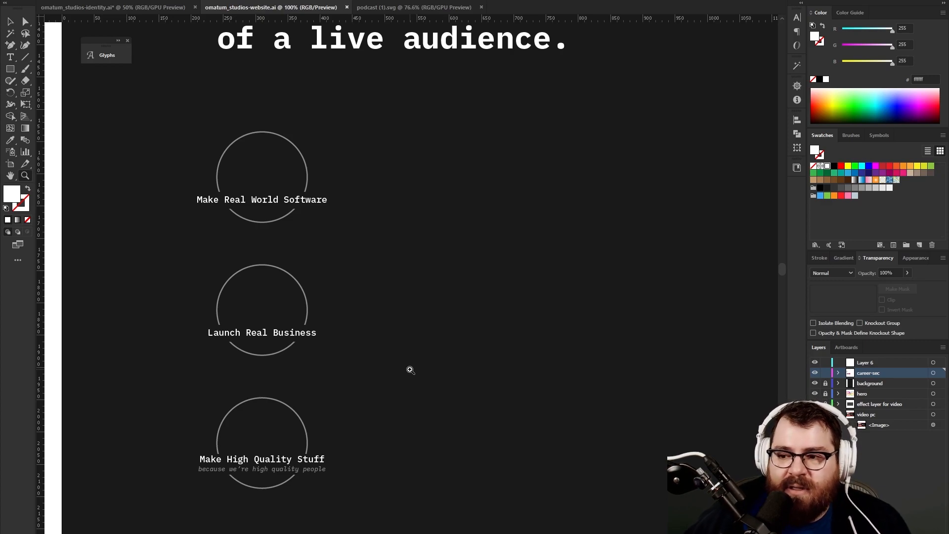
{"action": "mouse_move", "coordinate": [430, 366]}
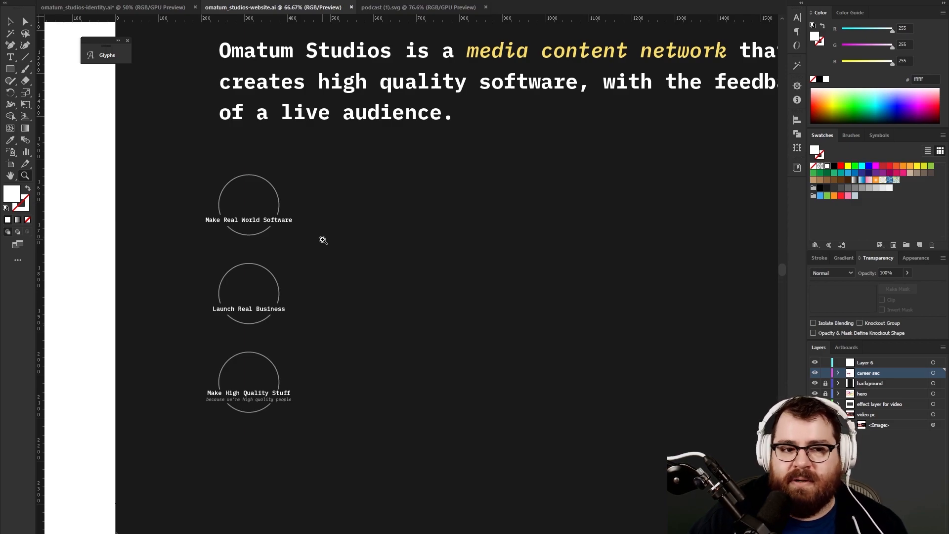
{"action": "left_click", "coordinate": [814, 404]}
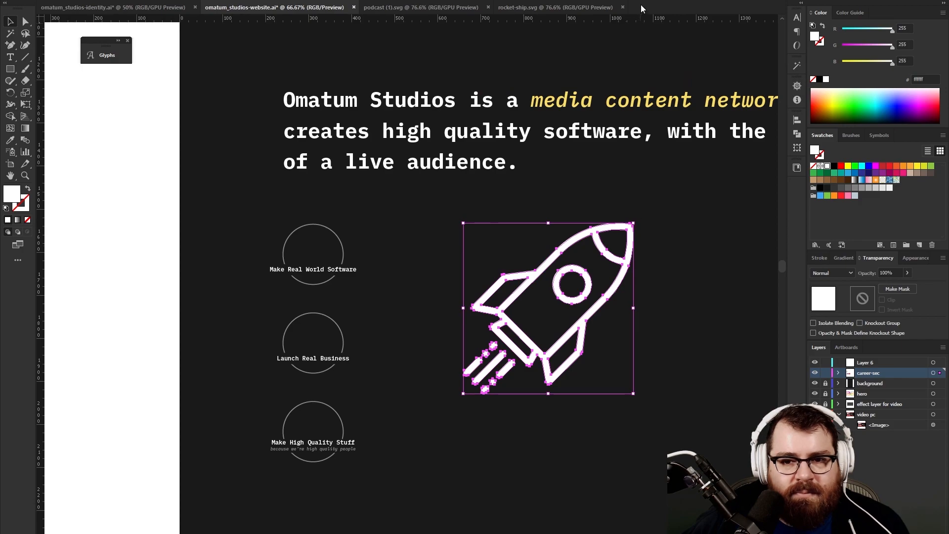
{"action": "mouse_move", "coordinate": [647, 1]}
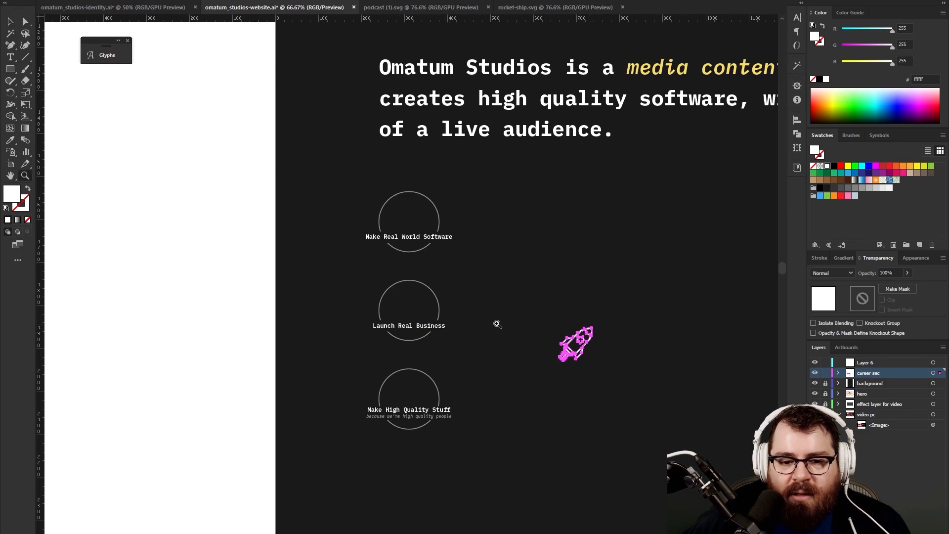
- Scale the rocket icon to fit the middle circle above Launch Real Business and check it zoomed out
{"action": "left_click", "coordinate": [496, 324]}
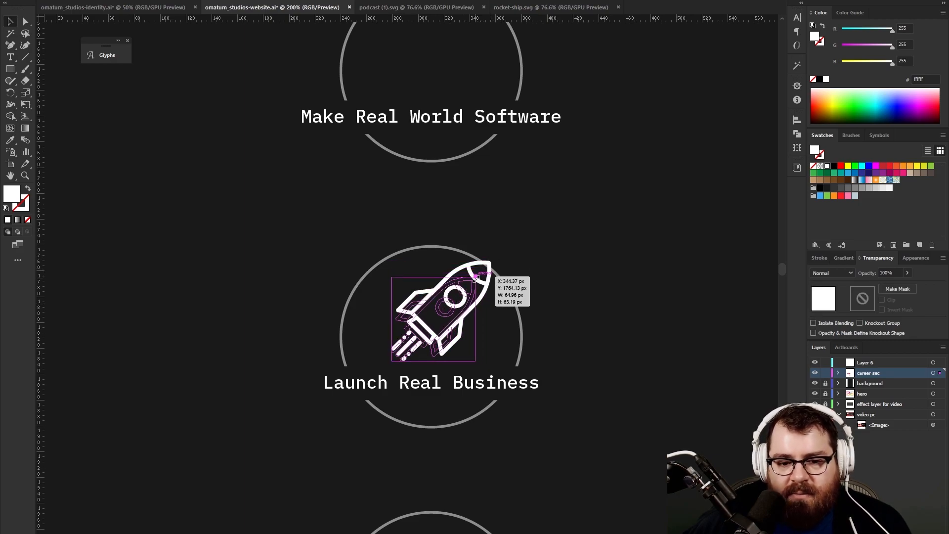
{"action": "left_click", "coordinate": [602, 248]}
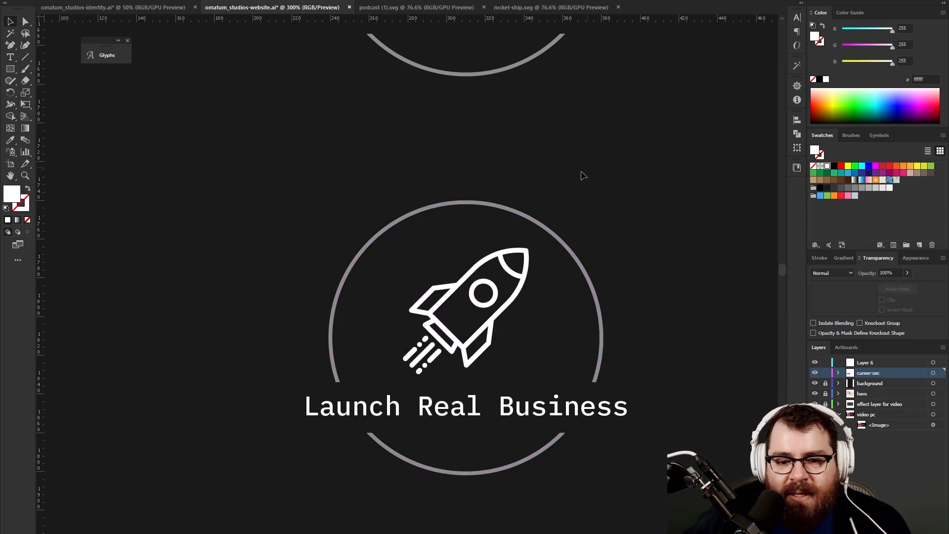
{"action": "left_click", "coordinate": [478, 302]}
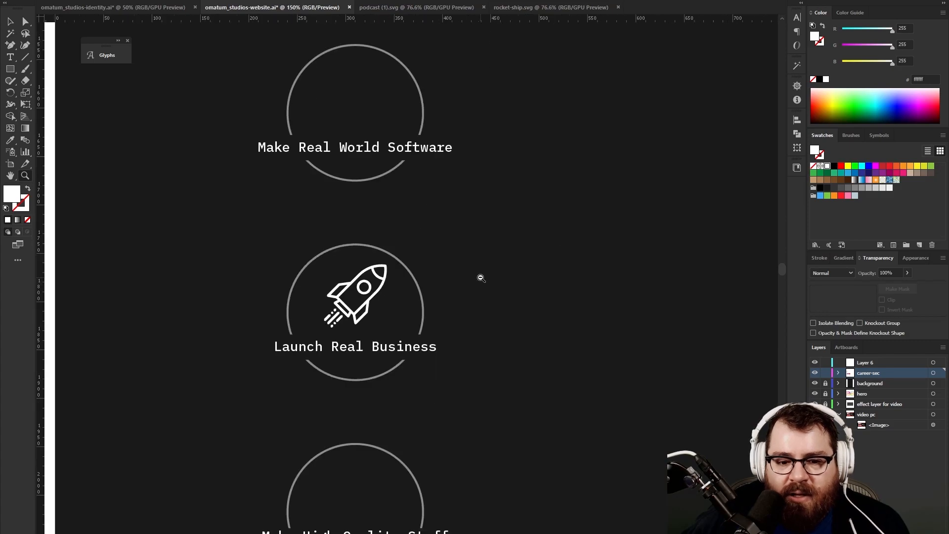
{"action": "scroll", "scroll_direction": "down", "scroll_amount": 3}
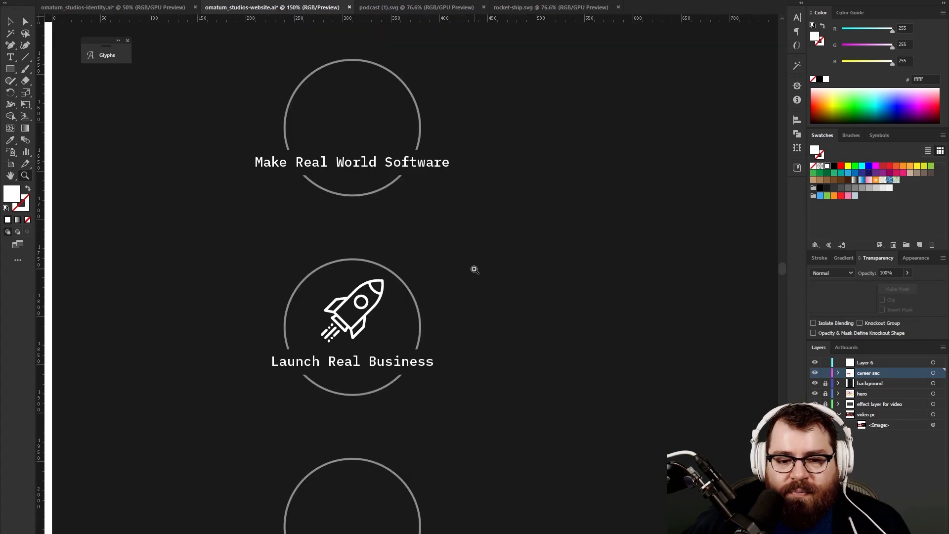
{"action": "left_click", "coordinate": [352, 311]}
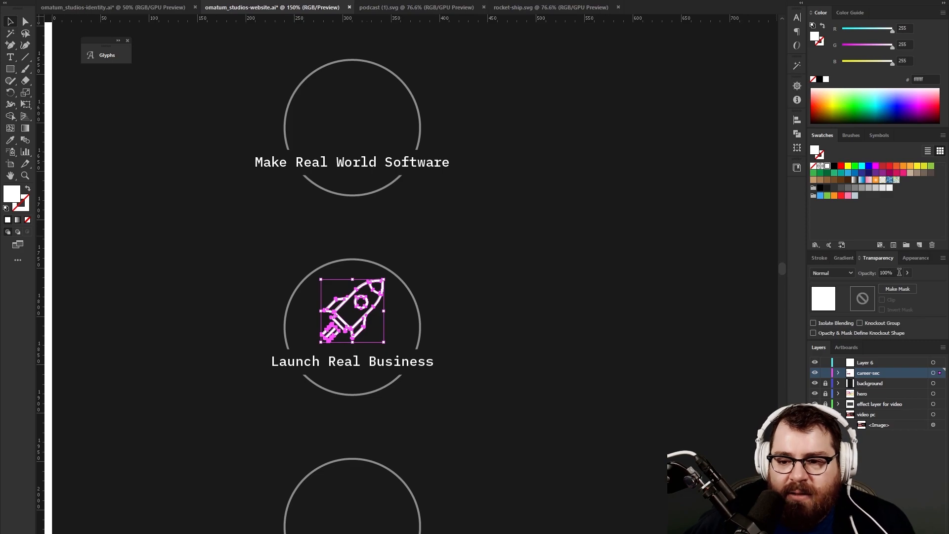
{"action": "triple_click", "coordinate": [886, 273]}
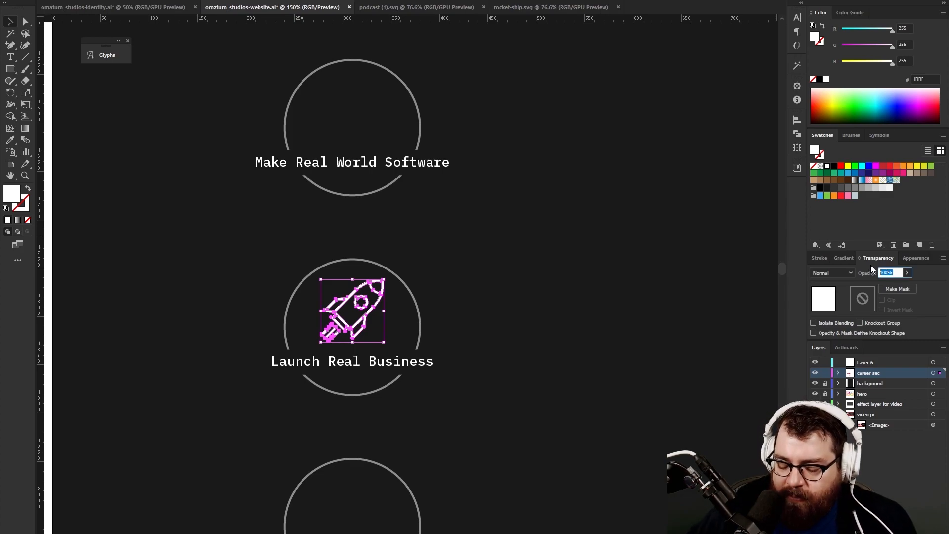
{"action": "left_click", "coordinate": [522, 231]}
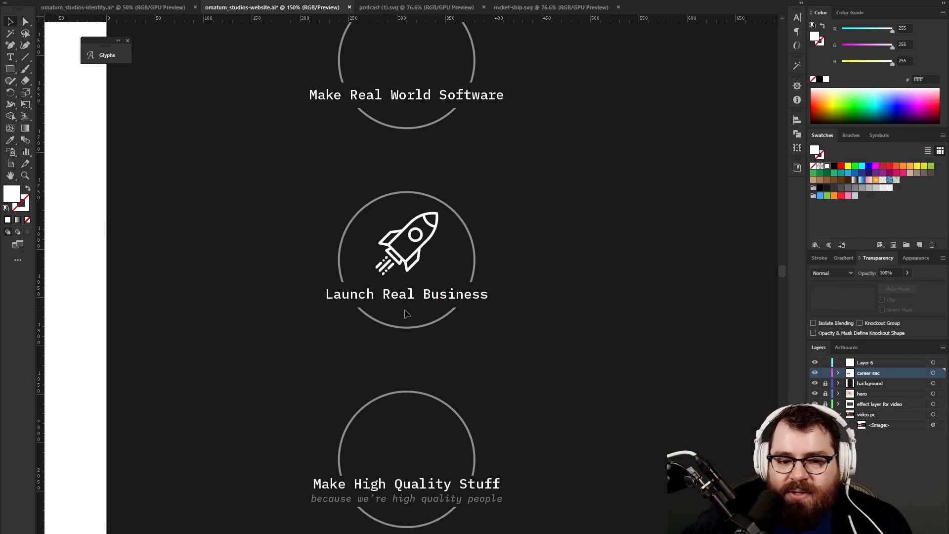
{"action": "left_click", "coordinate": [405, 294]}
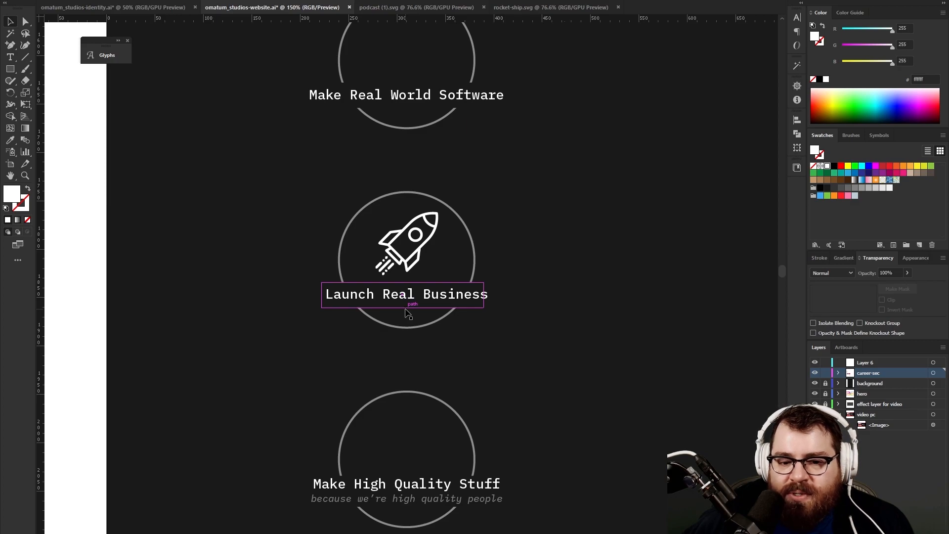
{"action": "left_click", "coordinate": [610, 295]}
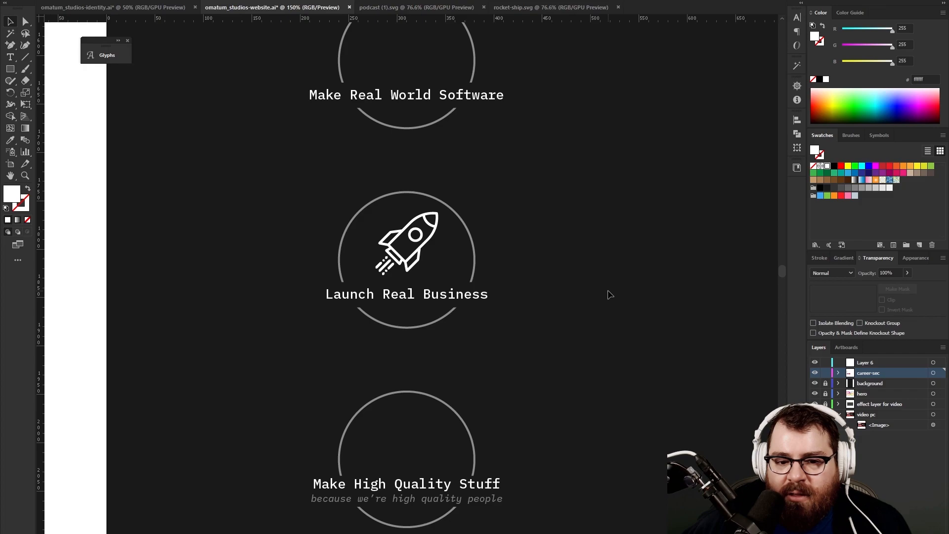
{"action": "left_click", "coordinate": [406, 242]}
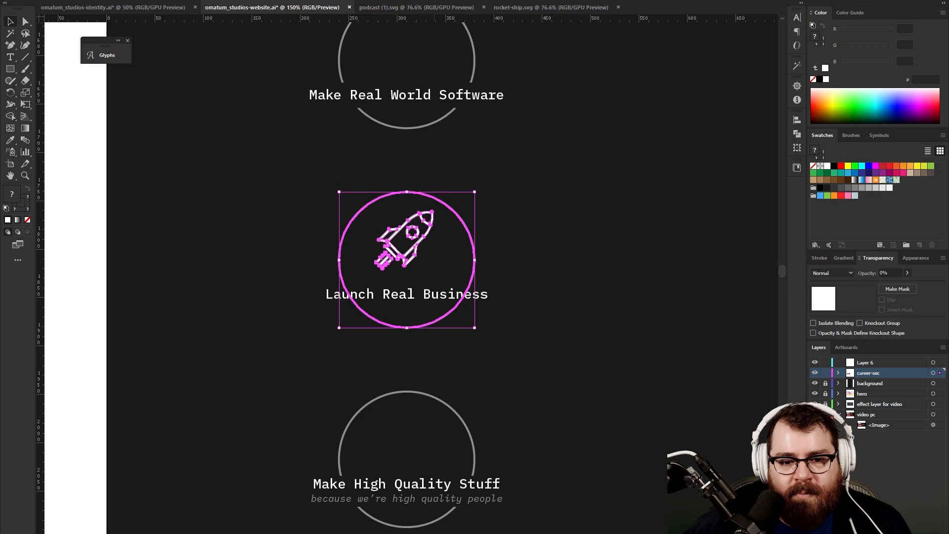
{"action": "left_click", "coordinate": [544, 168]}
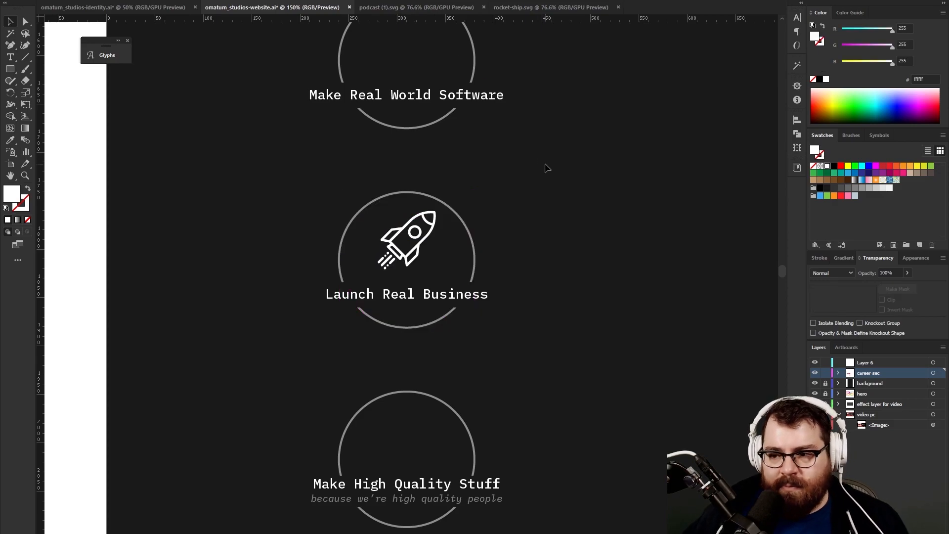
{"action": "mouse_move", "coordinate": [543, 174]}
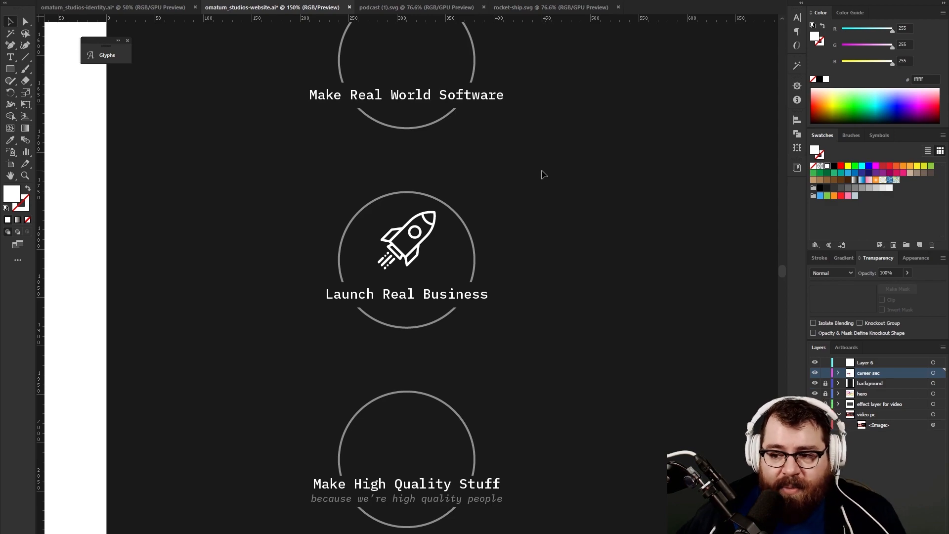
{"action": "mouse_move", "coordinate": [483, 379]}
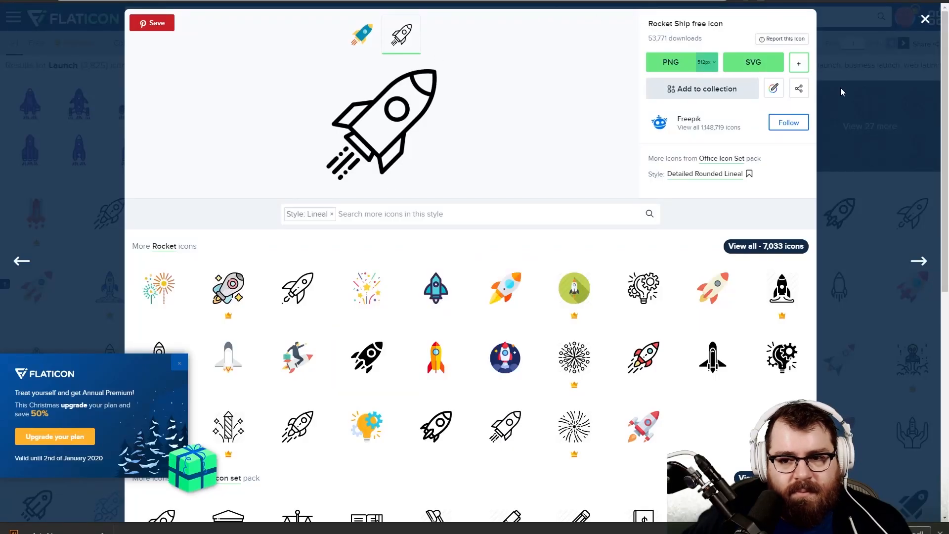
- Leave the rocket page and search Flaticon for 'star' icons
{"action": "scroll", "scroll_direction": "down", "scroll_amount": 3}
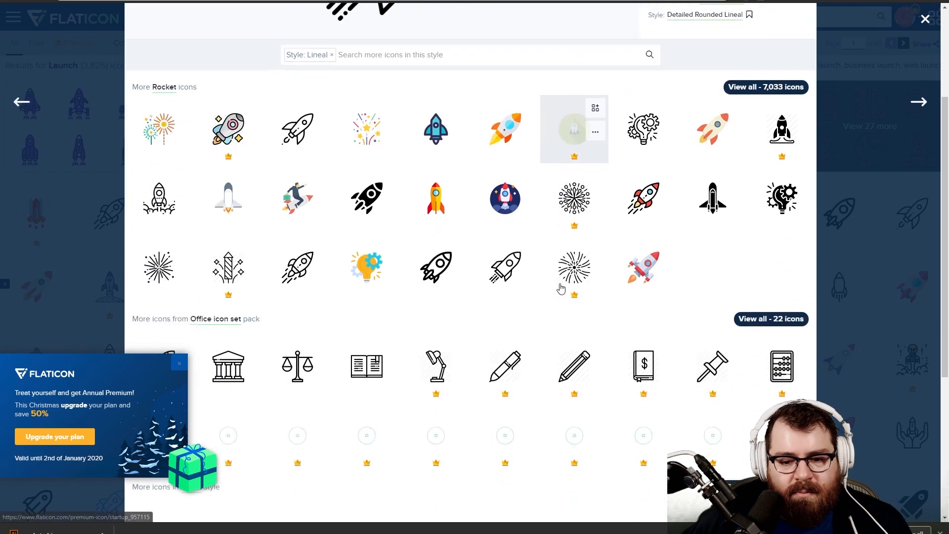
{"action": "scroll", "scroll_direction": "down", "scroll_amount": 3}
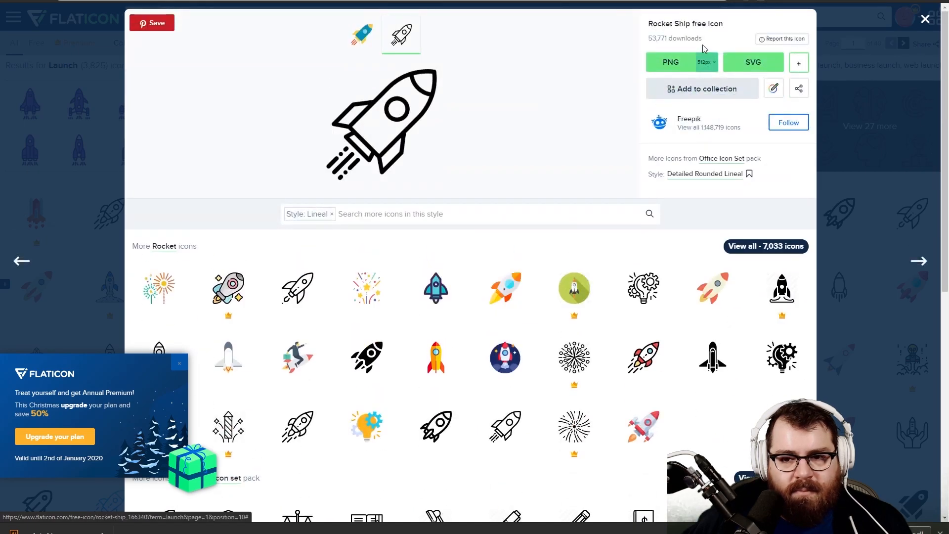
{"action": "left_click", "coordinate": [924, 19]}
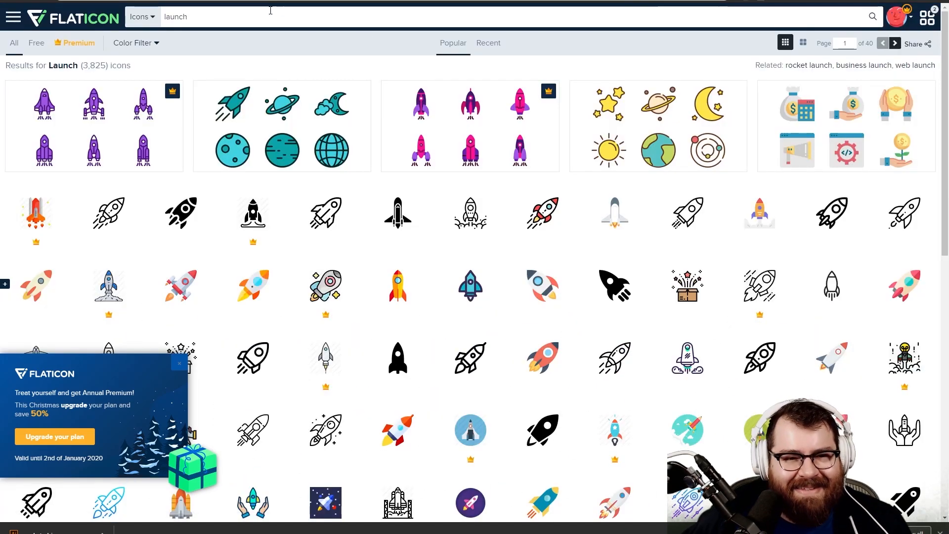
{"action": "type", "text": "svg"}
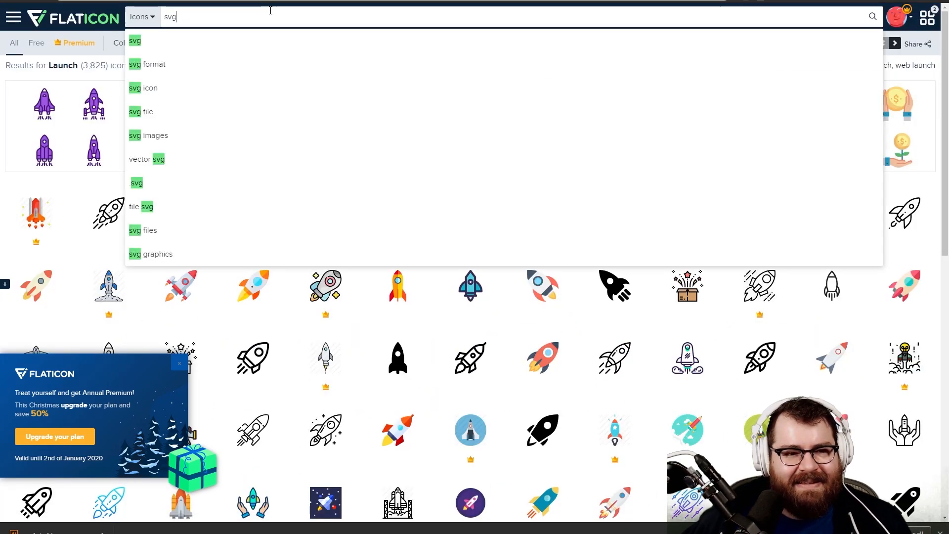
{"action": "type", "text": "star"}
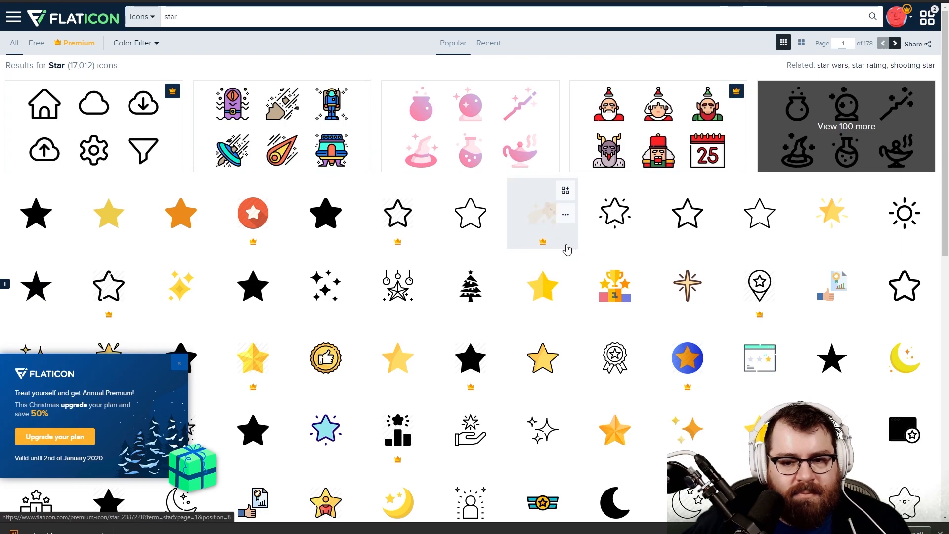
{"action": "mouse_move", "coordinate": [542, 284]}
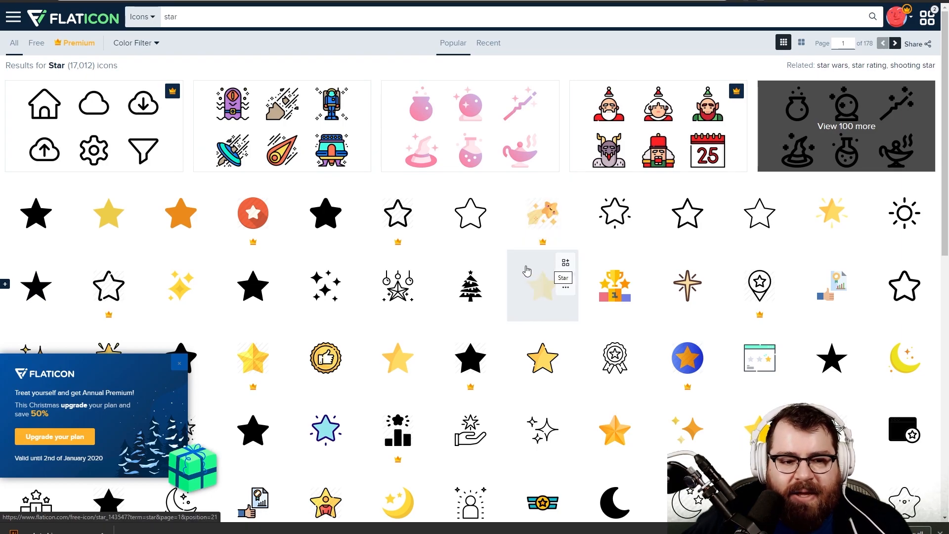
{"action": "mouse_move", "coordinate": [513, 294]}
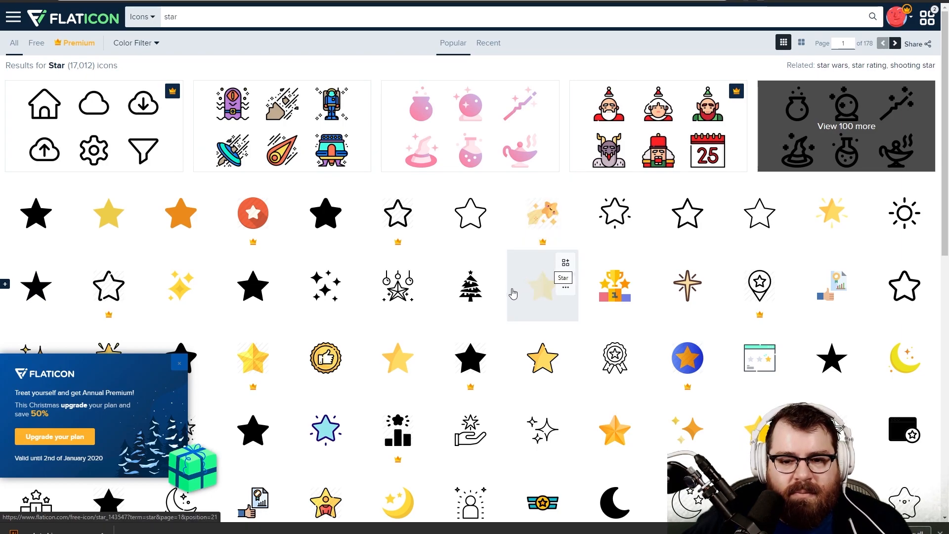
- Browse the star results looking for the fireworks icon
{"action": "scroll", "scroll_direction": "down", "scroll_amount": 3}
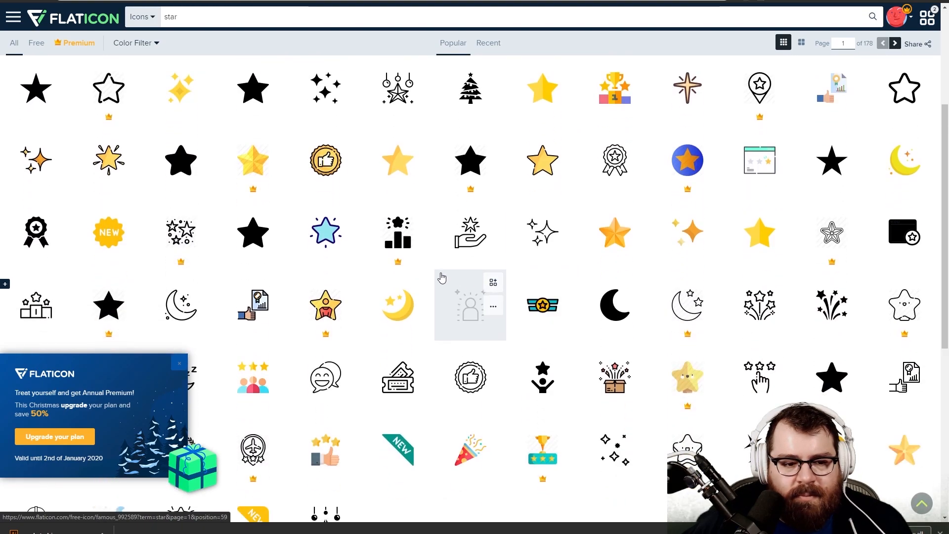
{"action": "scroll", "scroll_direction": "down", "scroll_amount": 3}
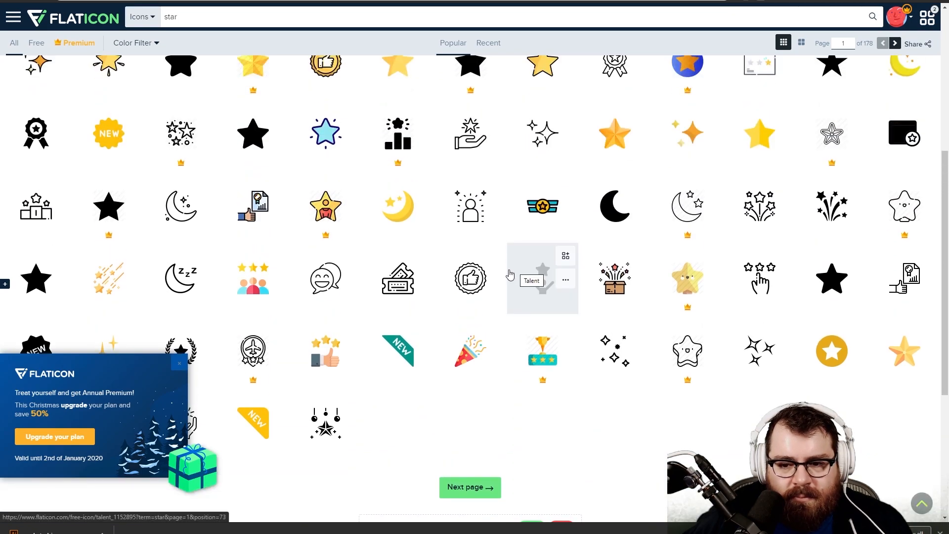
{"action": "scroll", "scroll_direction": "up", "scroll_amount": 3}
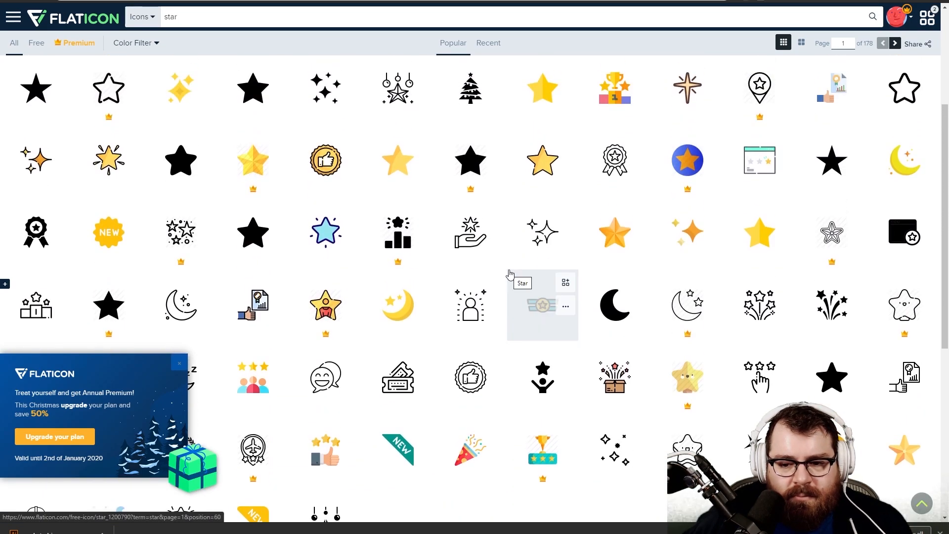
{"action": "mouse_move", "coordinate": [760, 308]}
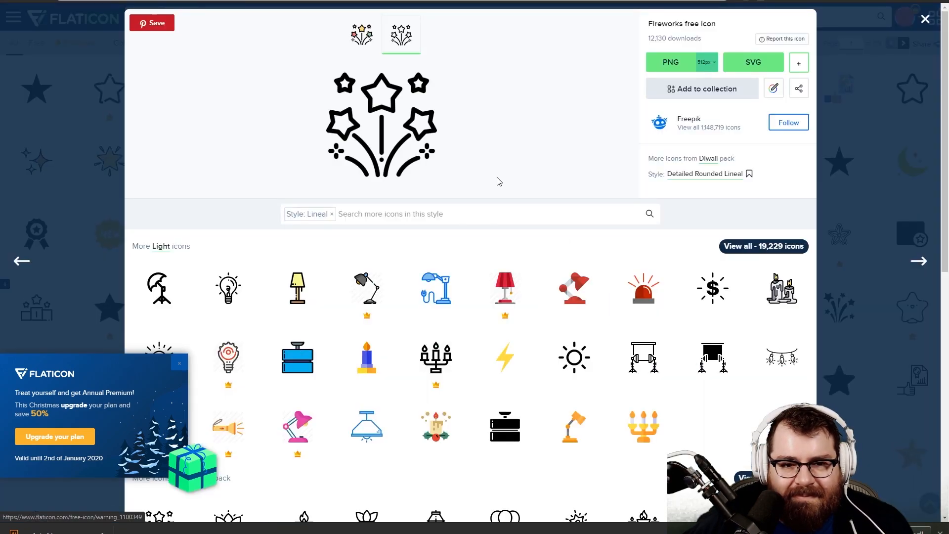
{"action": "mouse_move", "coordinate": [490, 147]}
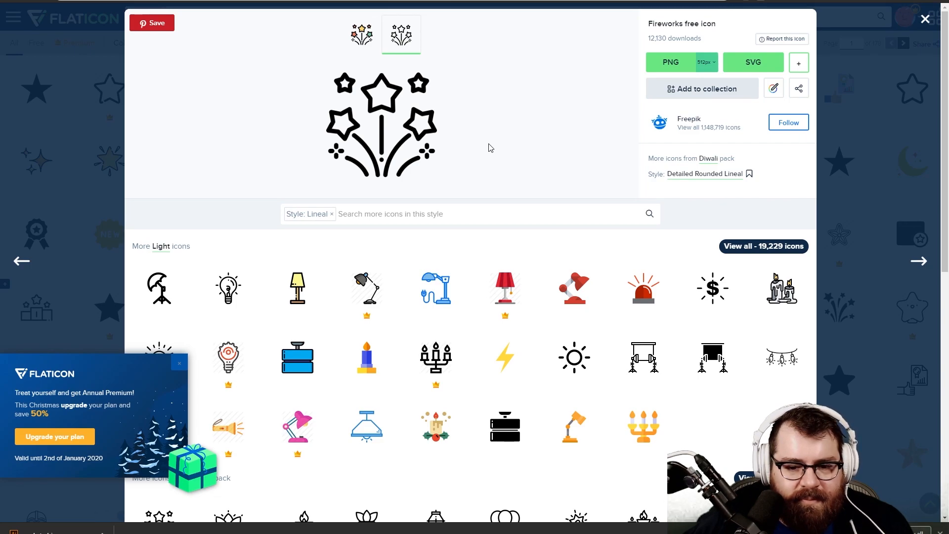
{"action": "mouse_move", "coordinate": [502, 156]}
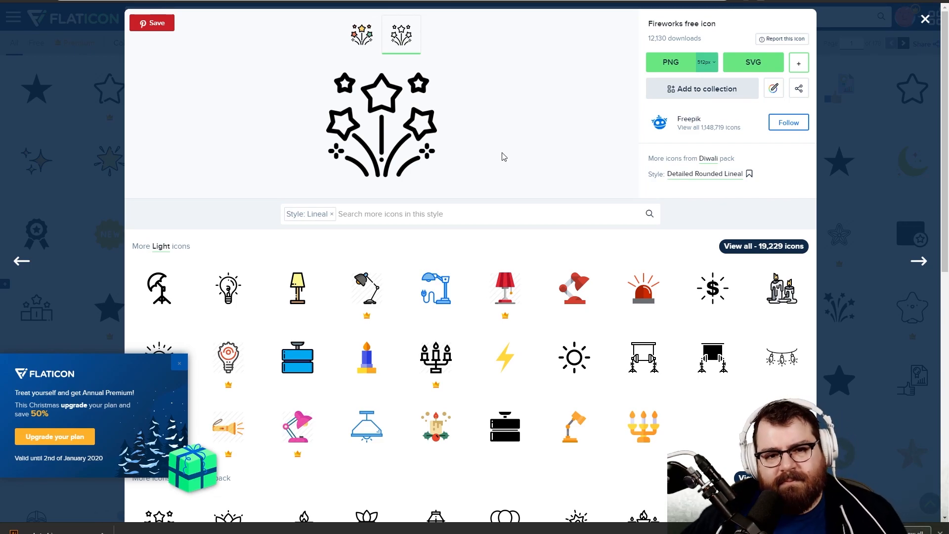
{"action": "mouse_move", "coordinate": [753, 62]}
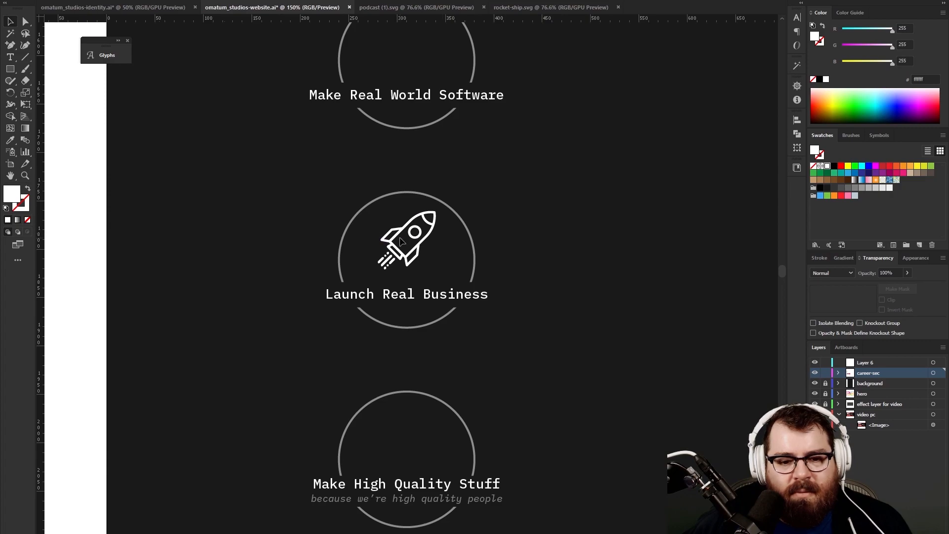
- Reposition the rocket icon slightly within the middle circle
{"action": "left_click", "coordinate": [405, 239]}
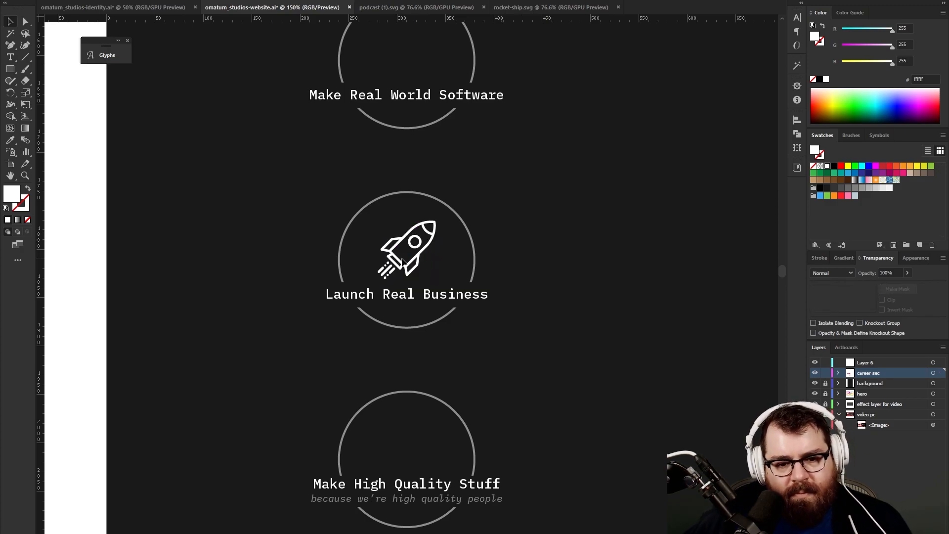
{"action": "left_click", "coordinate": [407, 242]}
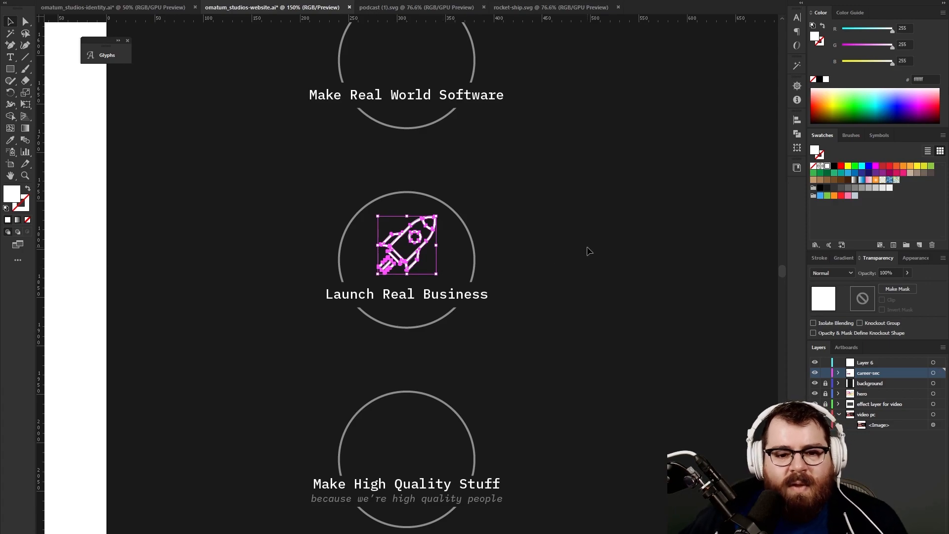
{"action": "left_click", "coordinate": [590, 251]}
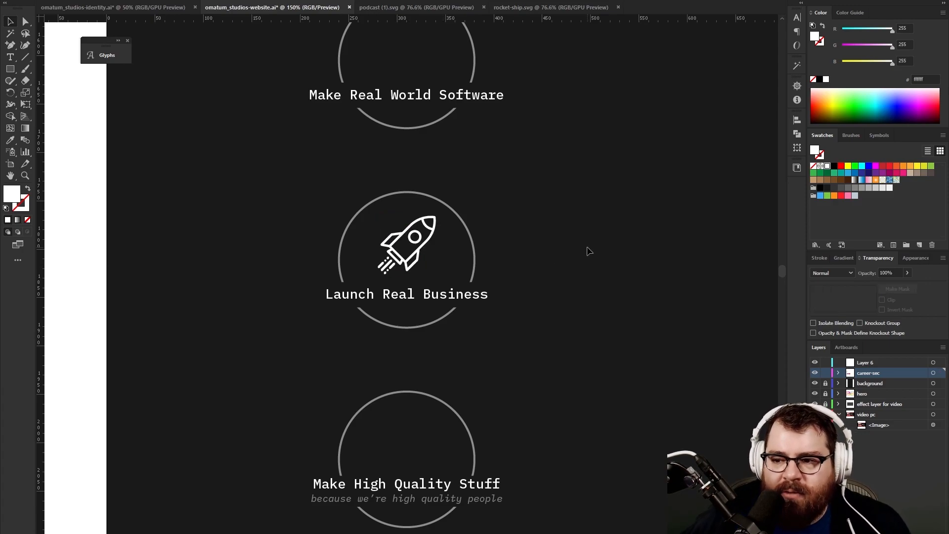
{"action": "left_click", "coordinate": [406, 242]}
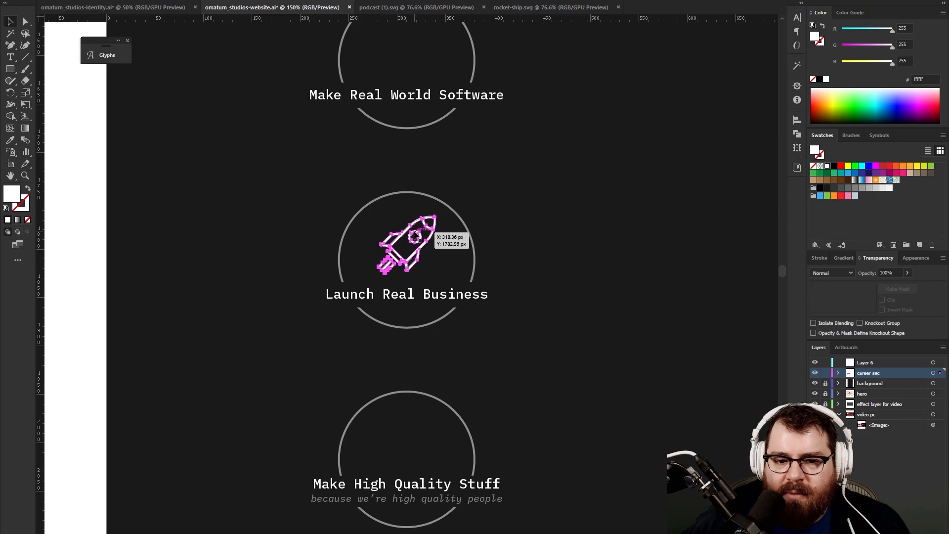
{"action": "left_click", "coordinate": [405, 242]}
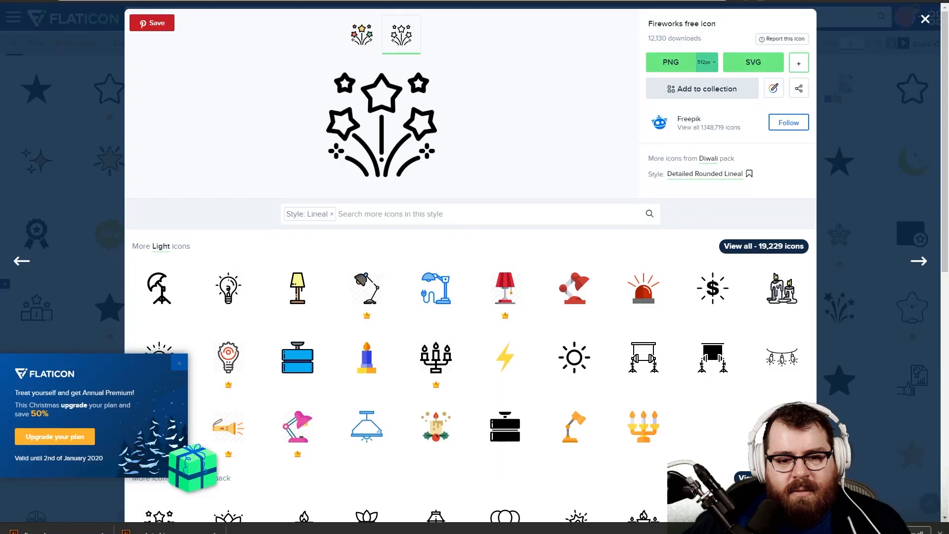
{"action": "mouse_move", "coordinate": [540, 158]}
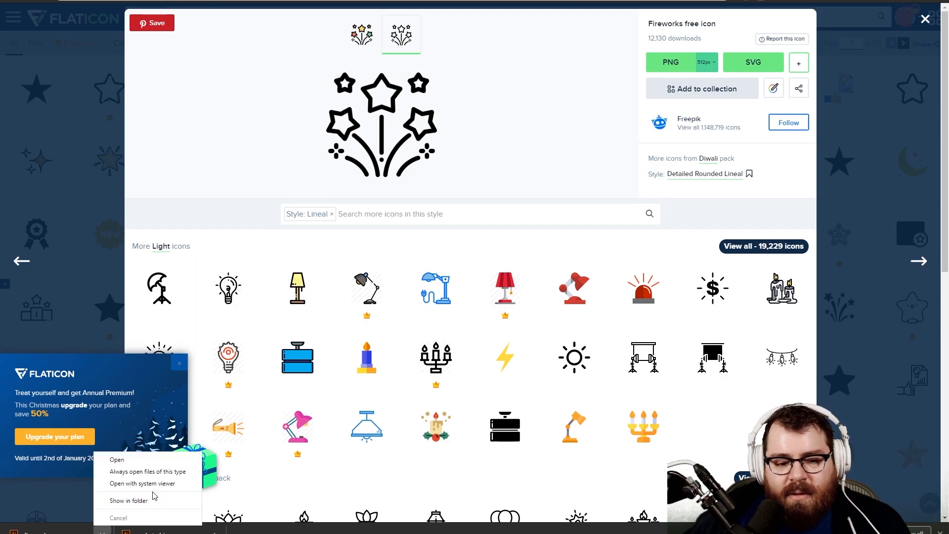
{"action": "mouse_move", "coordinate": [129, 501]}
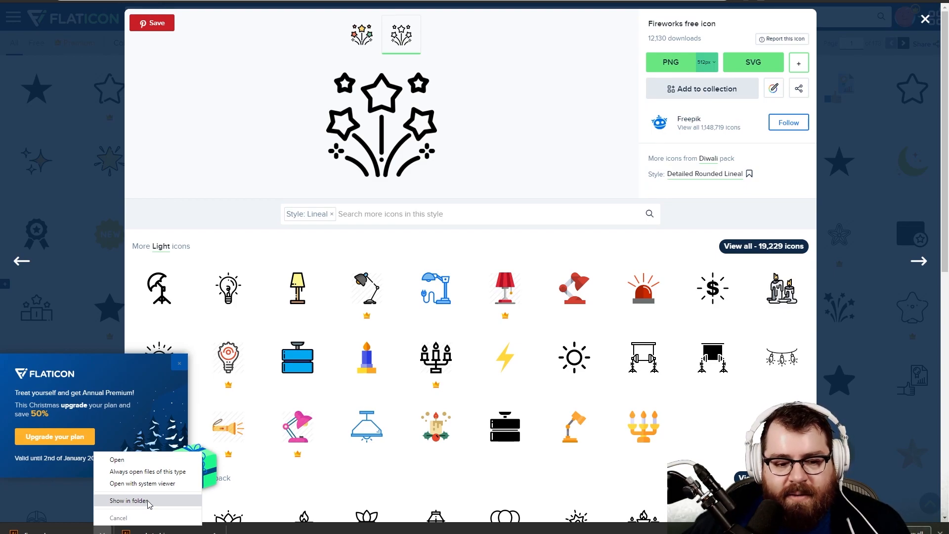
- Show the downloaded fireworks.svg in the Downloads folder
{"action": "left_click", "coordinate": [128, 500]}
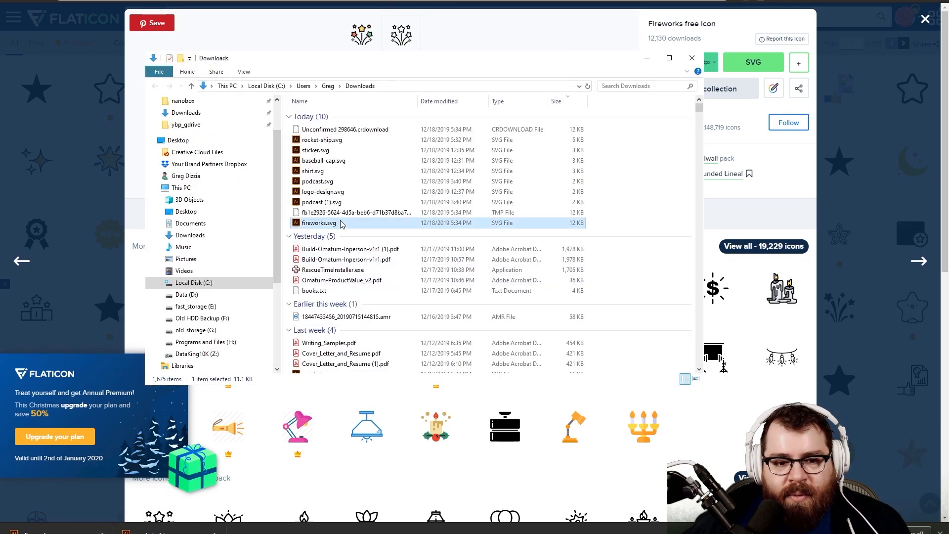
{"action": "mouse_move", "coordinate": [319, 223]}
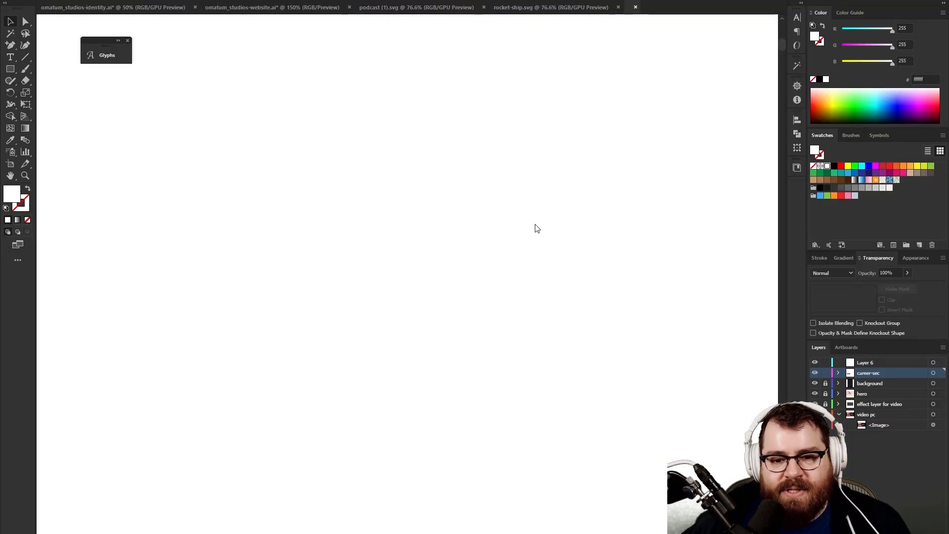
- Open fireworks.svg, copy the icon and paste it into the omatum_studios-website document
{"action": "left_click", "coordinate": [683, 7]}
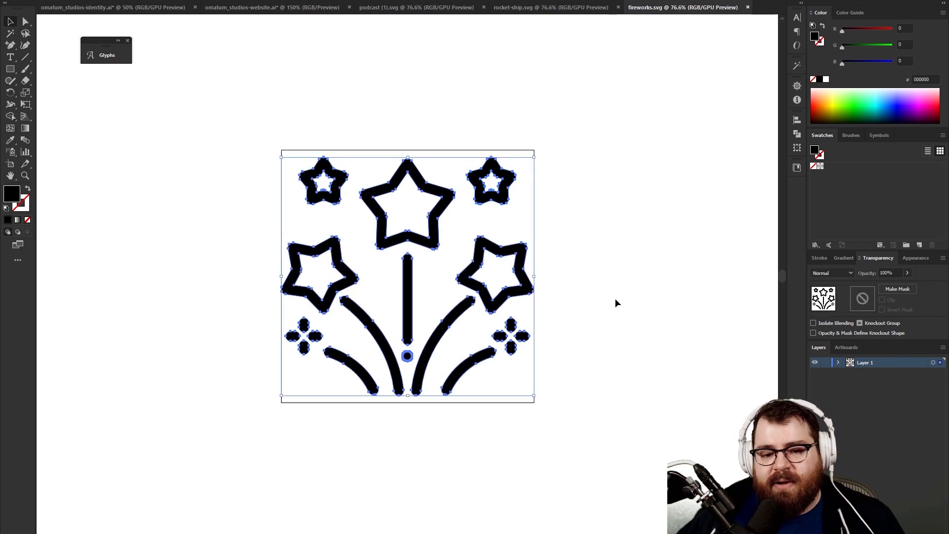
{"action": "left_click", "coordinate": [113, 7]}
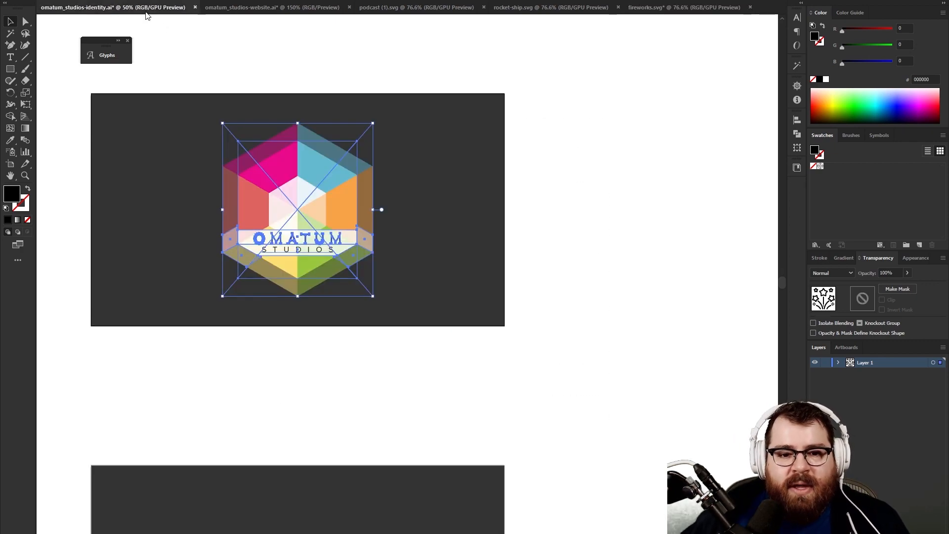
{"action": "left_click", "coordinate": [271, 7]}
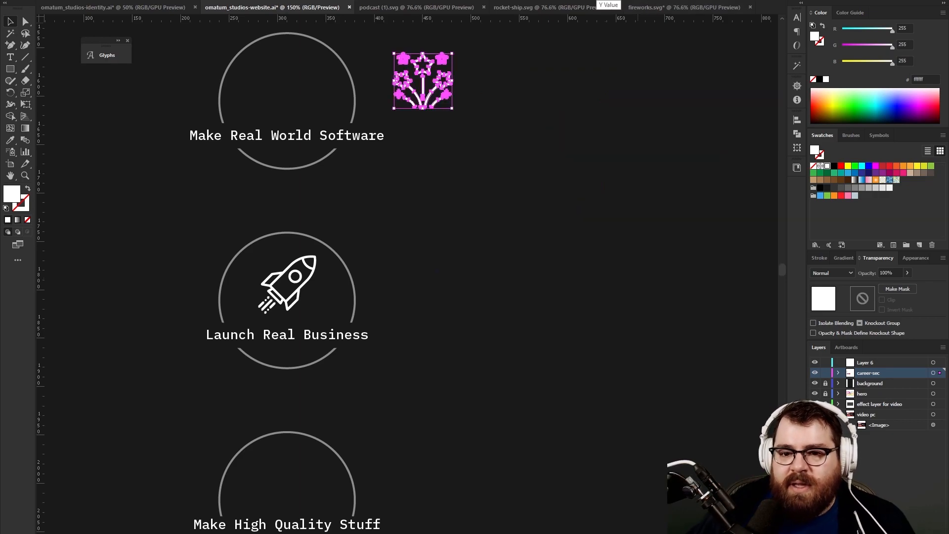
{"action": "mouse_move", "coordinate": [491, 277]}
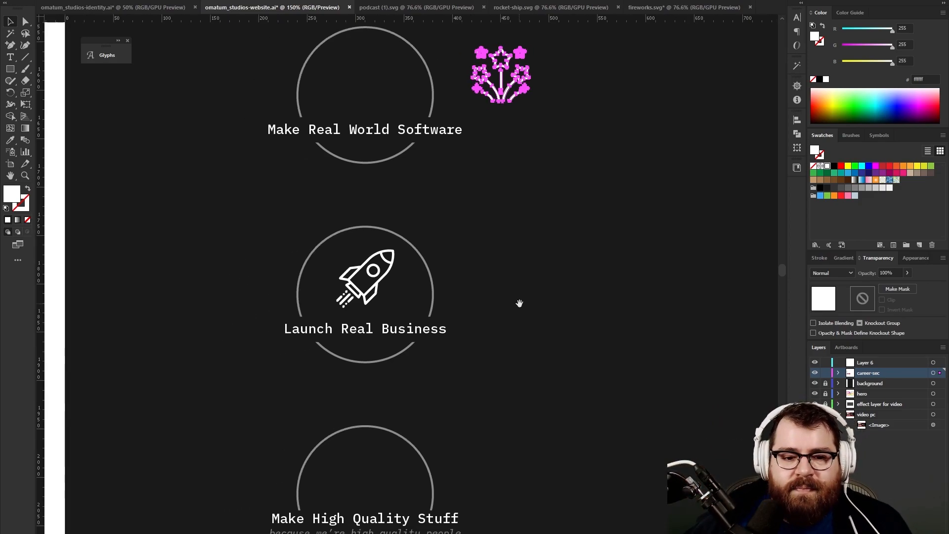
{"action": "left_click", "coordinate": [500, 74]}
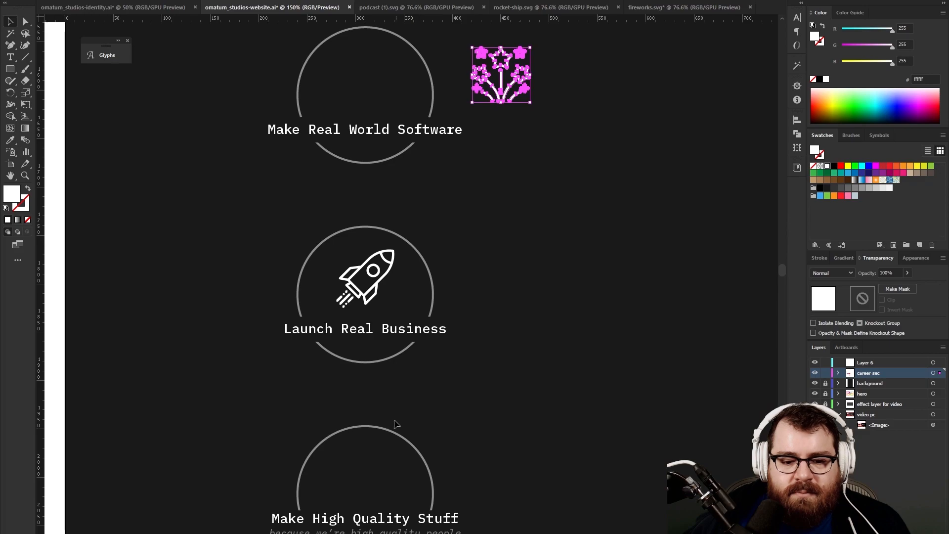
{"action": "scroll", "scroll_direction": "down", "scroll_amount": 3}
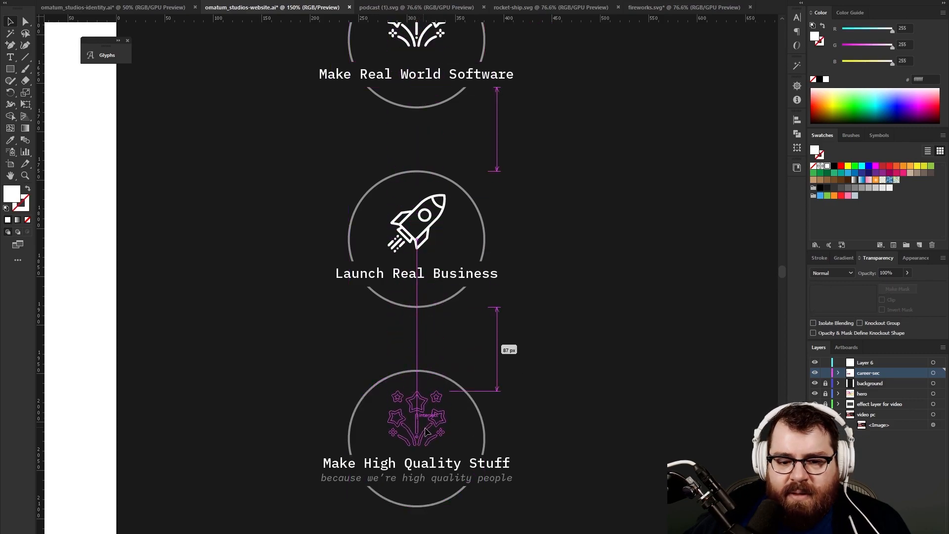
- Select the rocket and fireworks icons and browse the brand colour library
{"action": "left_click", "coordinate": [416, 417]}
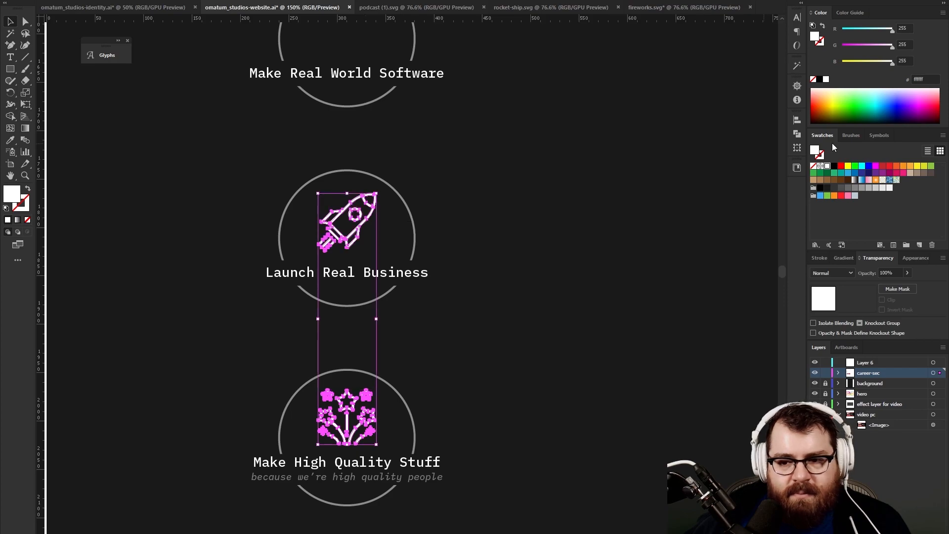
{"action": "left_click", "coordinate": [796, 168]}
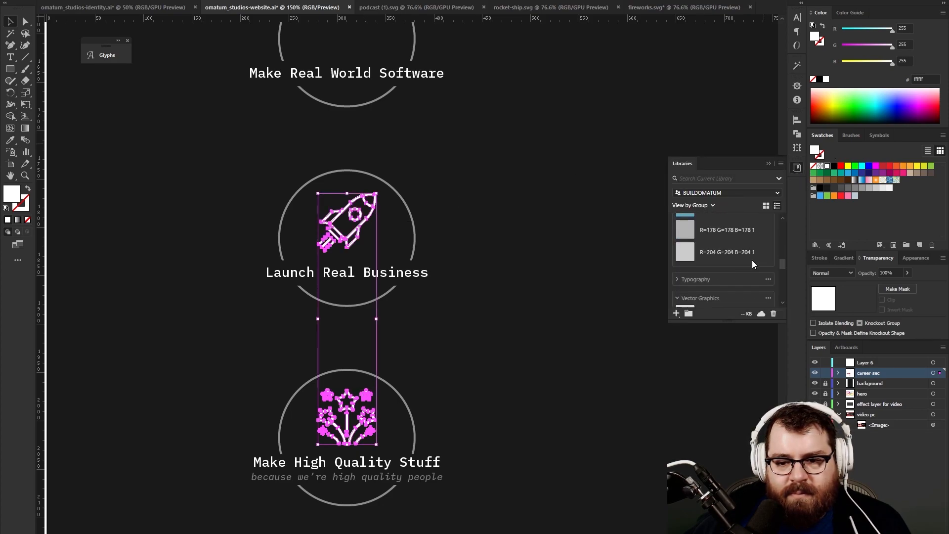
{"action": "scroll", "scroll_direction": "down", "scroll_amount": 3}
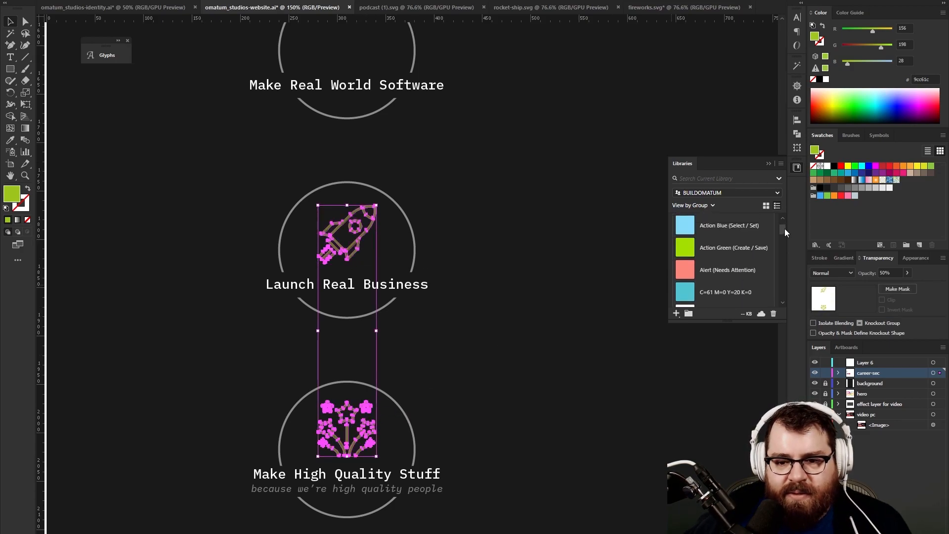
{"action": "scroll", "scroll_direction": "down", "scroll_amount": 3}
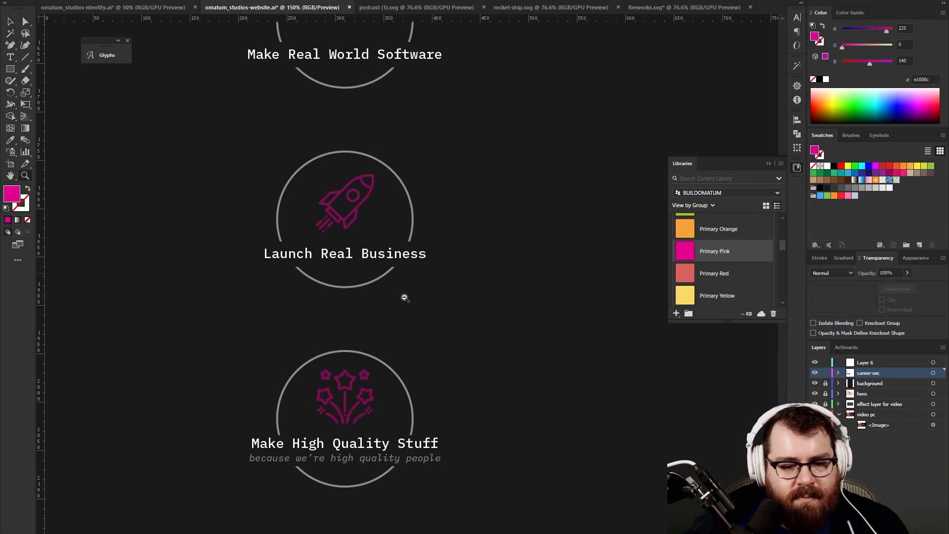
- Make the three slogan circle outlines dashed, then select the rocket for recolouring
{"action": "scroll", "scroll_direction": "down", "scroll_amount": 3}
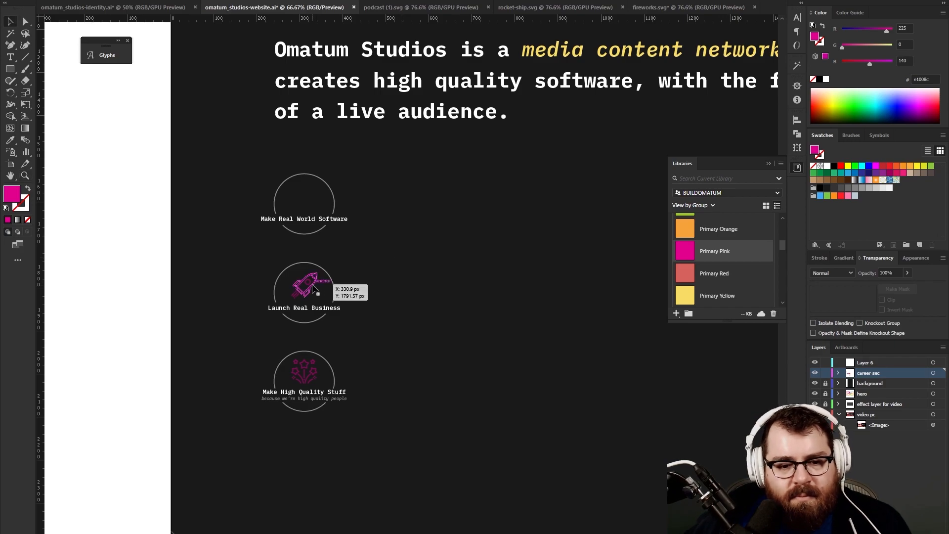
{"action": "left_click", "coordinate": [304, 285]}
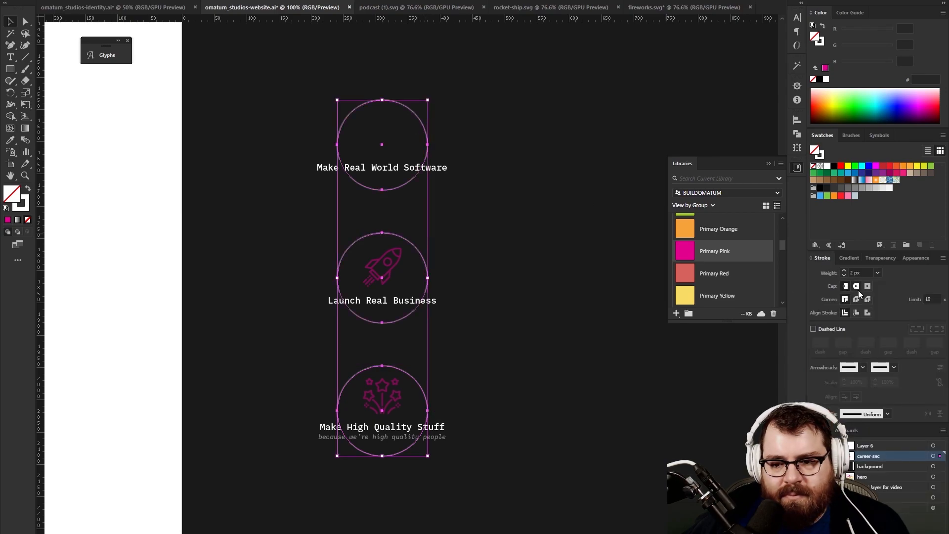
{"action": "left_click", "coordinate": [813, 328]}
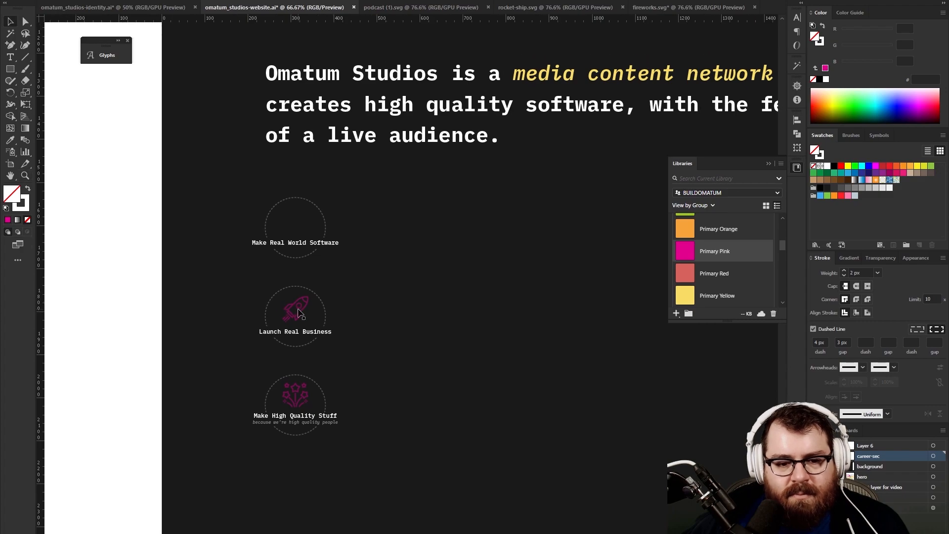
{"action": "left_click", "coordinate": [295, 308]}
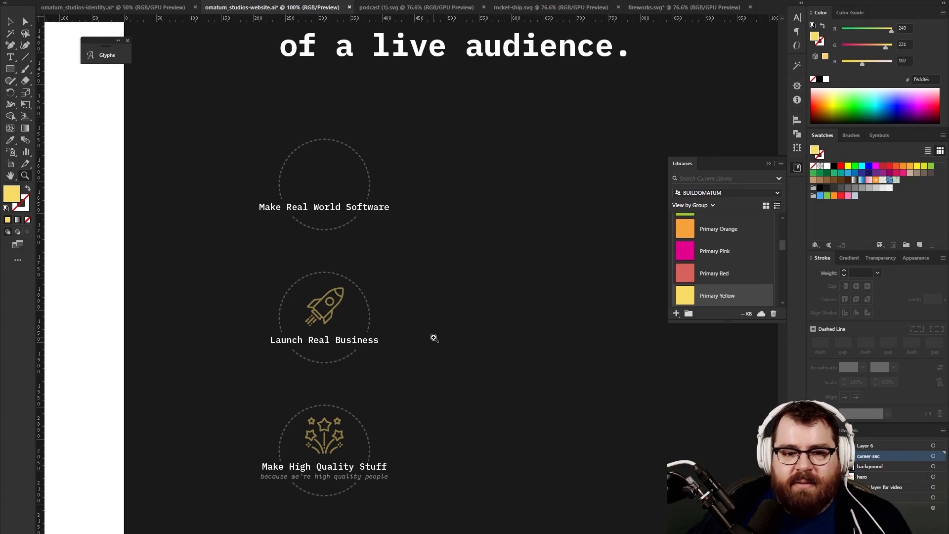
{"action": "mouse_move", "coordinate": [416, 387]}
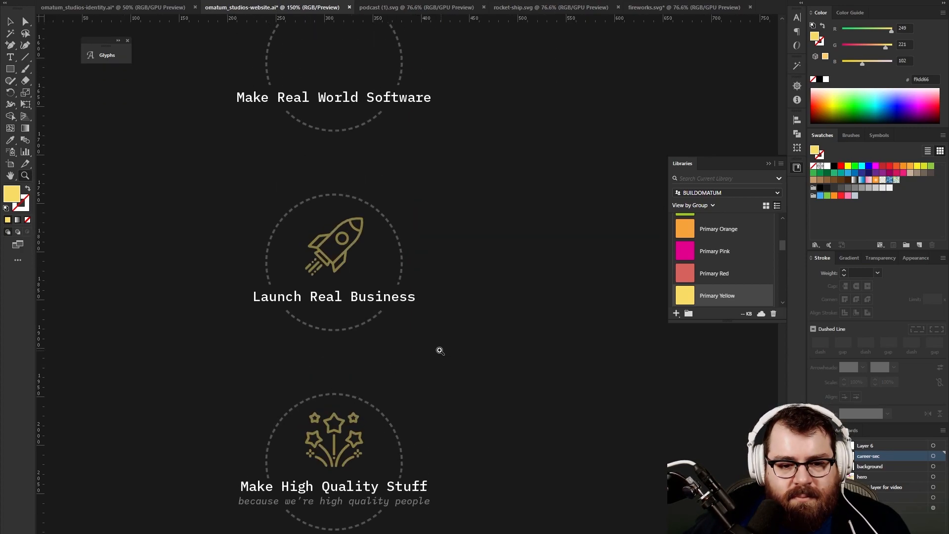
- Apply Primary Yellow to the rocket and fireworks icons
{"action": "left_click", "coordinate": [333, 296]}
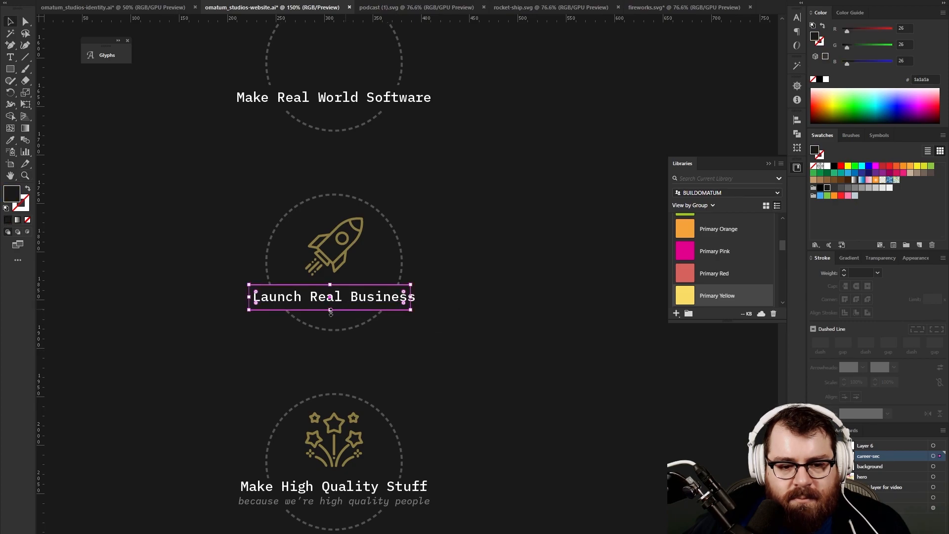
{"action": "left_click", "coordinate": [377, 337]}
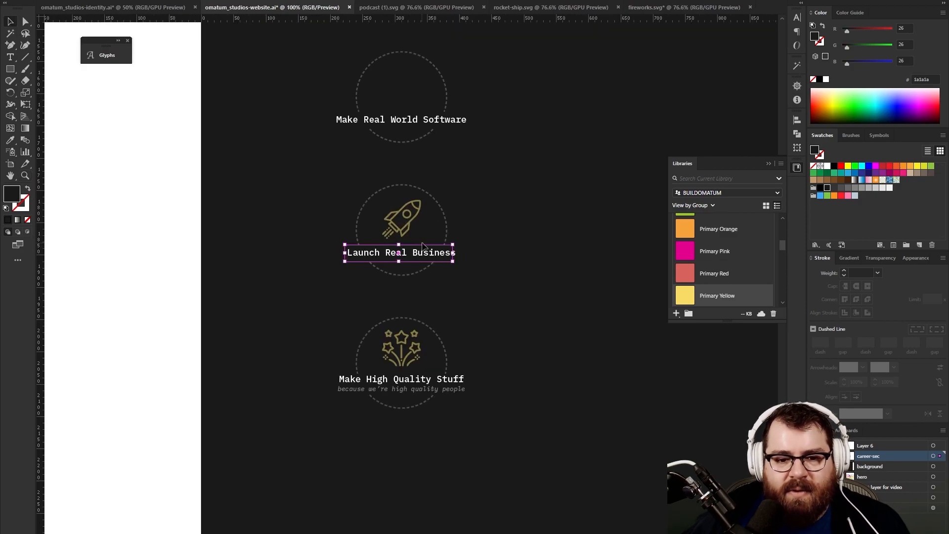
{"action": "left_click", "coordinate": [473, 290]}
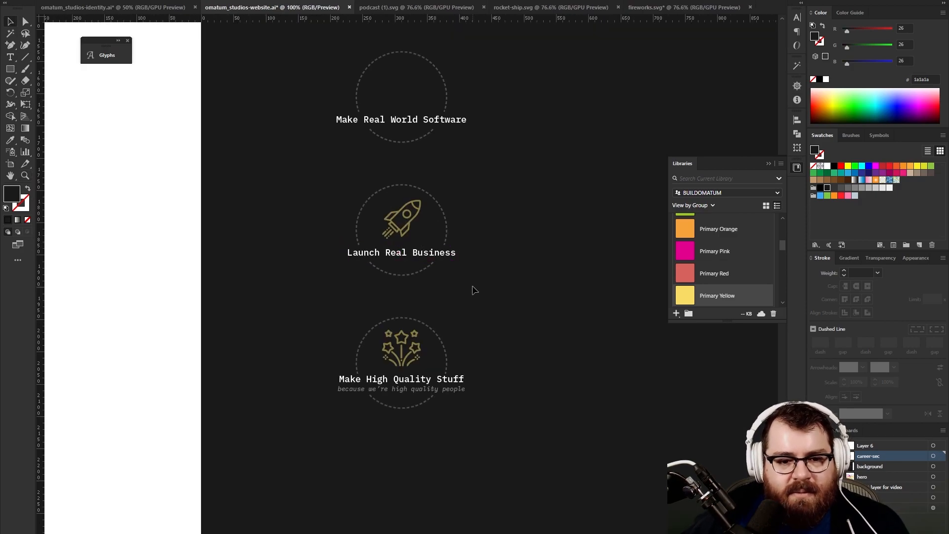
{"action": "mouse_move", "coordinate": [503, 188]}
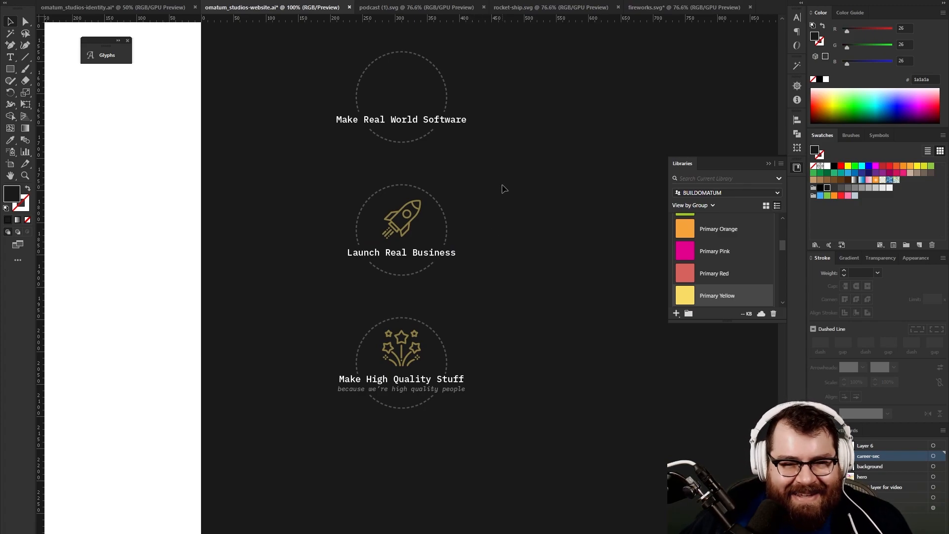
{"action": "scroll", "scroll_direction": "up", "scroll_amount": 3}
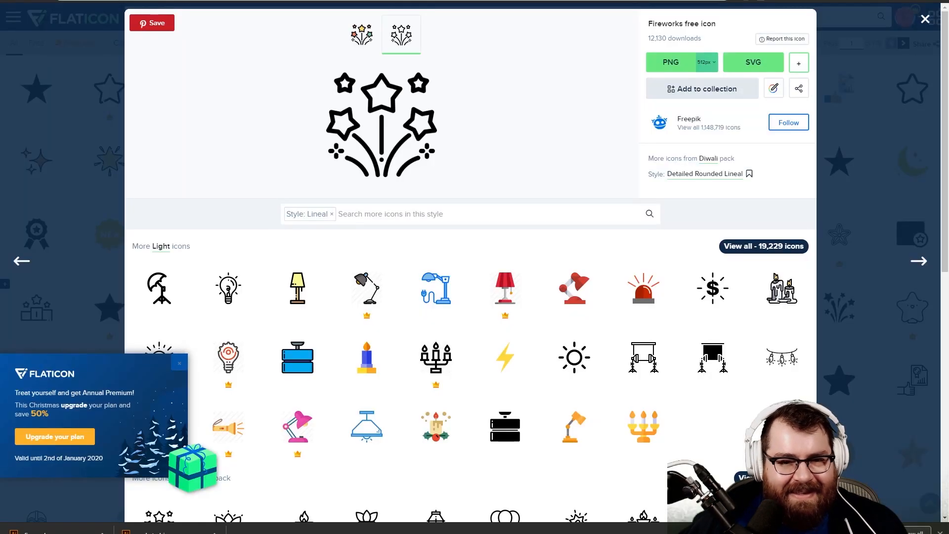
- Close the fireworks preview and search Flaticon for 'code' icons
{"action": "left_click", "coordinate": [925, 19]}
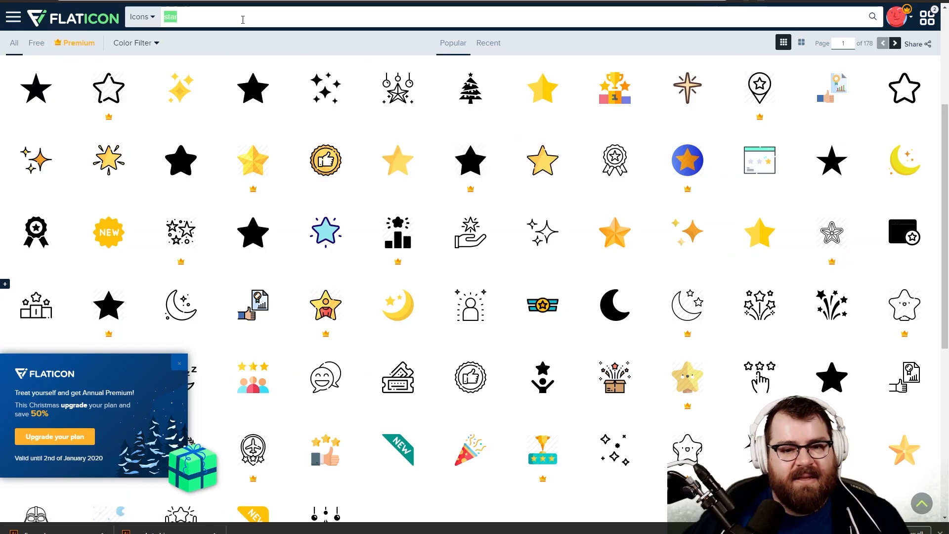
{"action": "type", "text": "code"}
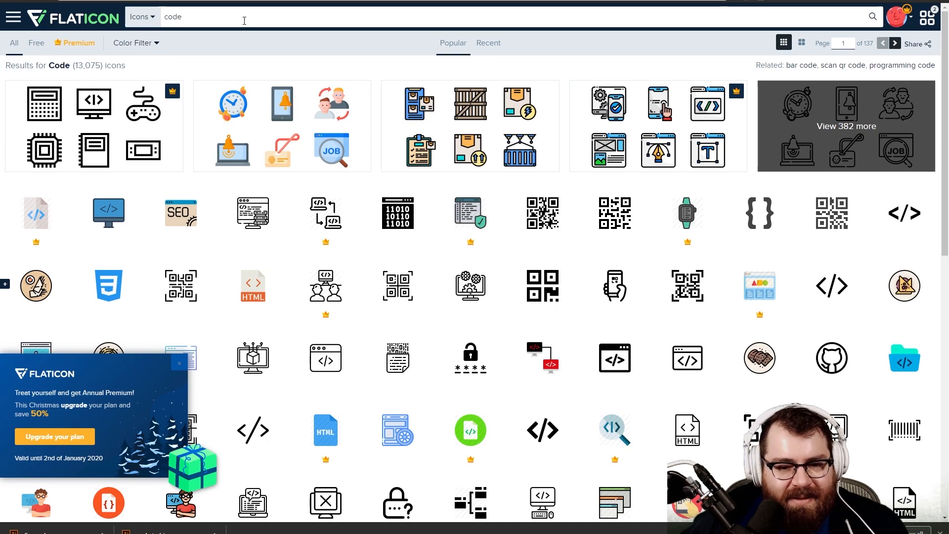
{"action": "mouse_move", "coordinate": [310, 149]}
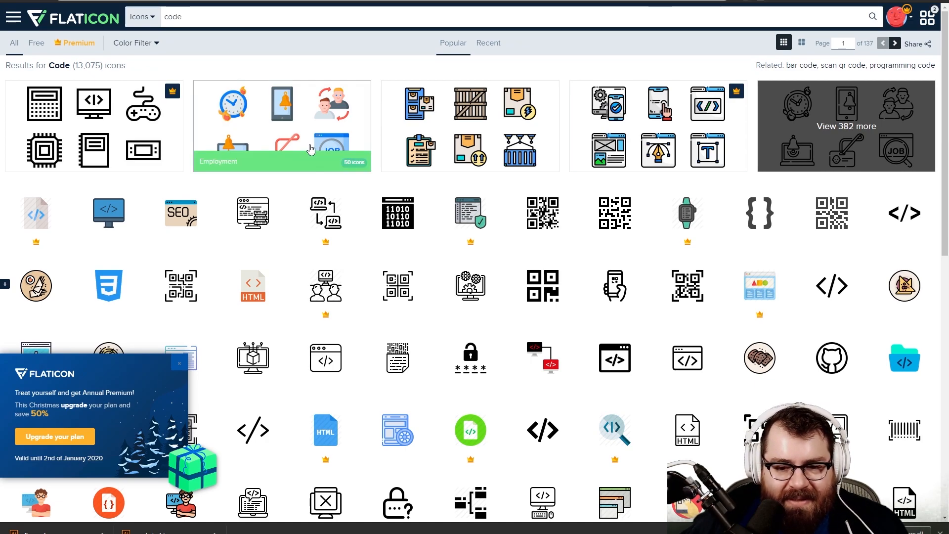